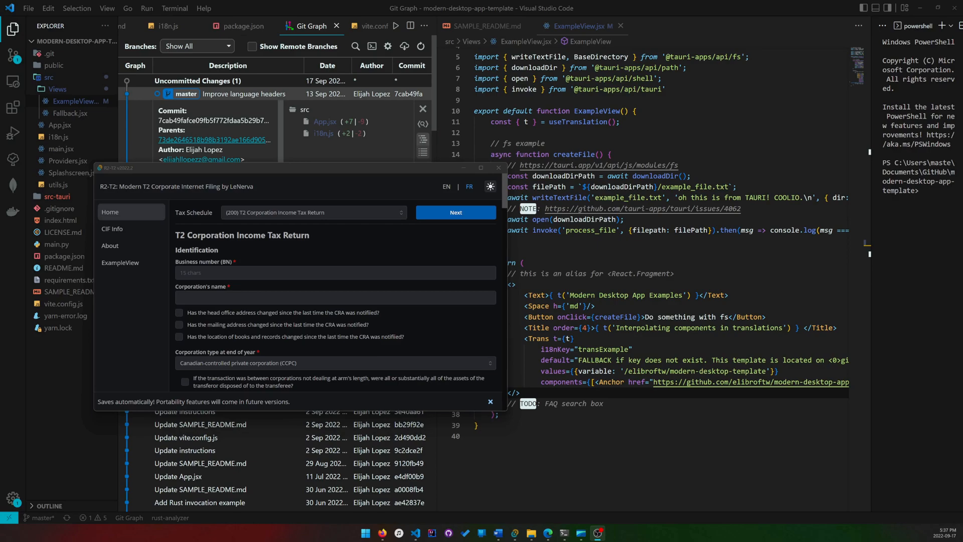
# Step: Switch R2-T2's Tax Schedule to '(9) Related and Associated Corporations'
pyautogui.click(313, 212)
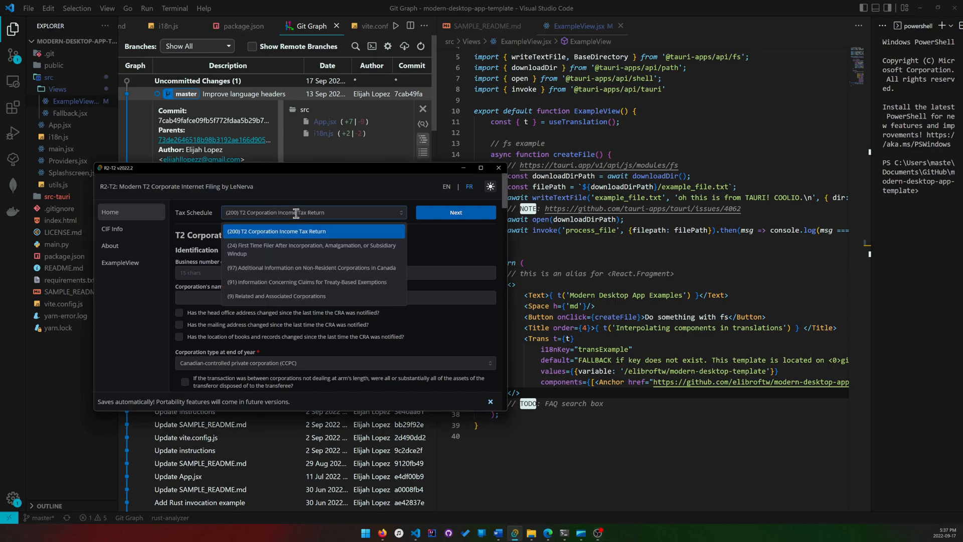
pyautogui.click(277, 296)
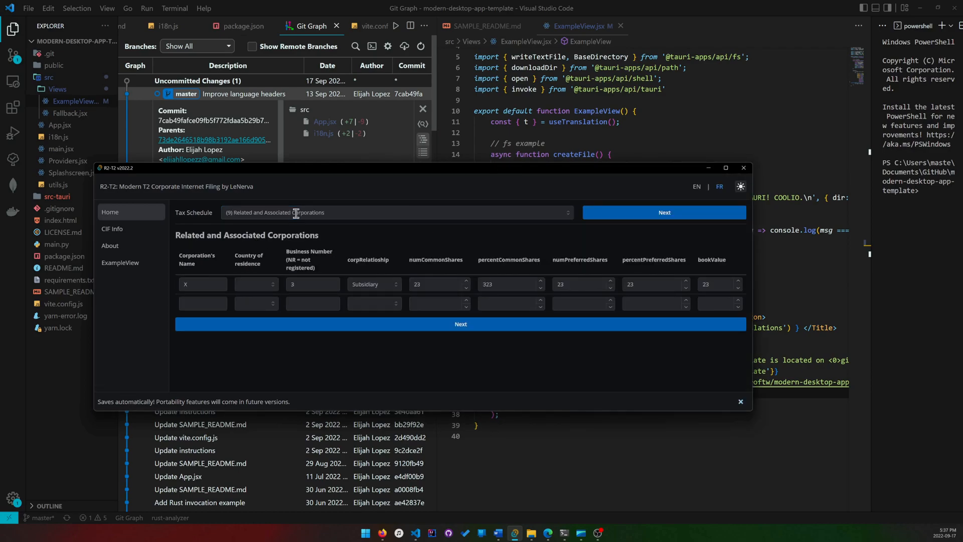
pyautogui.moveTo(341, 185)
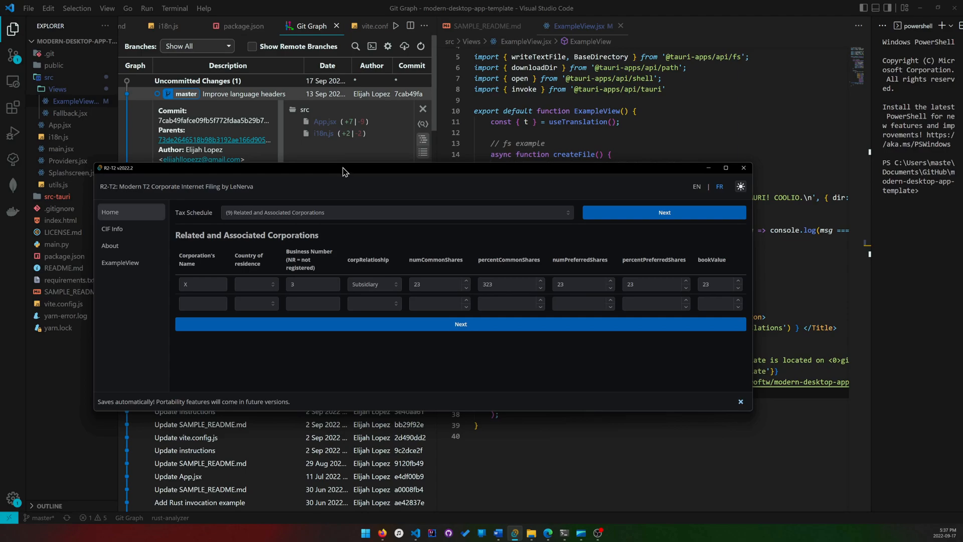
pyautogui.moveTo(386, 178)
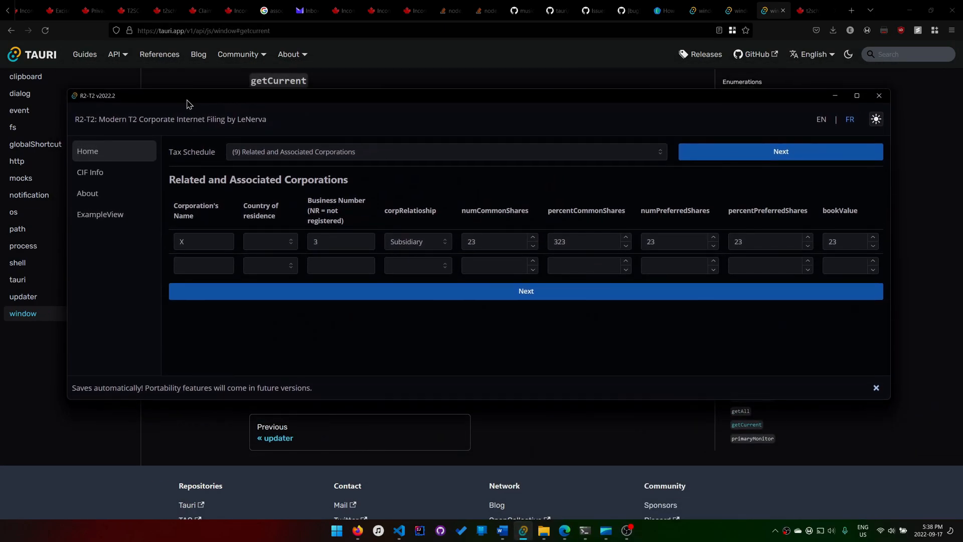
pyautogui.moveTo(892, 314)
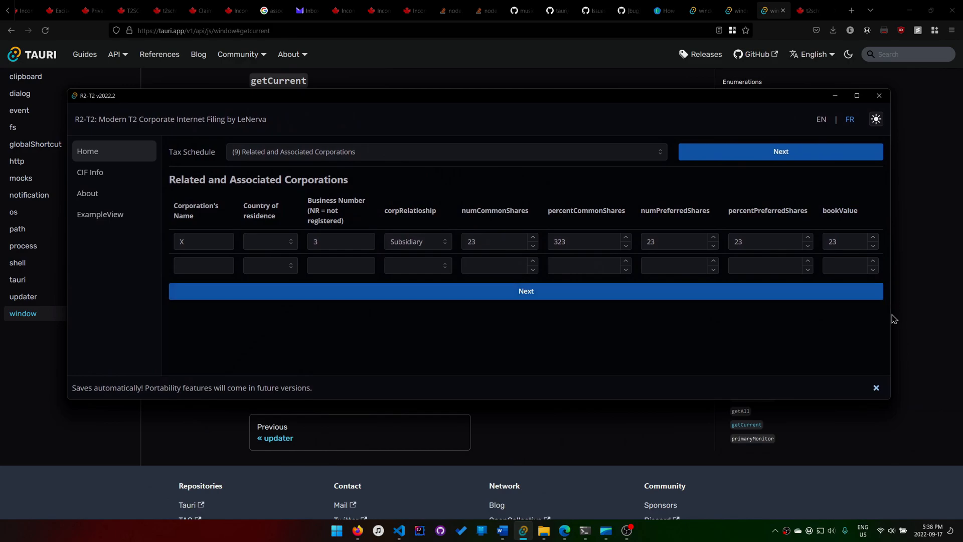
pyautogui.moveTo(890, 358)
pyautogui.write('(20')
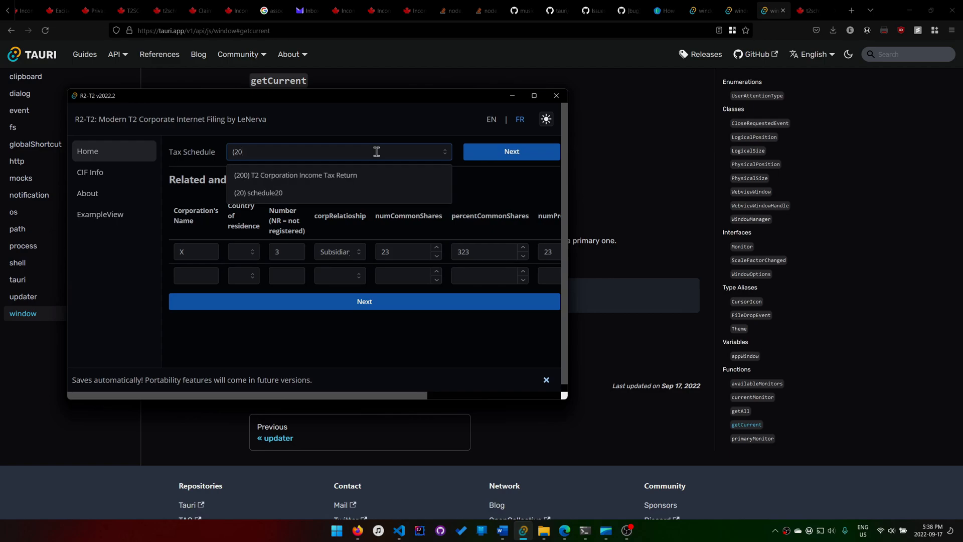
# Step: Reselect the T2 return, then schedule 9, and minimize R2-T2 to reveal the Tauri docs
pyautogui.click(295, 175)
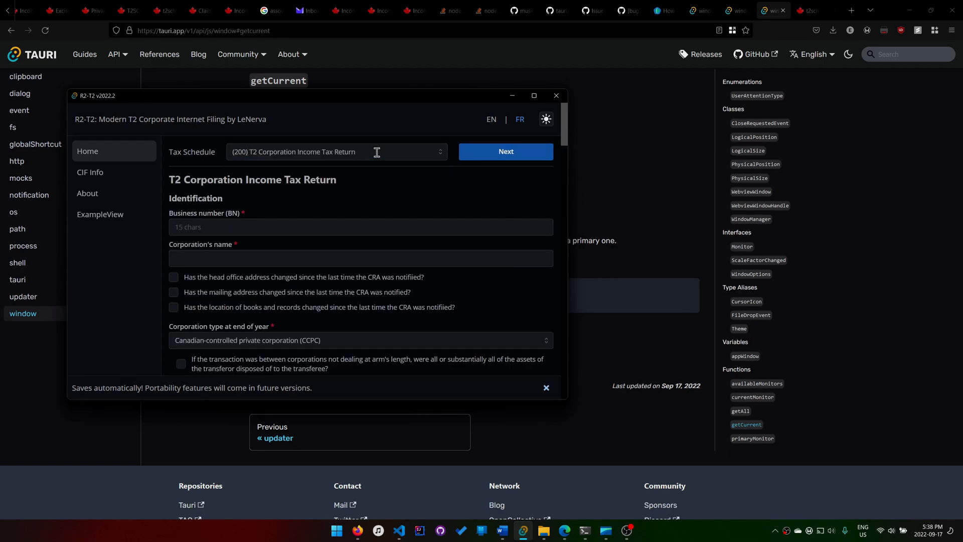
pyautogui.write('9)')
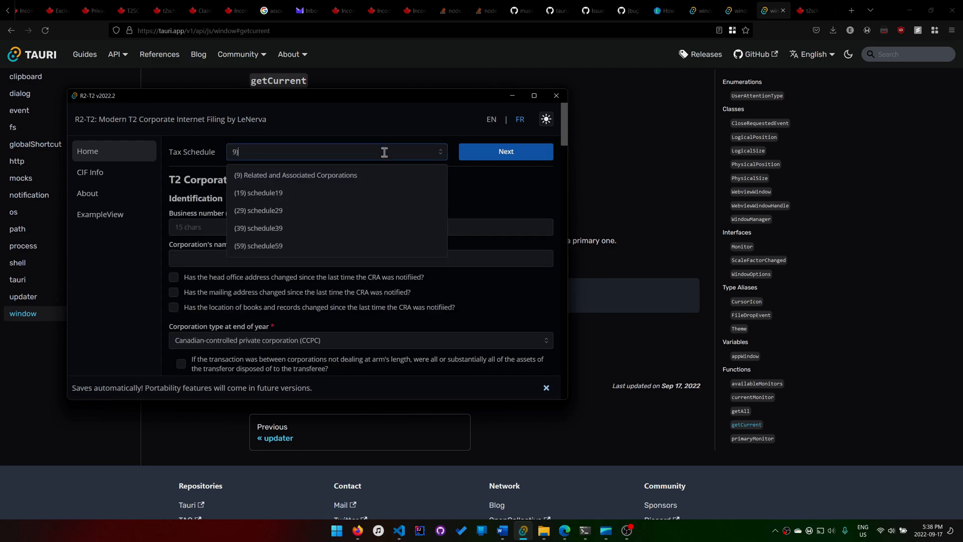
pyautogui.click(295, 175)
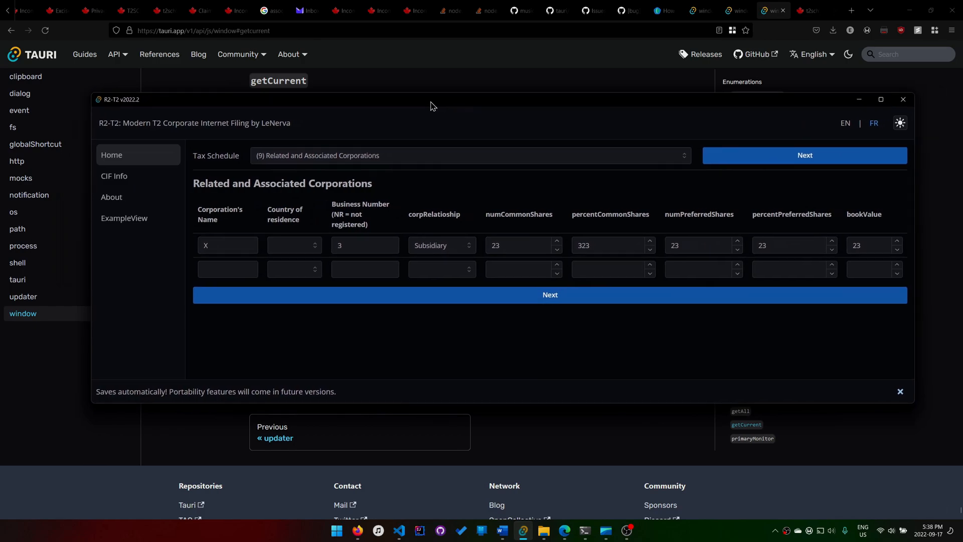
pyautogui.click(902, 99)
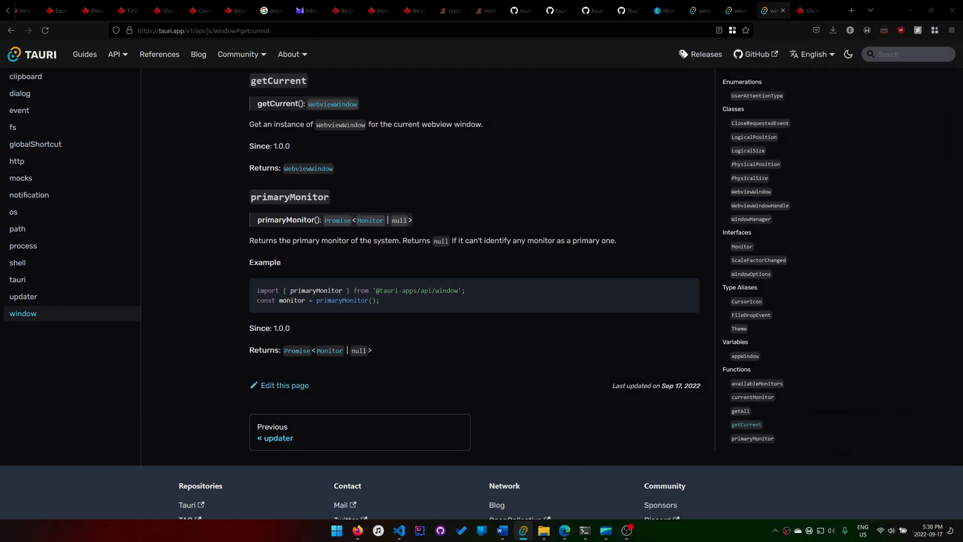
pyautogui.moveTo(223, 406)
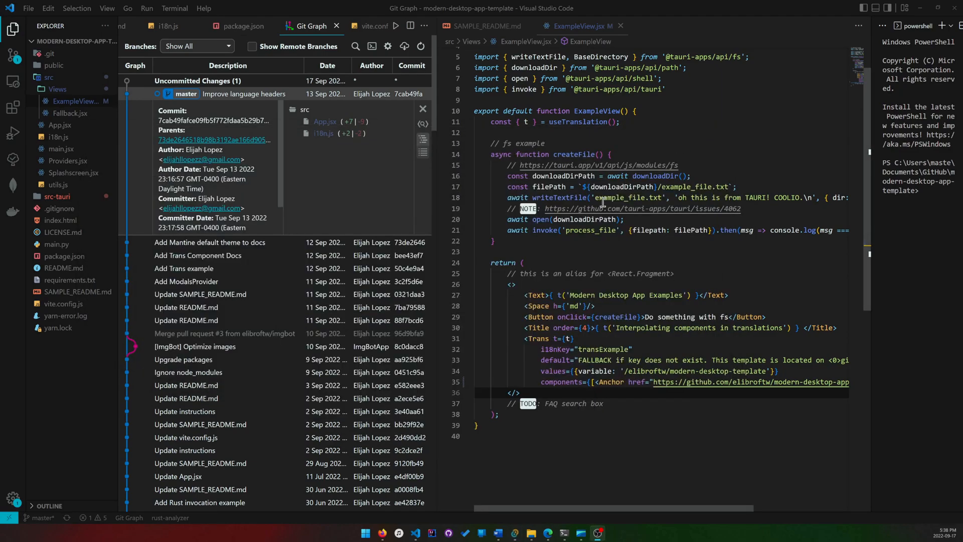
# Step: Scroll ExampleView.jsx and view the 'Add Trans example' commit details in Git Graph
pyautogui.click(596, 197)
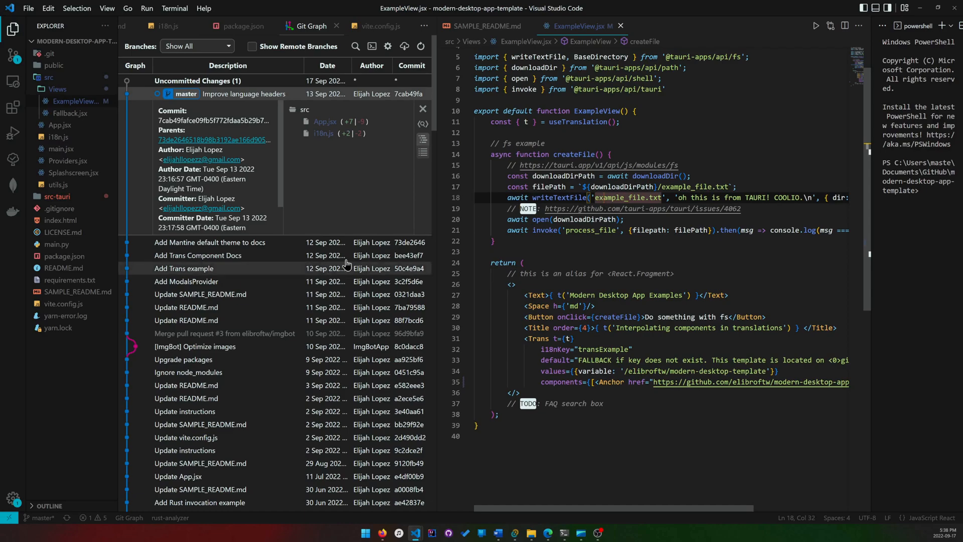
pyautogui.moveTo(356, 287)
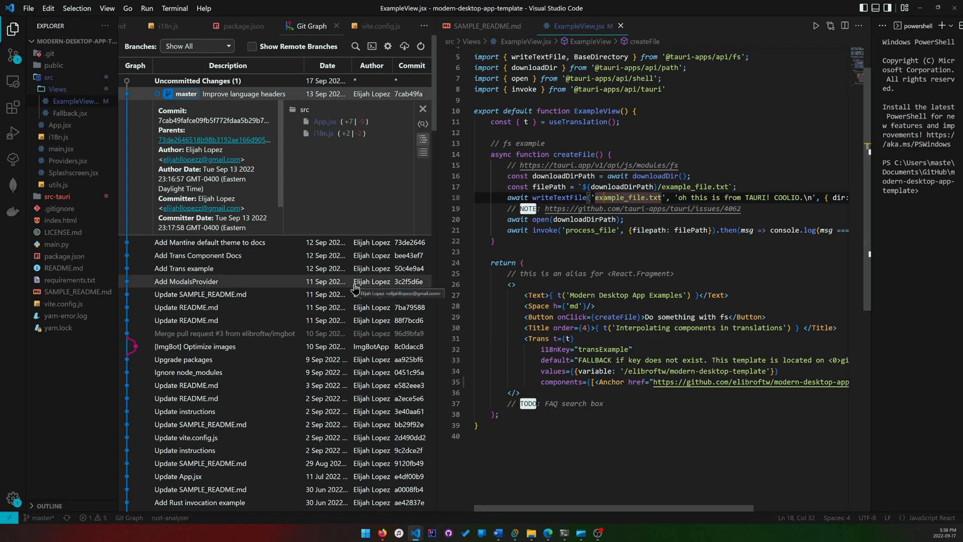
pyautogui.scroll(-3)
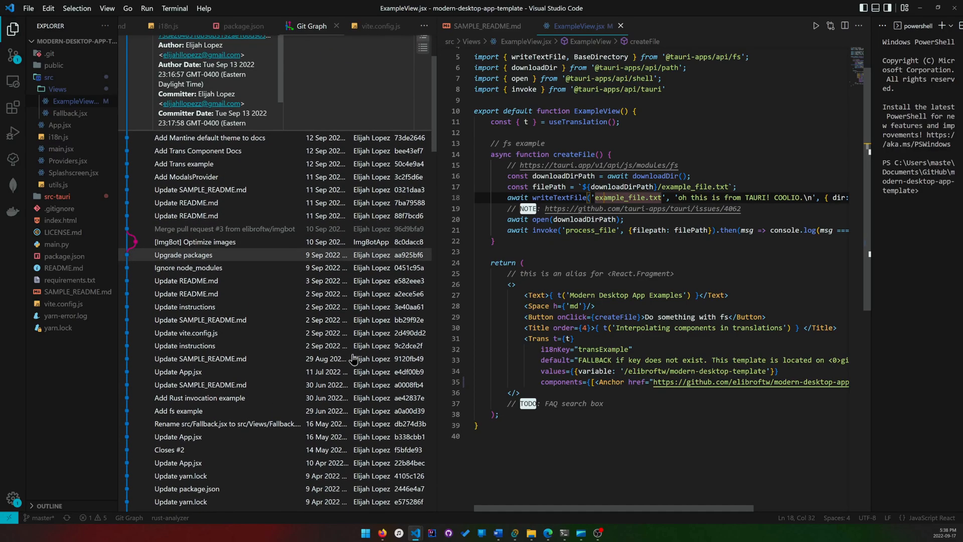
pyautogui.moveTo(336, 375)
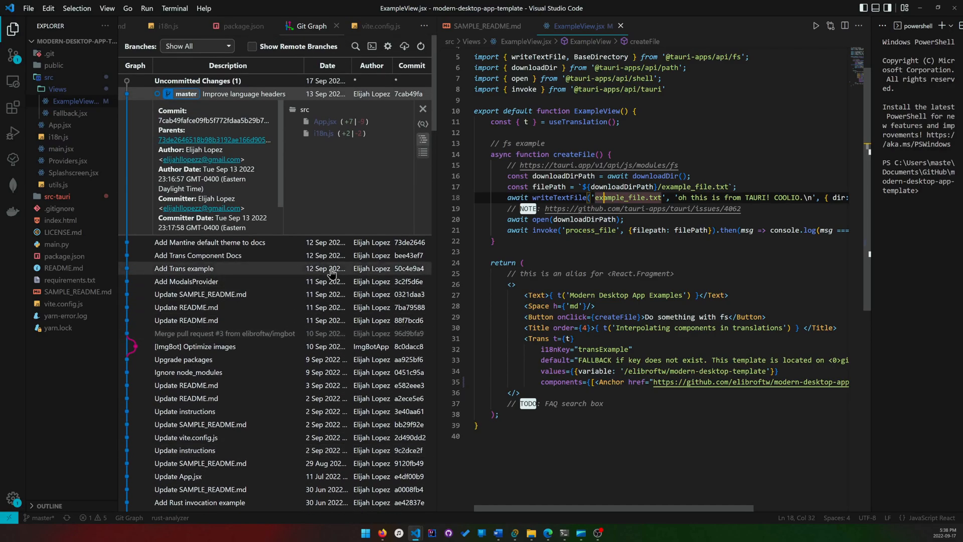
pyautogui.moveTo(331, 271)
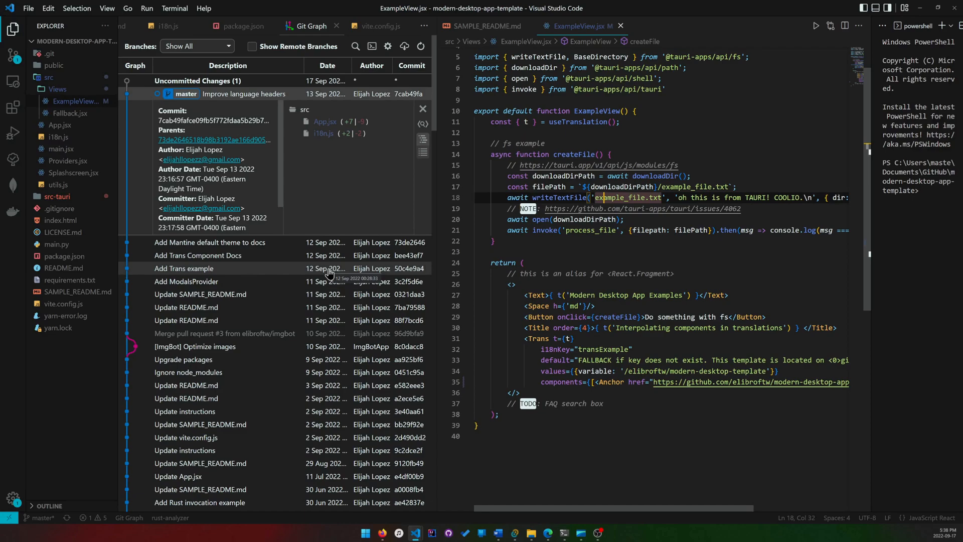
pyautogui.moveTo(305, 373)
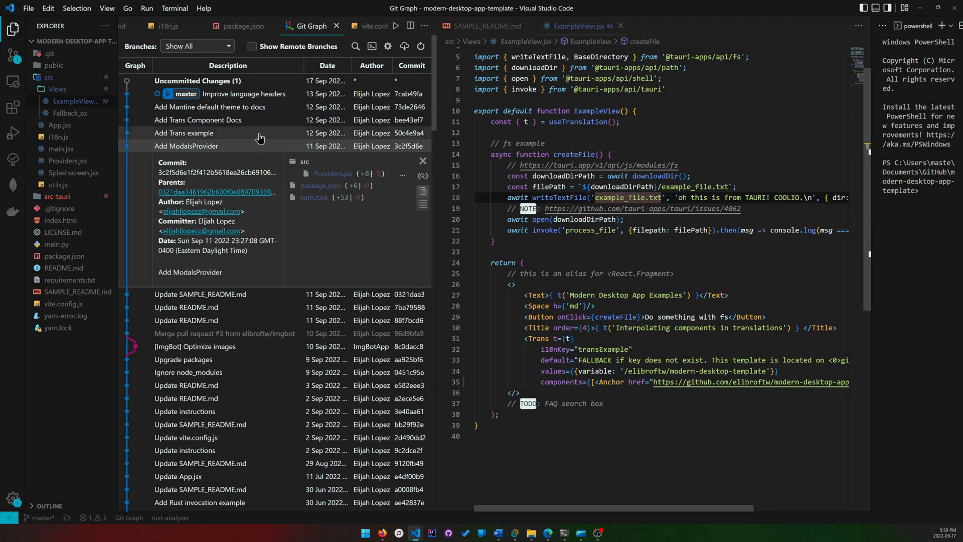
pyautogui.click(183, 133)
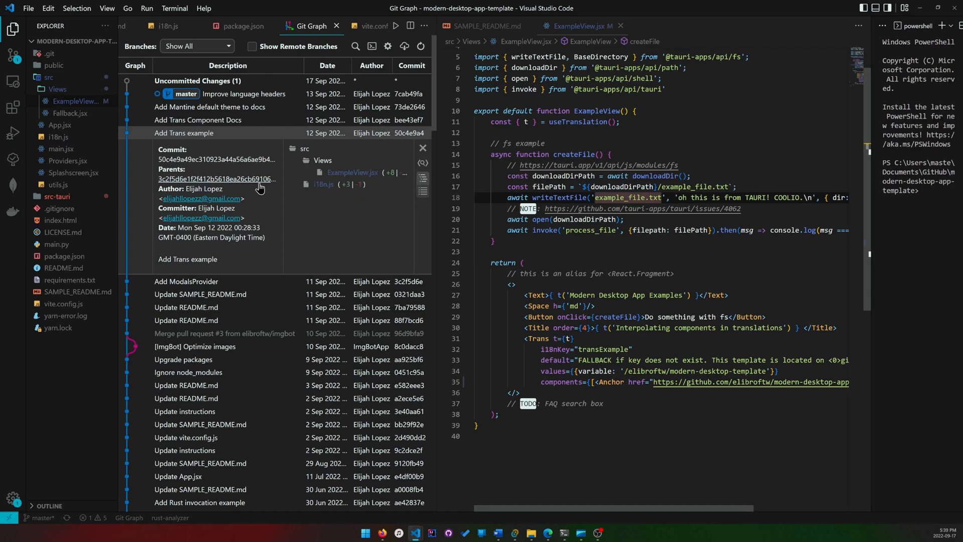
# Step: Select the transExample key, check package.json dependencies, and return to the commit graph
pyautogui.click(582, 338)
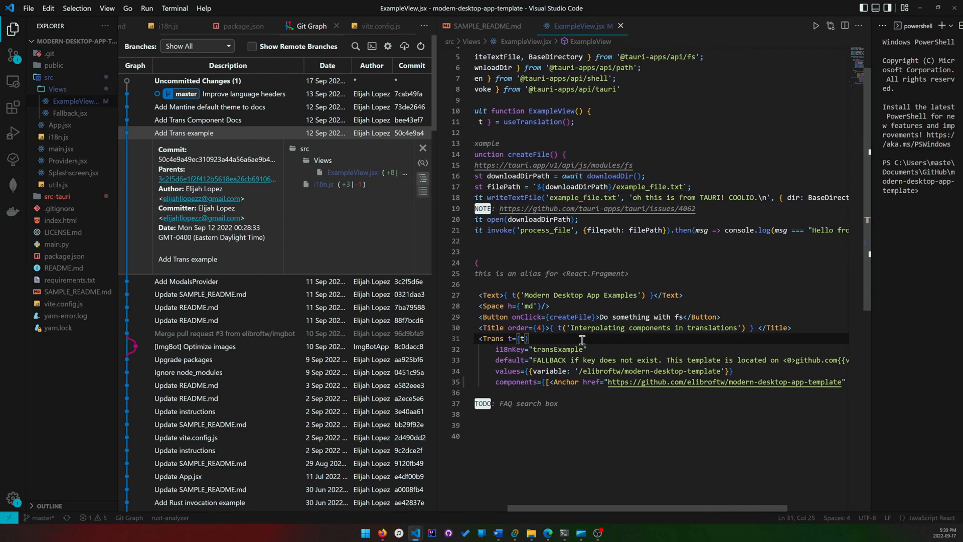
pyautogui.scroll(3)
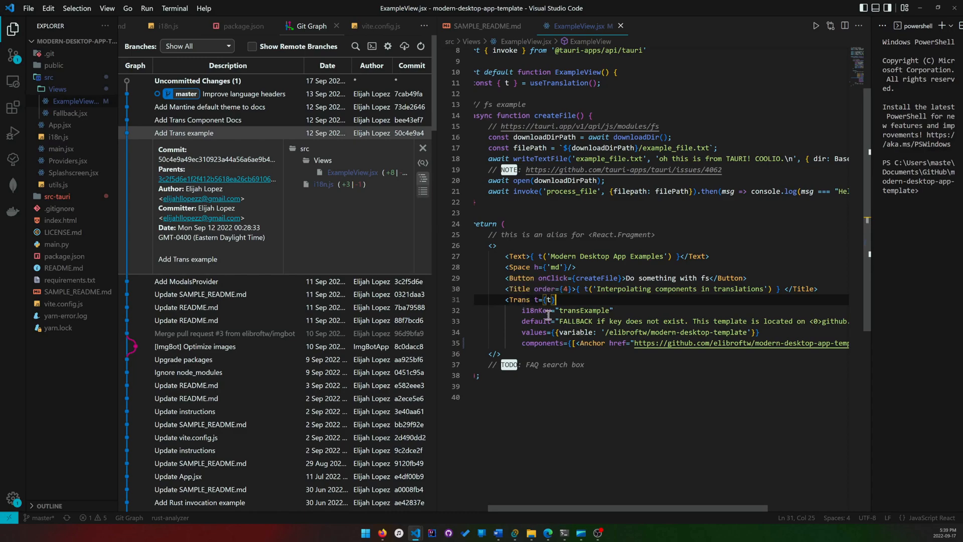
pyautogui.doubleClick(584, 310)
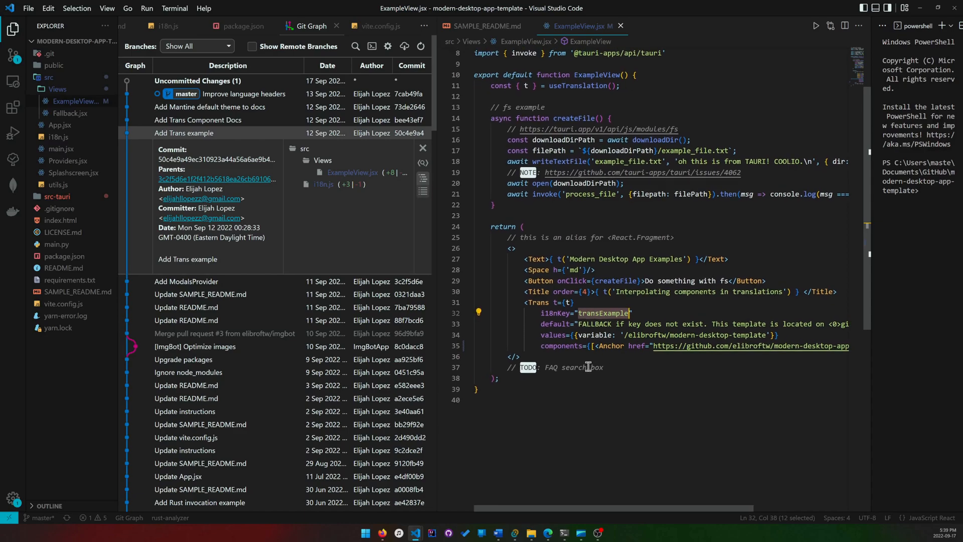
pyautogui.moveTo(258, 205)
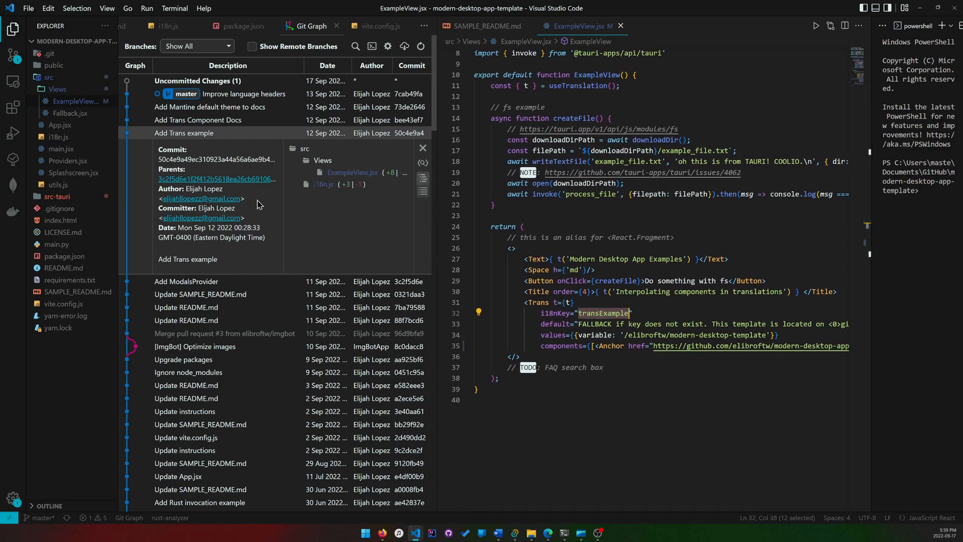
pyautogui.click(241, 26)
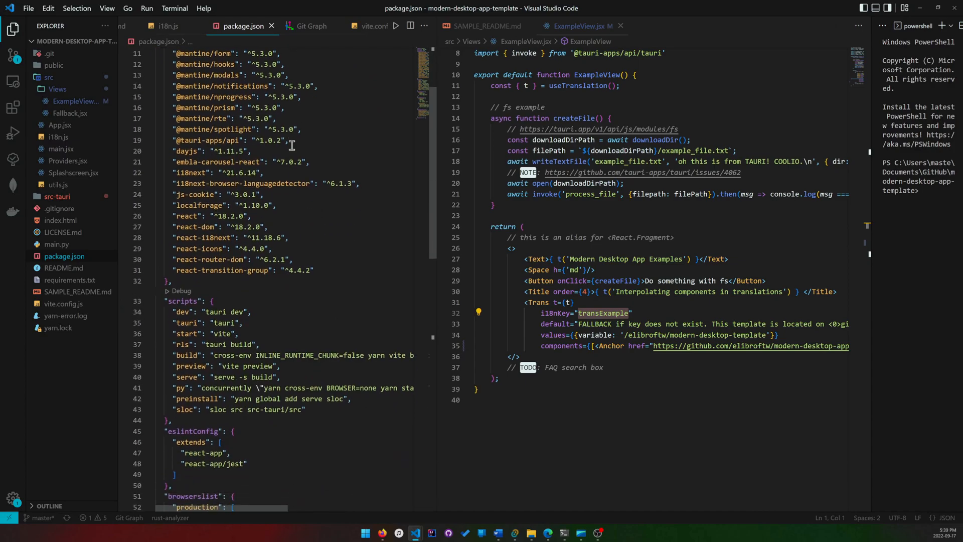
pyautogui.click(312, 26)
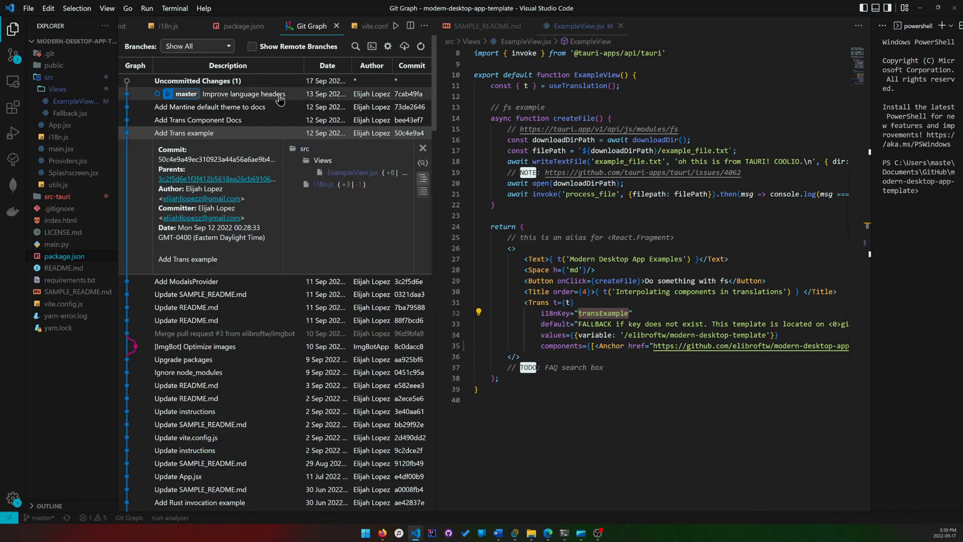
pyautogui.moveTo(249, 144)
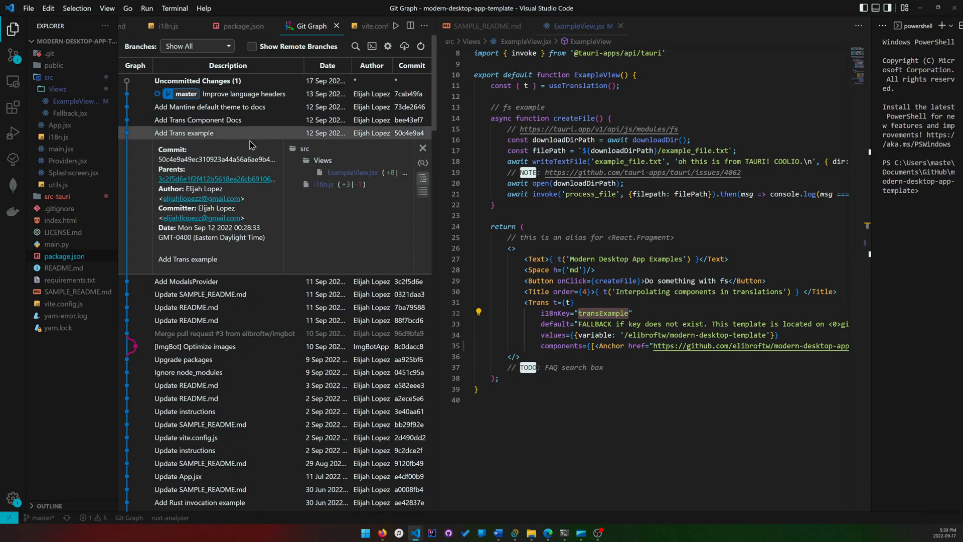
pyautogui.moveTo(253, 376)
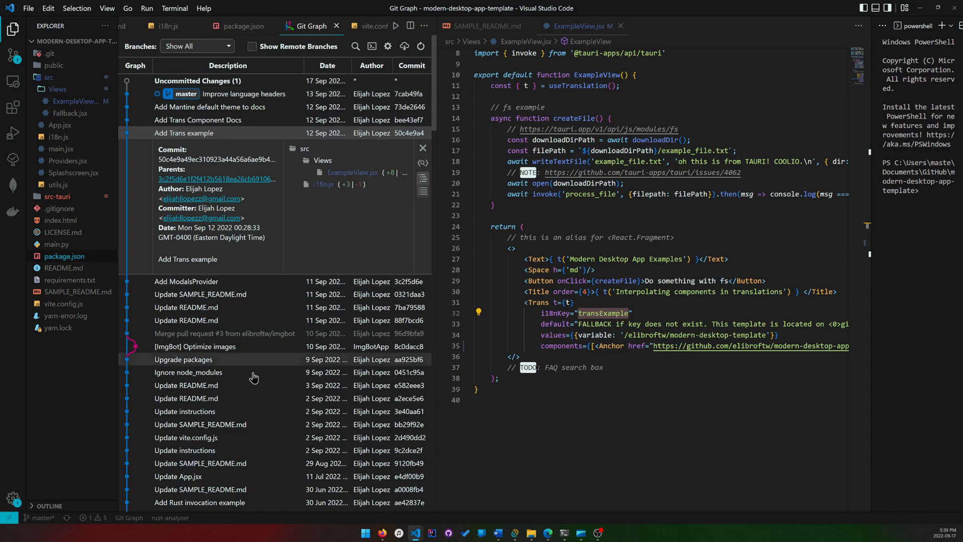
pyautogui.moveTo(207, 365)
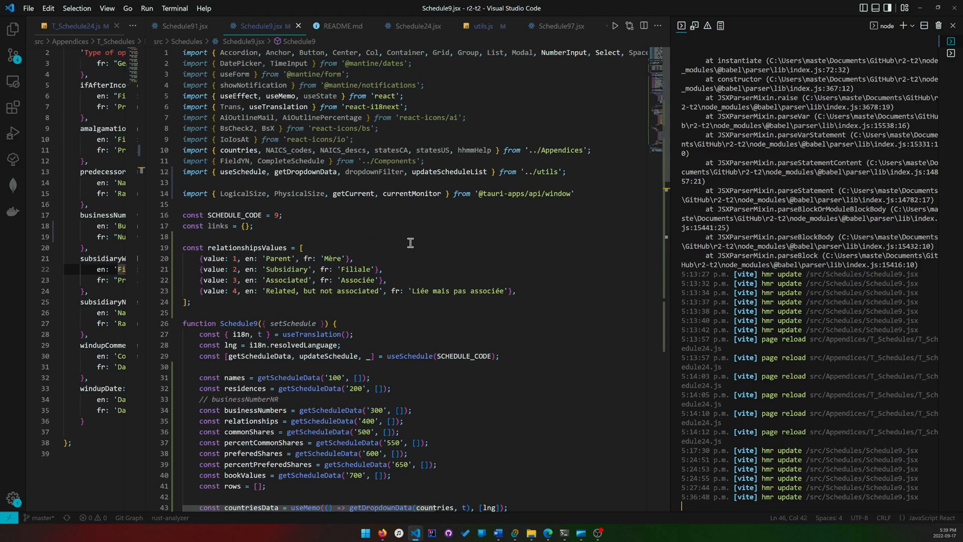
pyautogui.moveTo(148, 270)
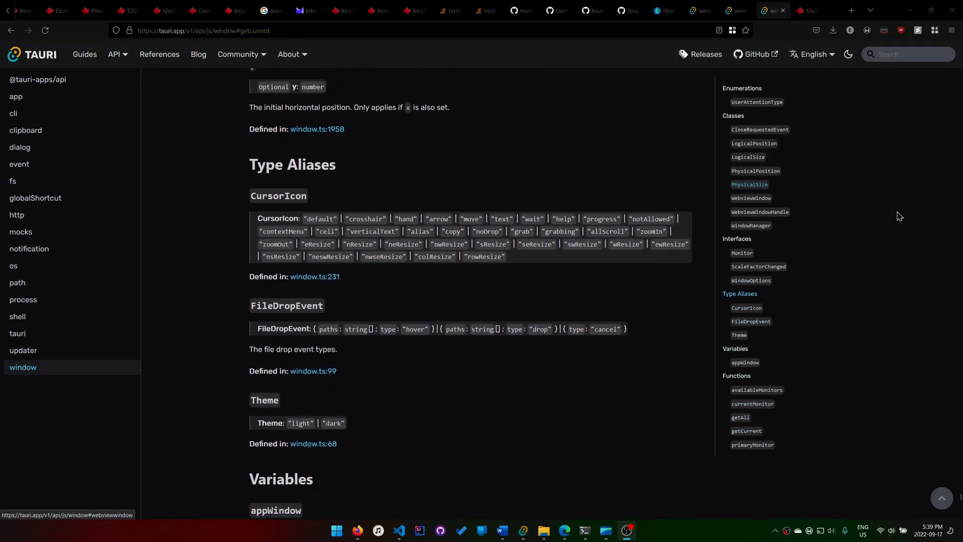
# Step: Jump to the LogicalSize and PhysicalSize class docs on the Tauri window API page
pyautogui.scroll(3)
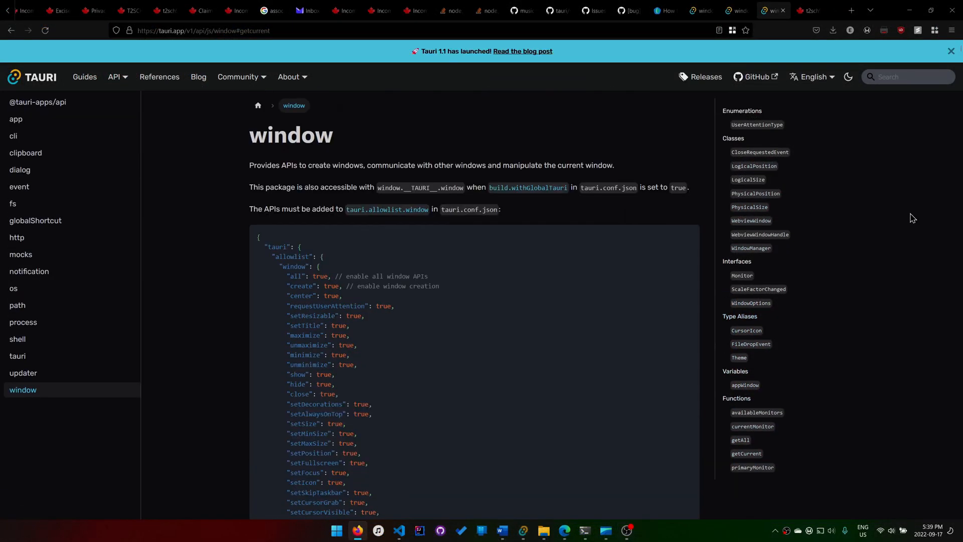
pyautogui.moveTo(362, 136)
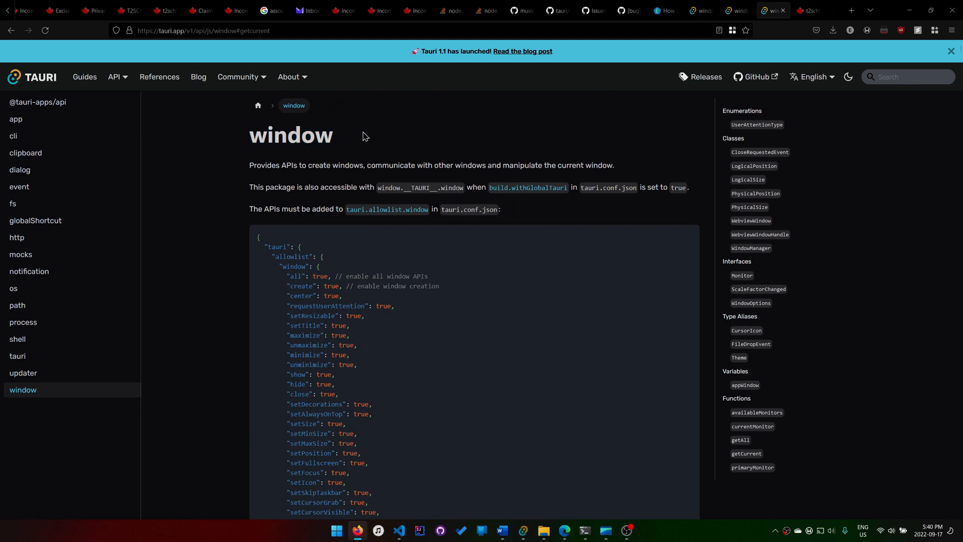
pyautogui.moveTo(457, 114)
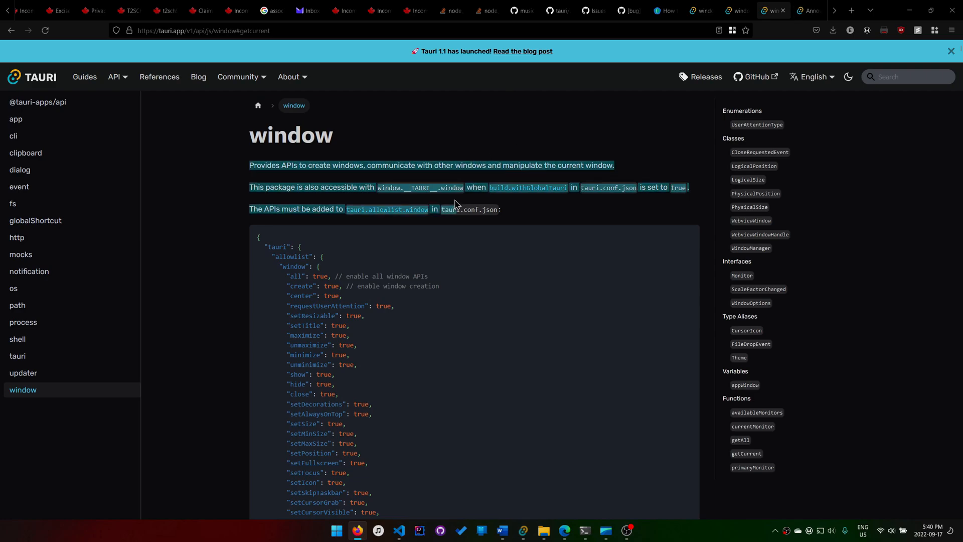
pyautogui.scroll(-3)
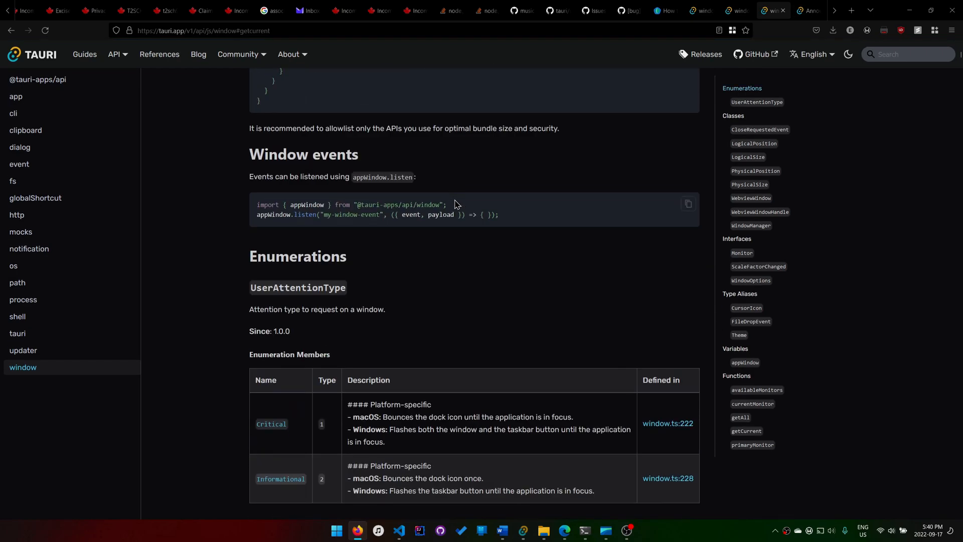
pyautogui.scroll(-3)
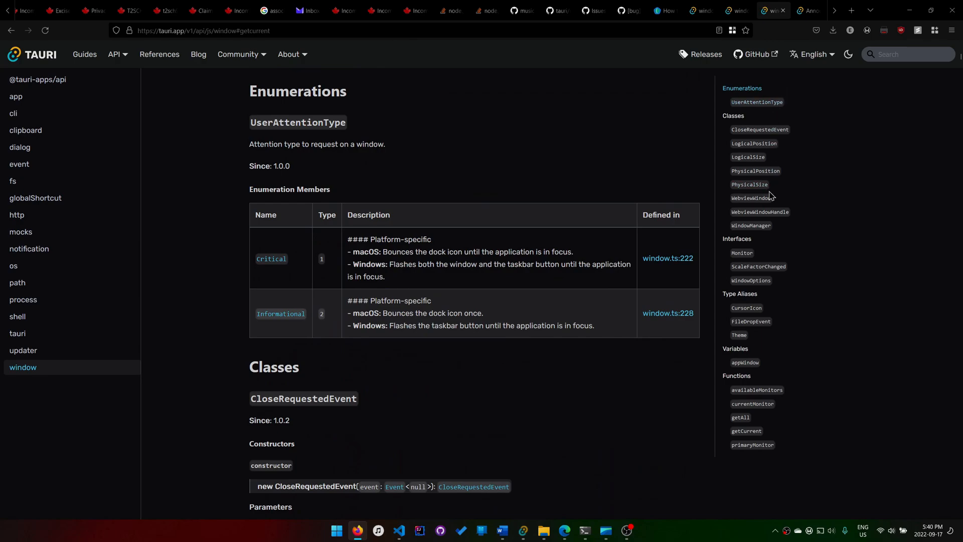
pyautogui.click(748, 157)
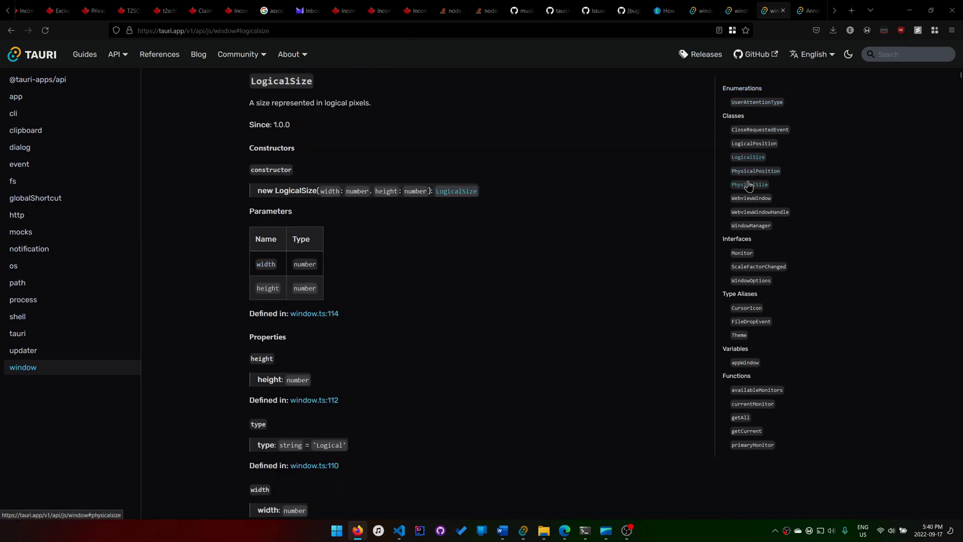
pyautogui.click(749, 184)
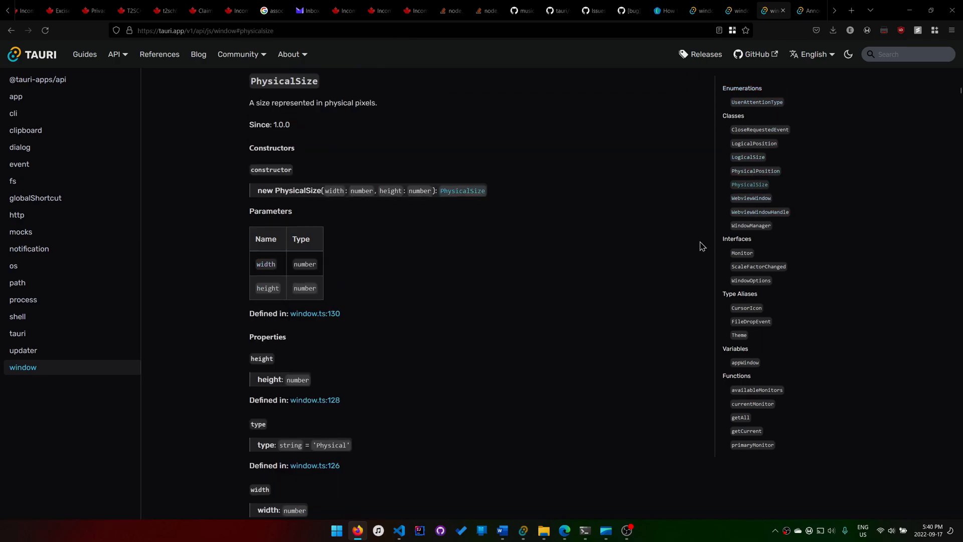
# Step: Scroll down to the toLogical example and jump to the getCurrent function docs
pyautogui.scroll(-3)
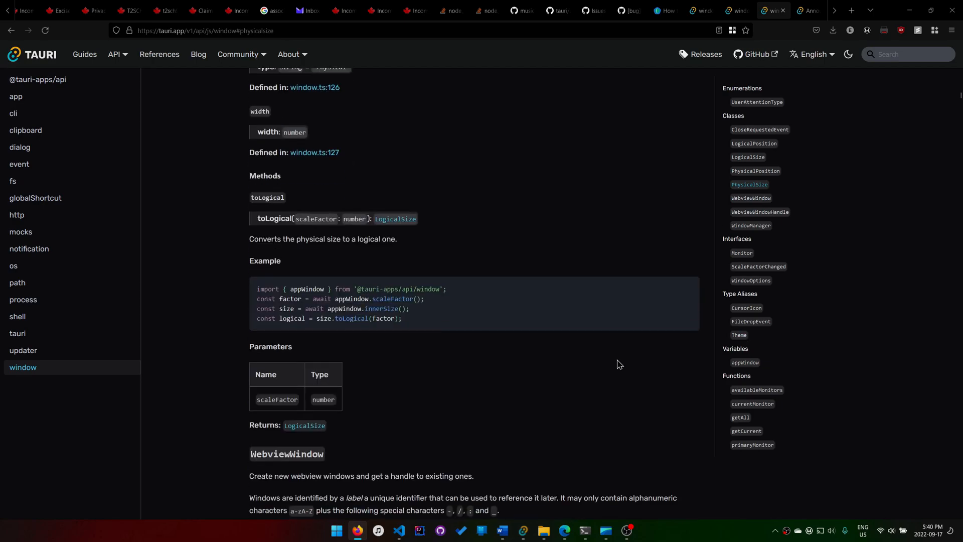
pyautogui.scroll(-3)
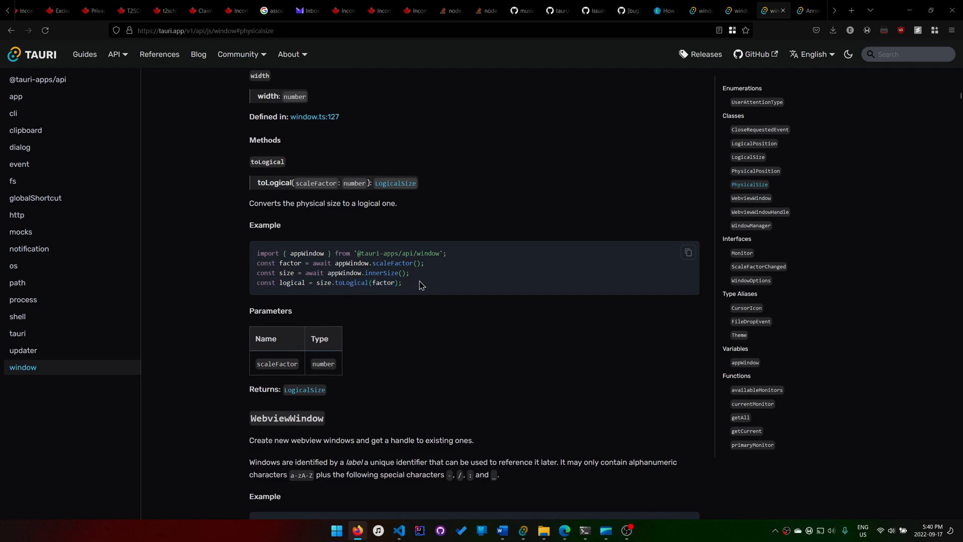
pyautogui.moveTo(746, 430)
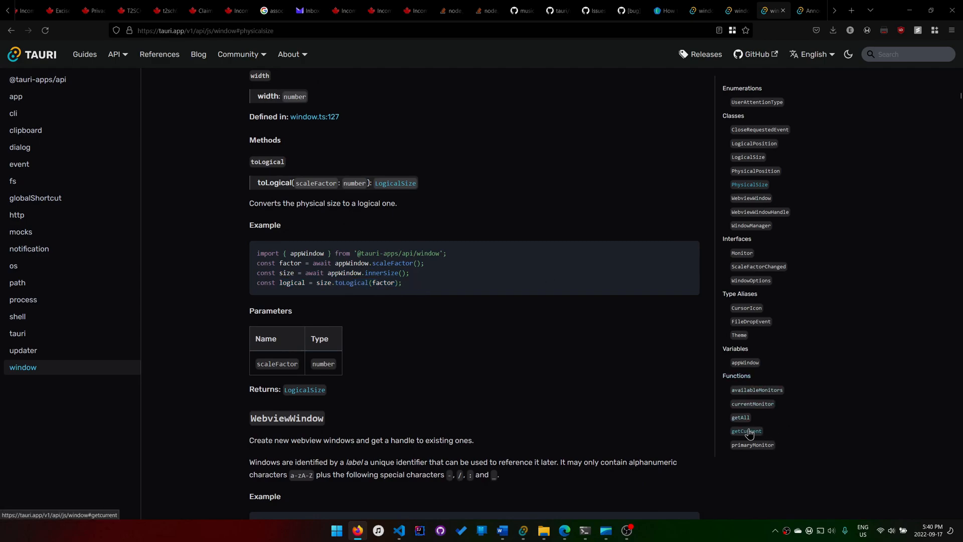
pyautogui.click(746, 432)
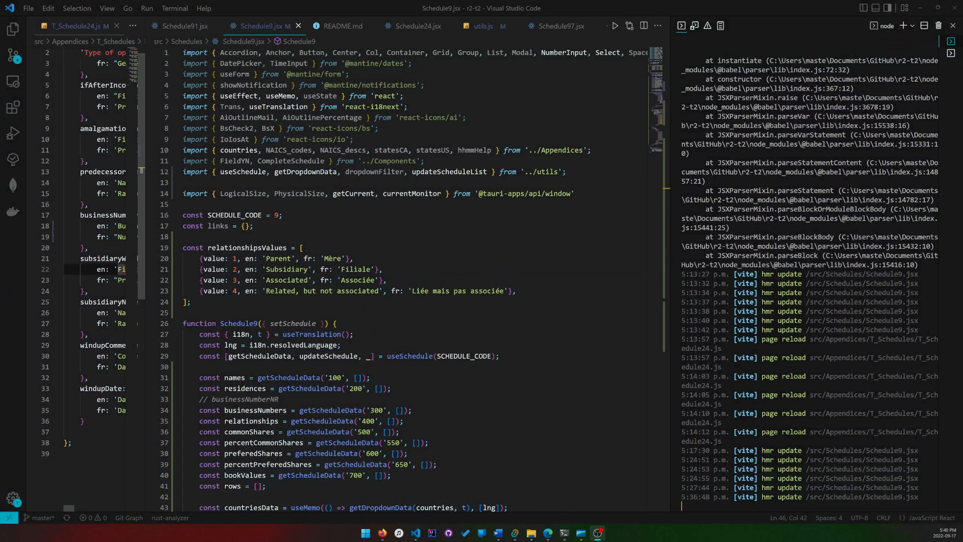
pyautogui.click(377, 204)
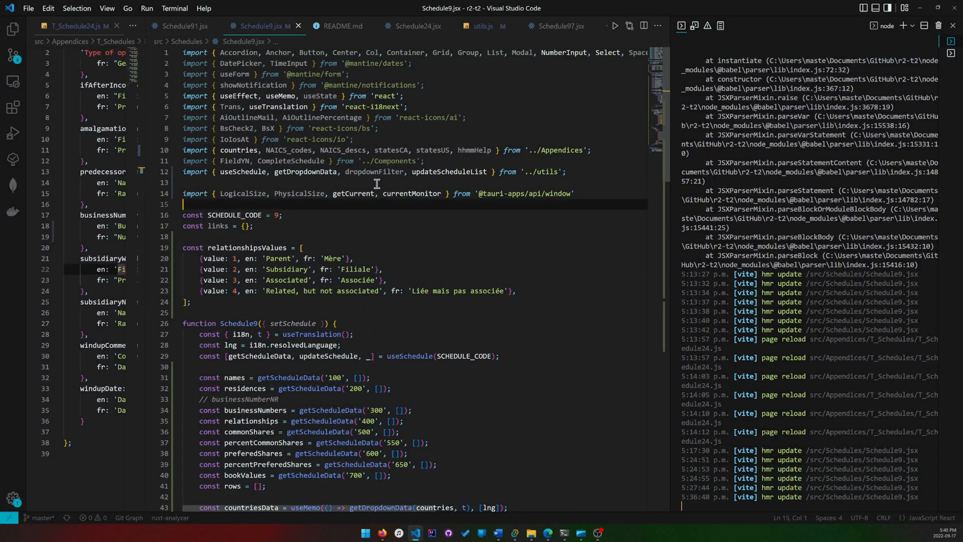
pyautogui.doubleClick(353, 192)
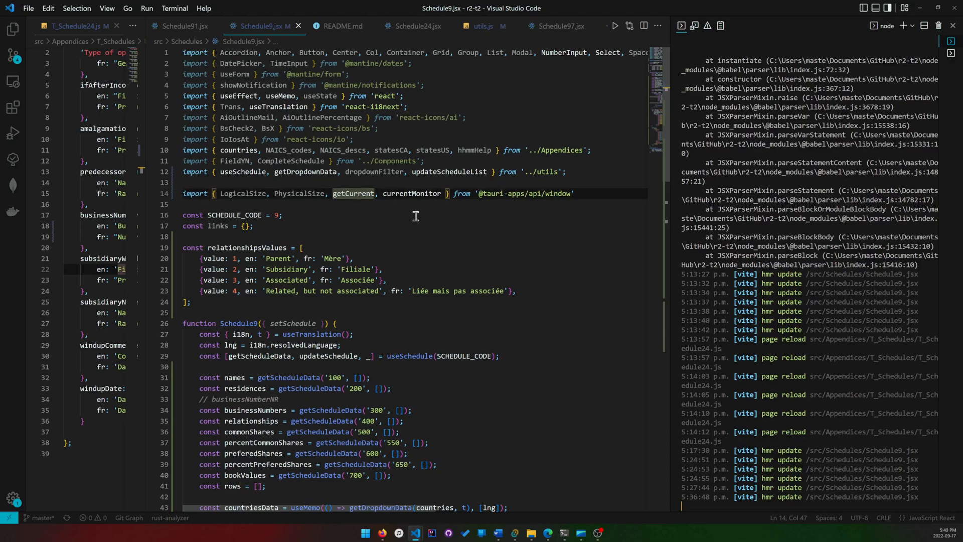
pyautogui.doubleClick(352, 193)
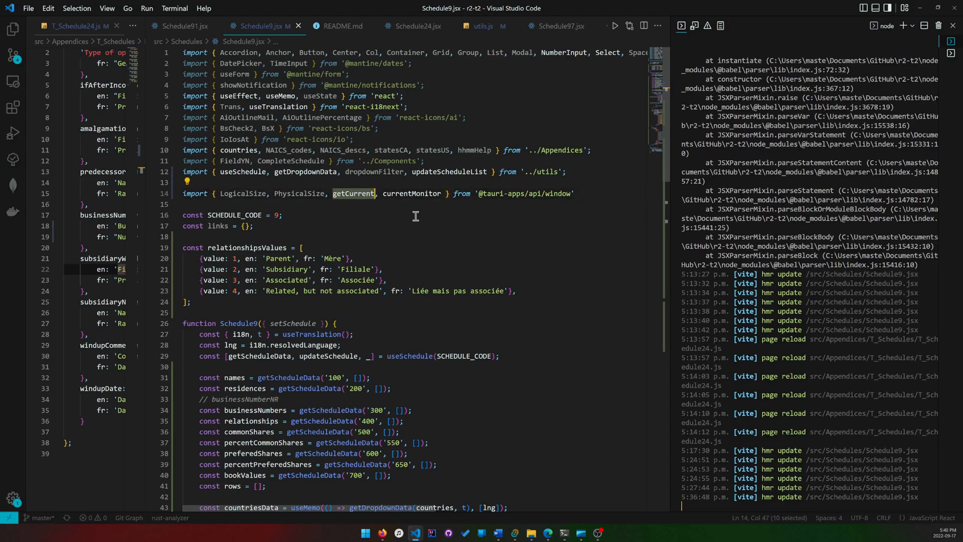
pyautogui.click(345, 193)
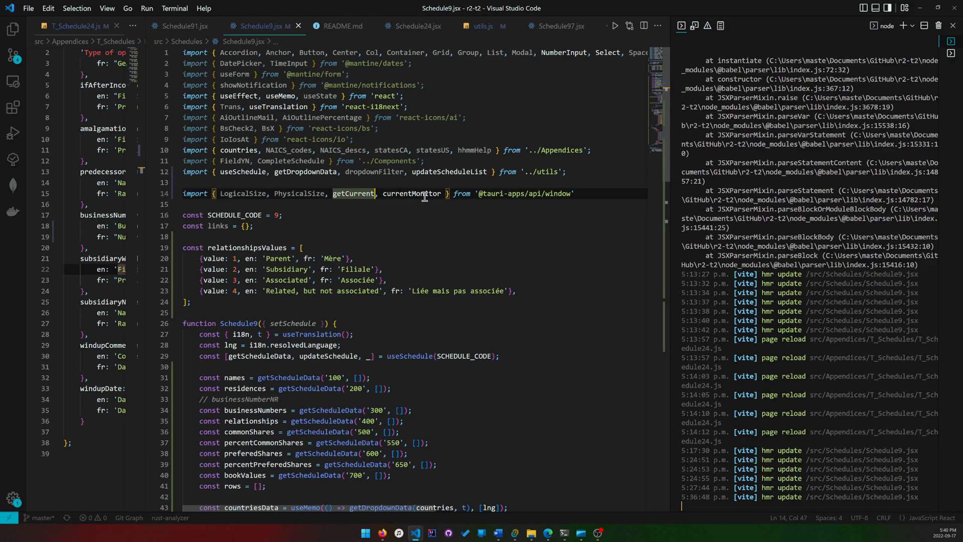
pyautogui.doubleClick(410, 194)
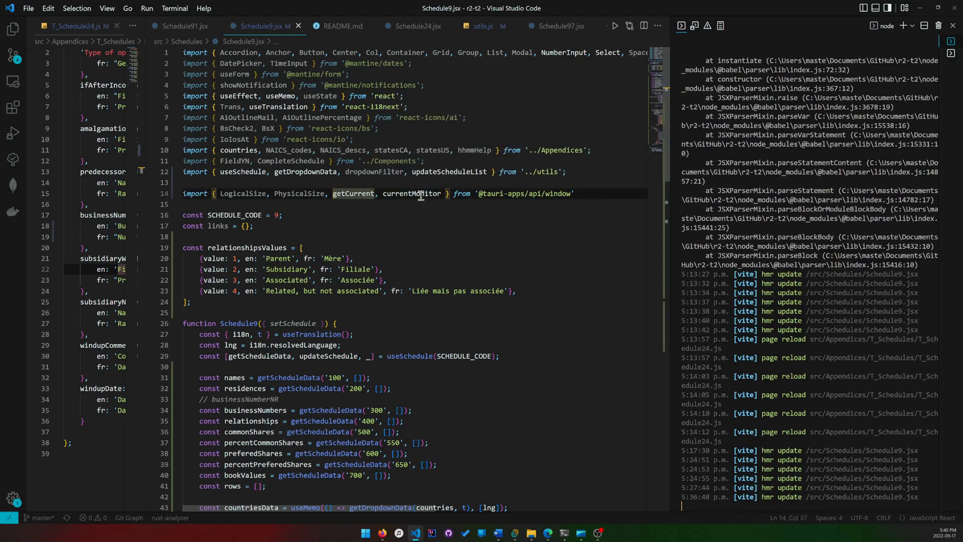
pyautogui.doubleClick(410, 194)
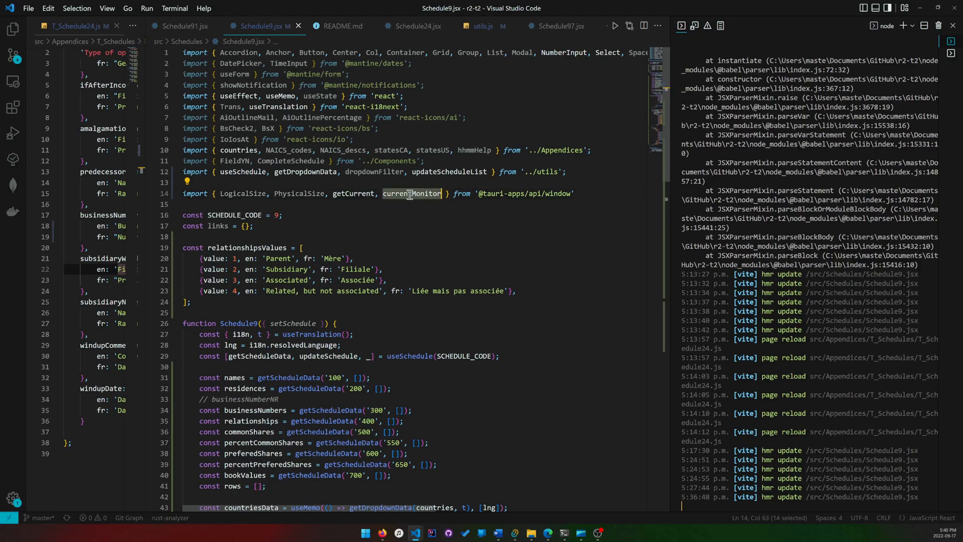
pyautogui.moveTo(410, 193)
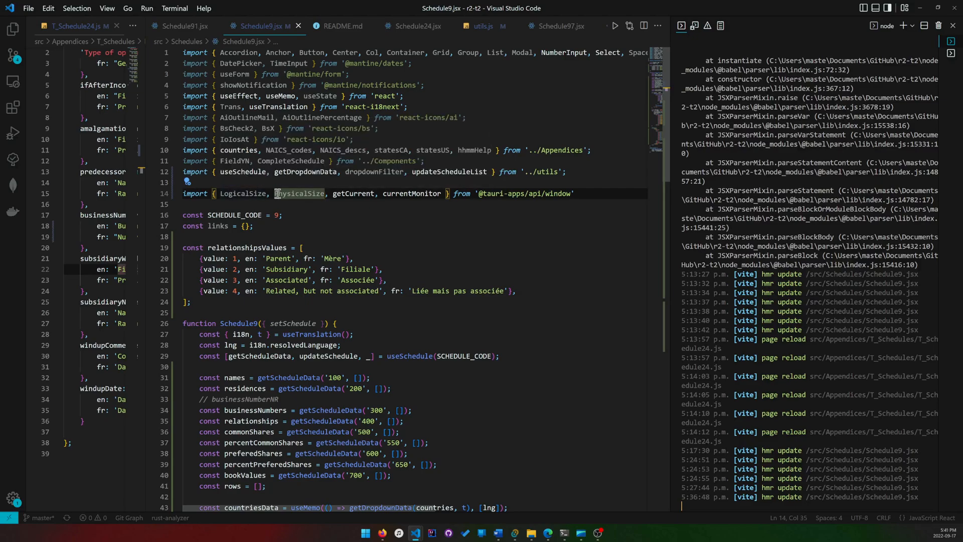
pyautogui.doubleClick(353, 194)
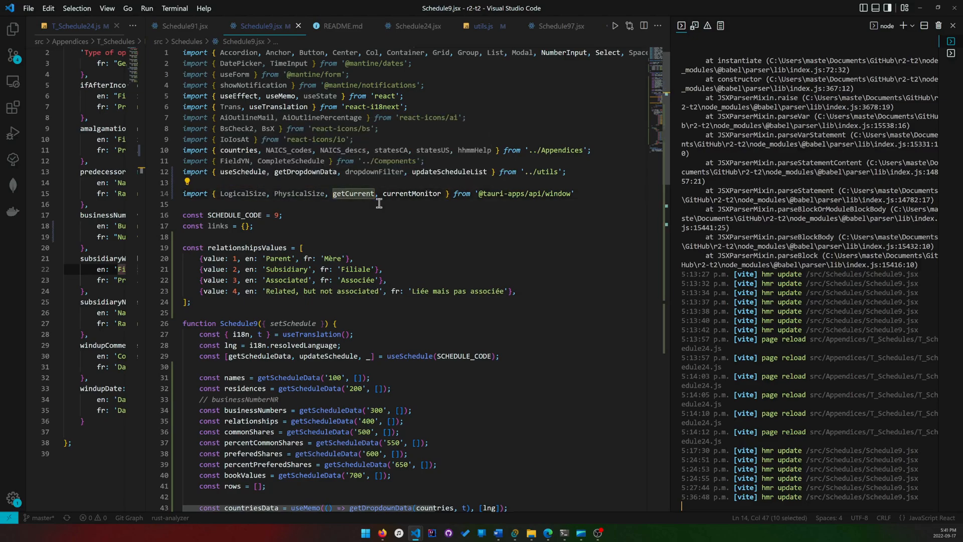
pyautogui.scroll(-3)
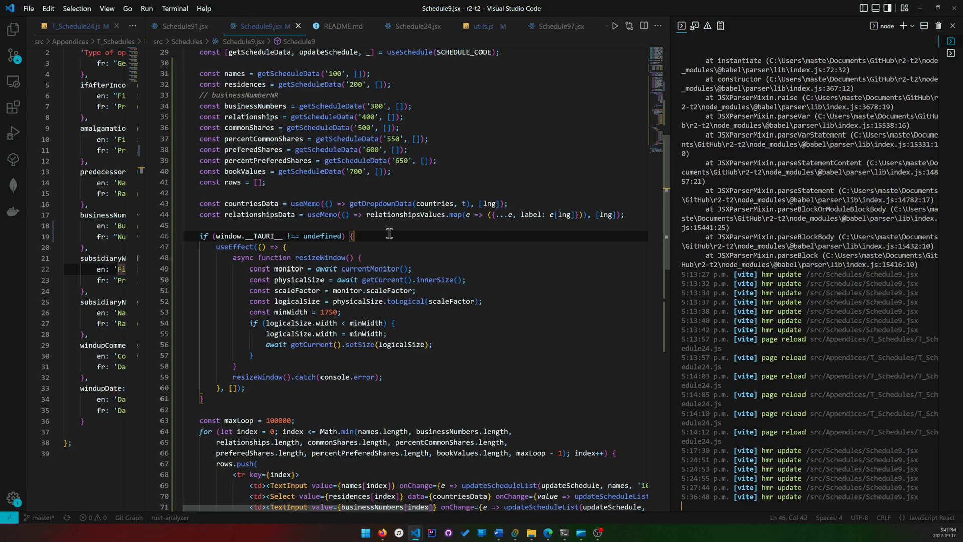
# Step: Select __TAURI__ in the useEffect guard and open Quick Open with Ctrl+P
pyautogui.doubleClick(233, 236)
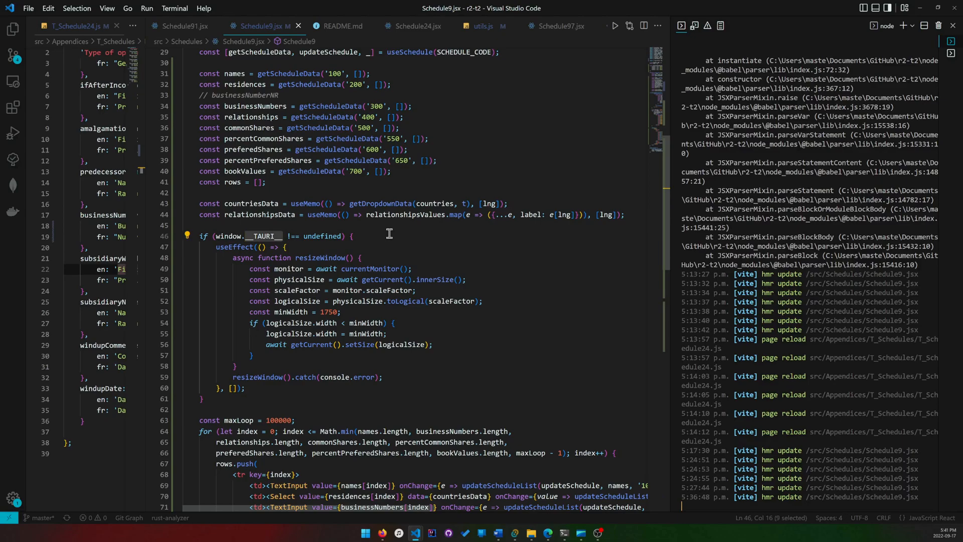
pyautogui.press('ctrl+p')
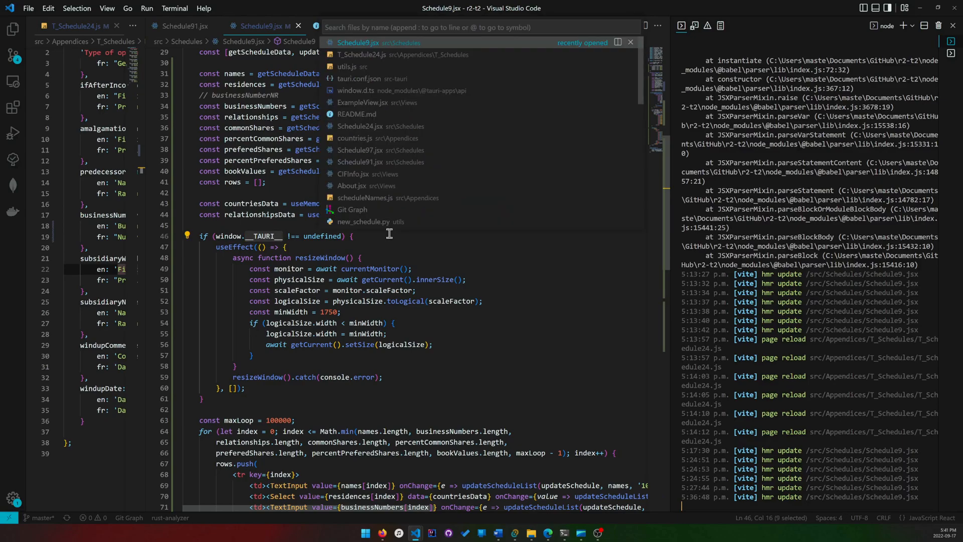
# Step: Open the r2-t2 project's tauri.conf.json from Quick Open
pyautogui.write('co')
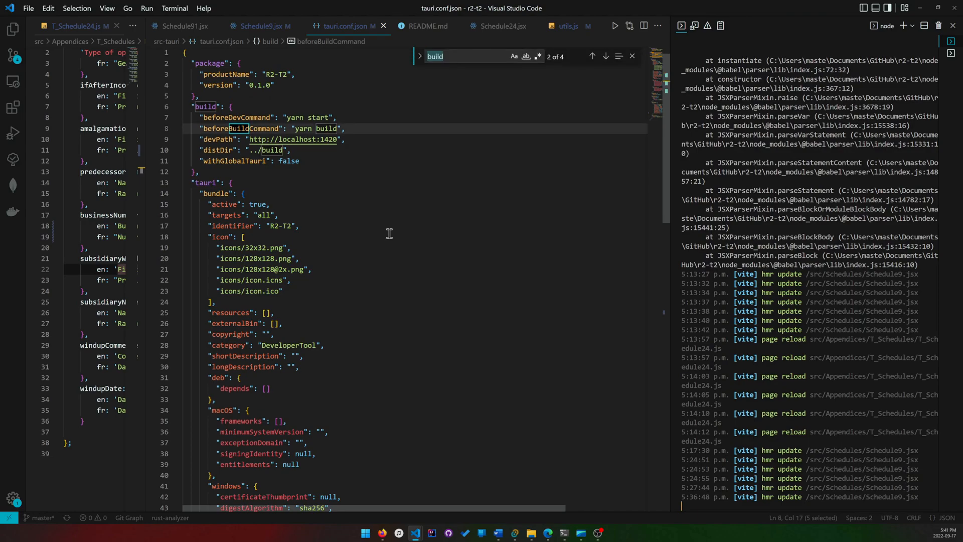
pyautogui.click(261, 26)
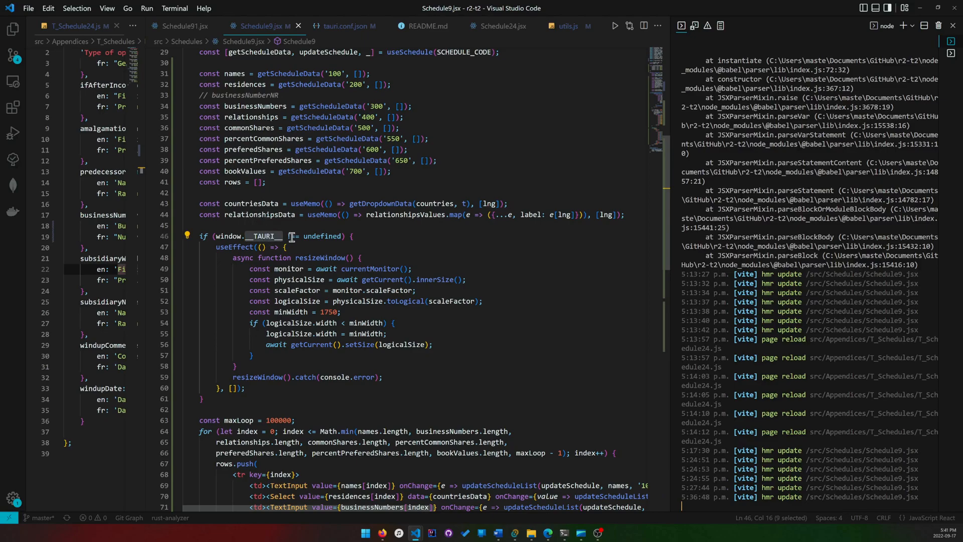
pyautogui.click(288, 247)
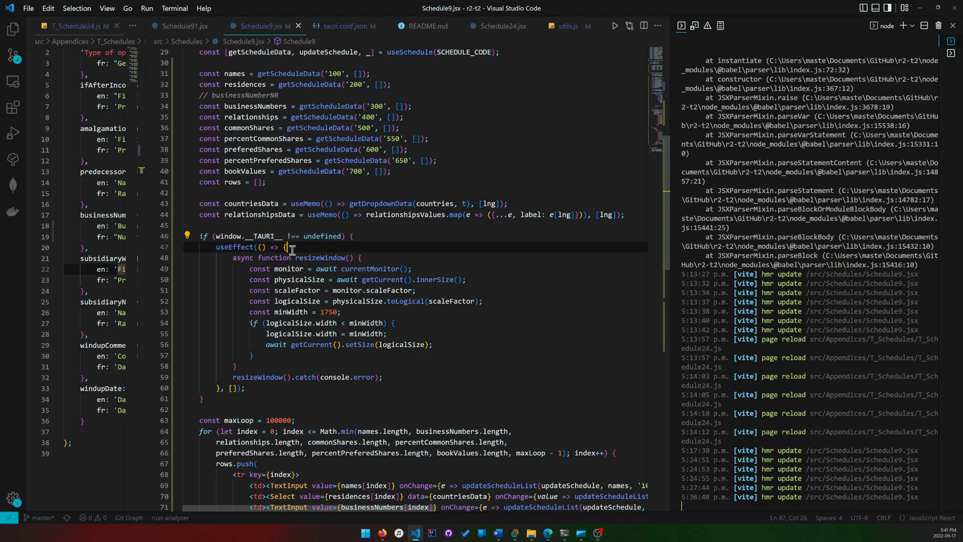
pyautogui.doubleClick(235, 246)
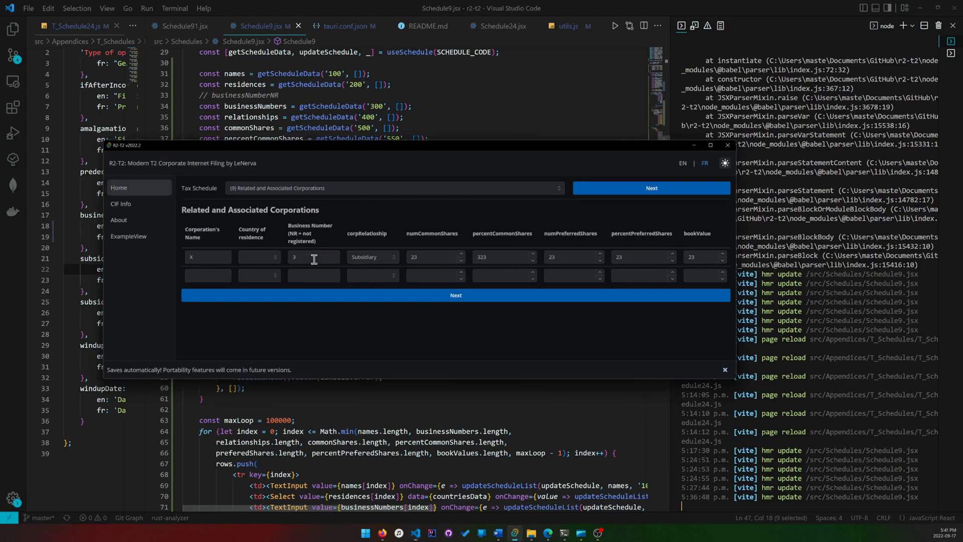
pyautogui.moveTo(405, 144); pyautogui.dragTo(405, 129)
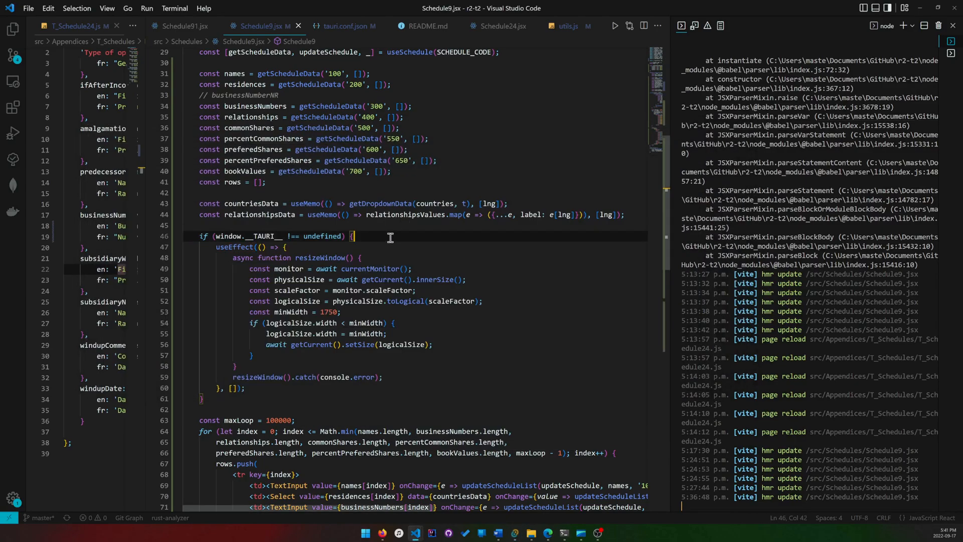
pyautogui.doubleClick(231, 246)
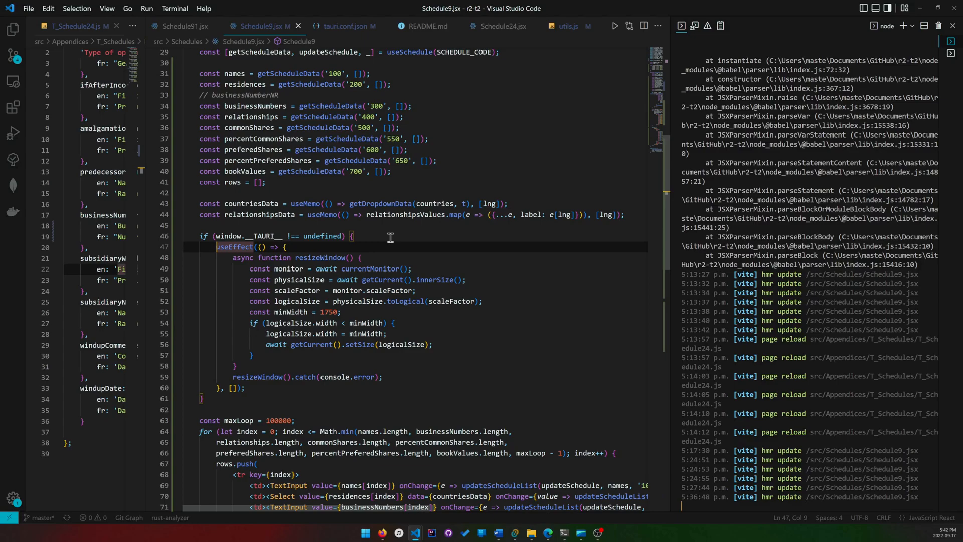
pyautogui.scroll(3)
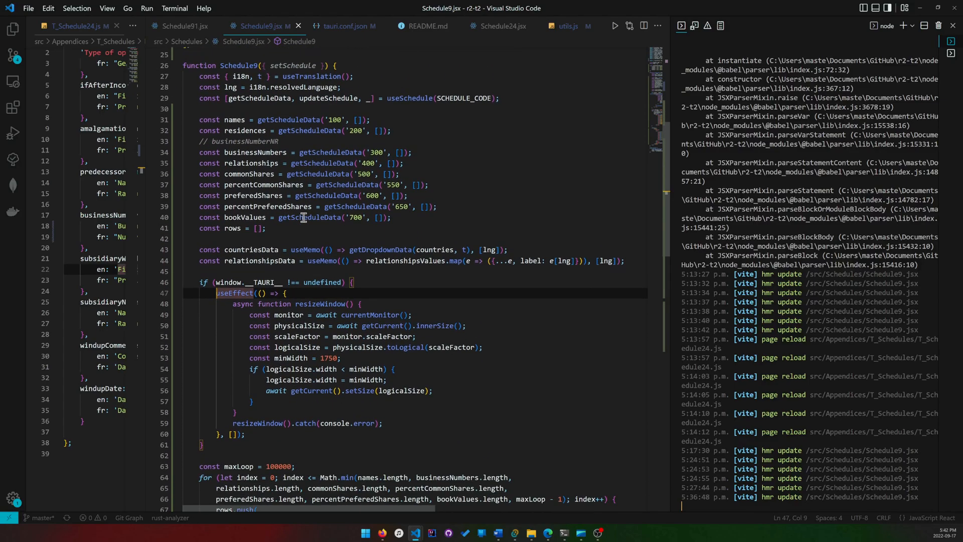
pyautogui.scroll(-3)
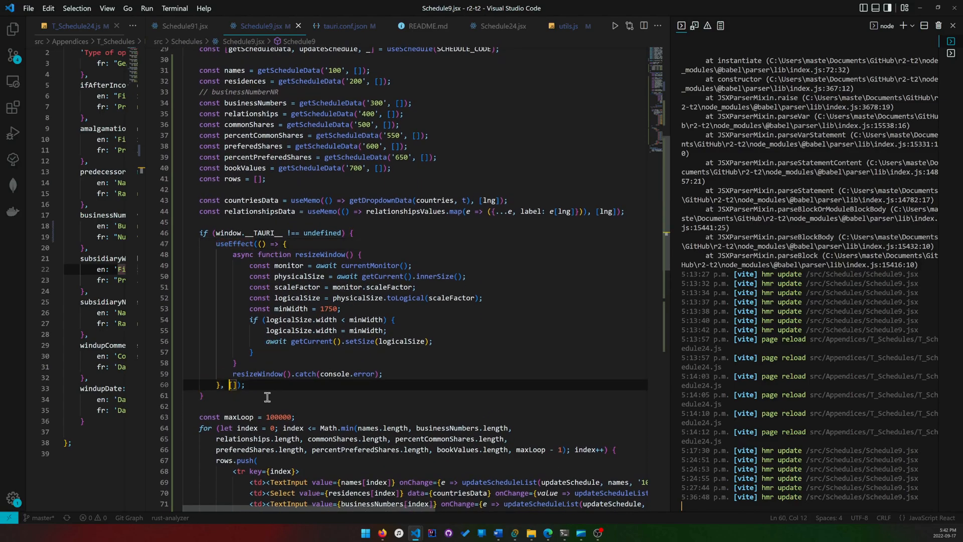
pyautogui.scroll(3)
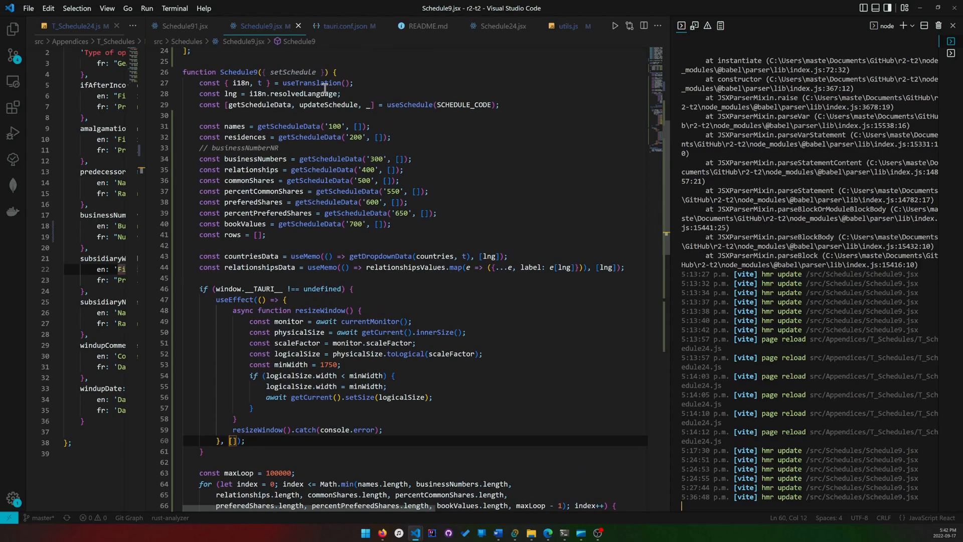
pyautogui.doubleClick(289, 72)
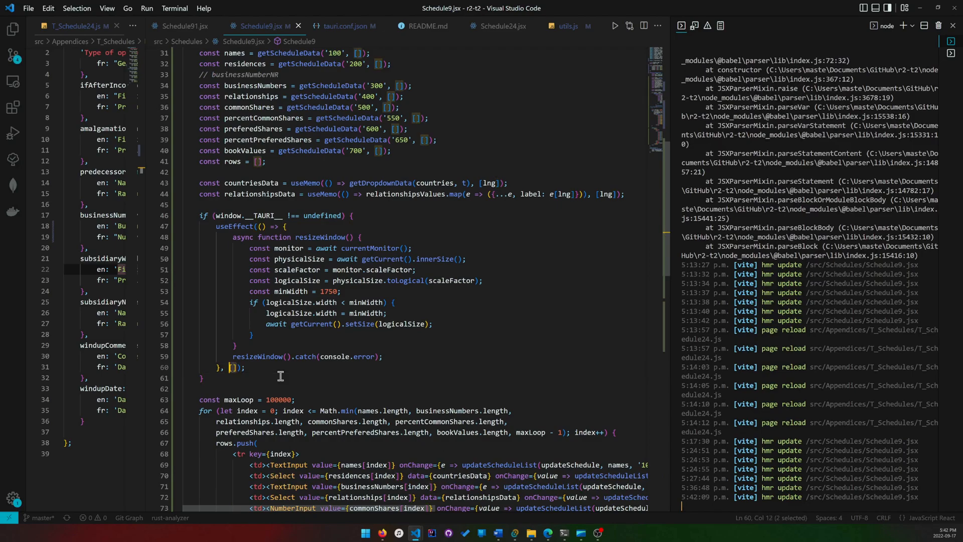
pyautogui.click(253, 357)
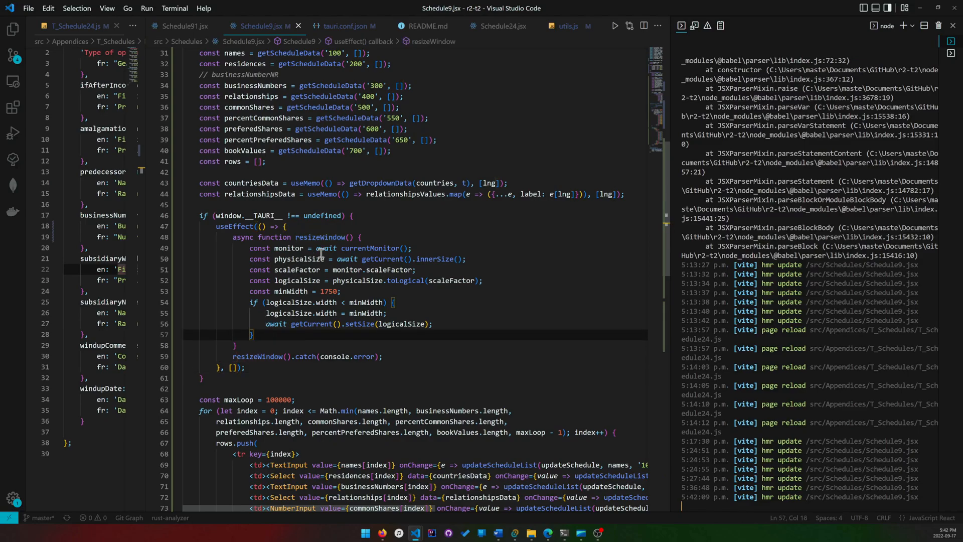
pyautogui.scroll(3)
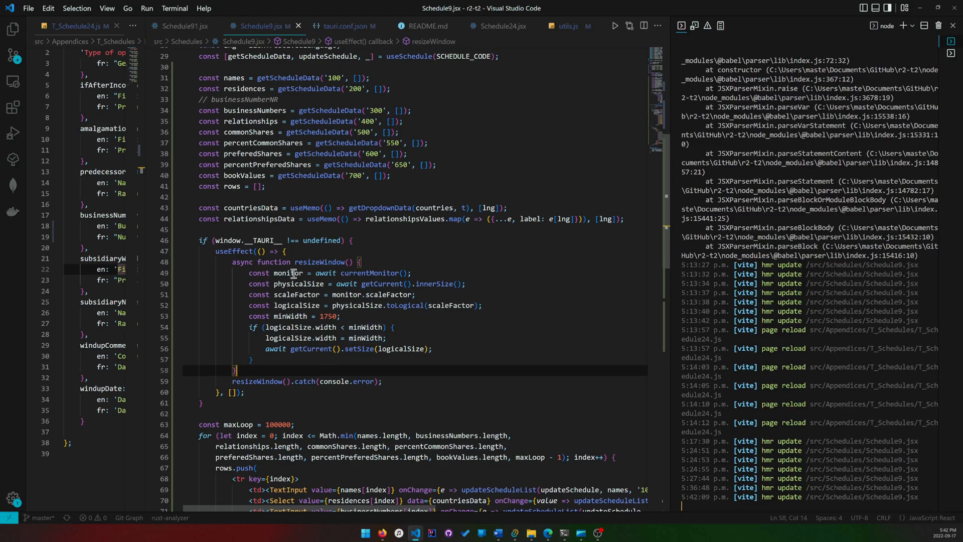
pyautogui.doubleClick(240, 262)
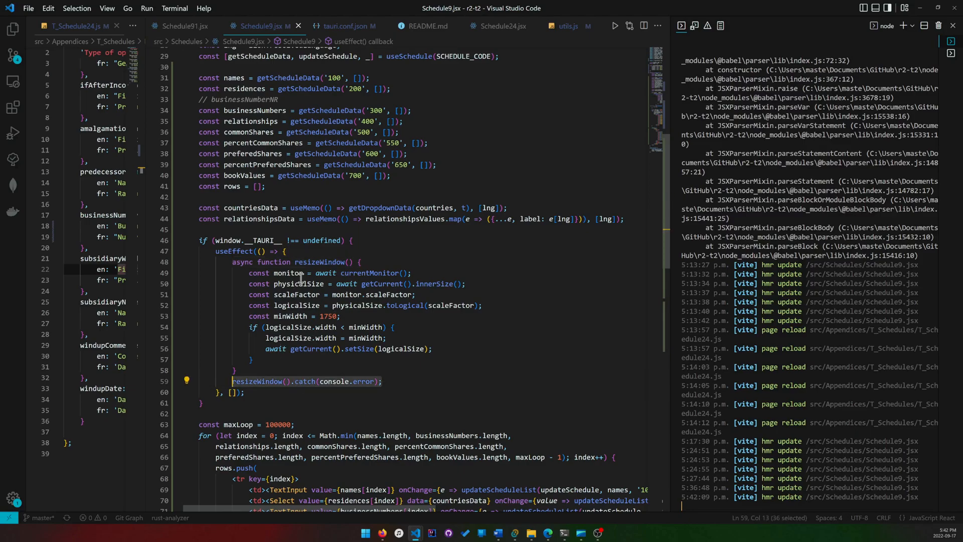
pyautogui.click(287, 272)
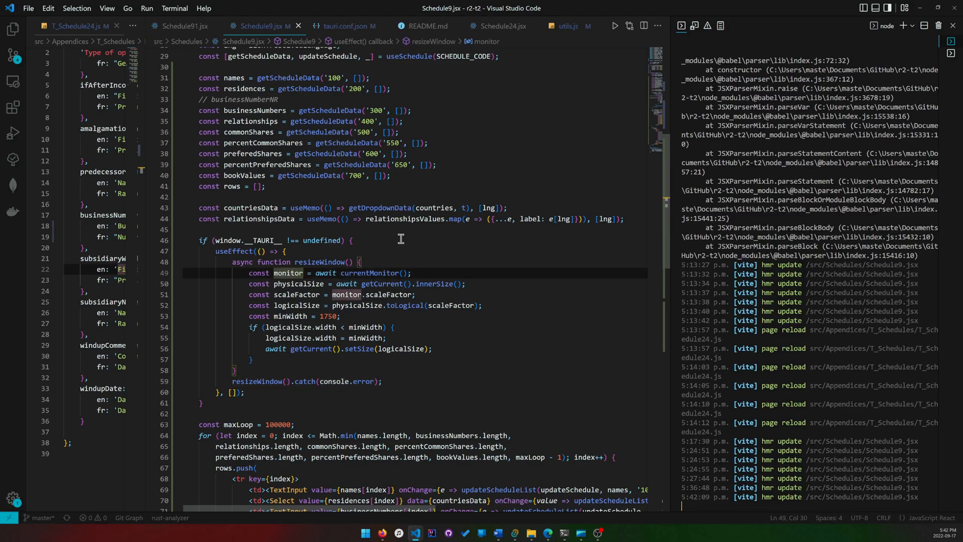
pyautogui.moveTo(302, 274)
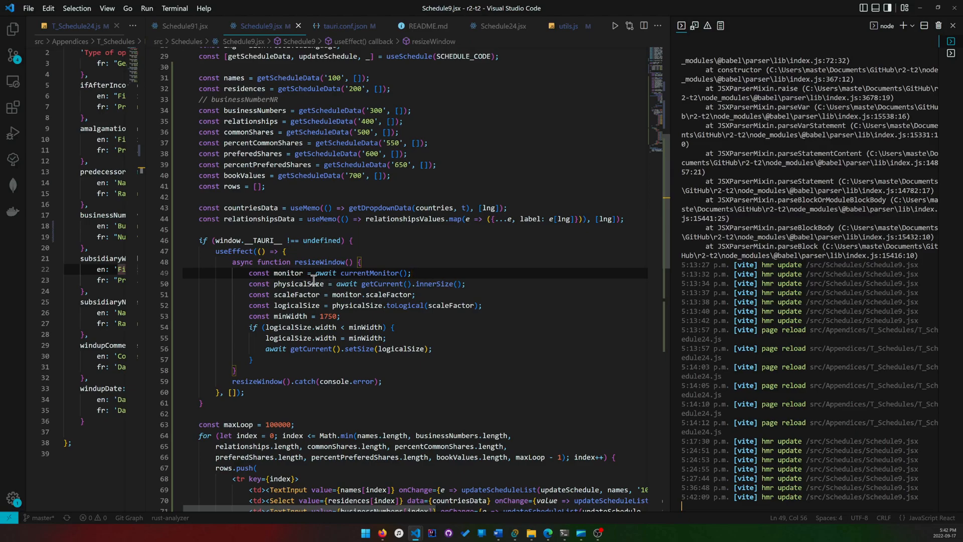
pyautogui.doubleClick(299, 283)
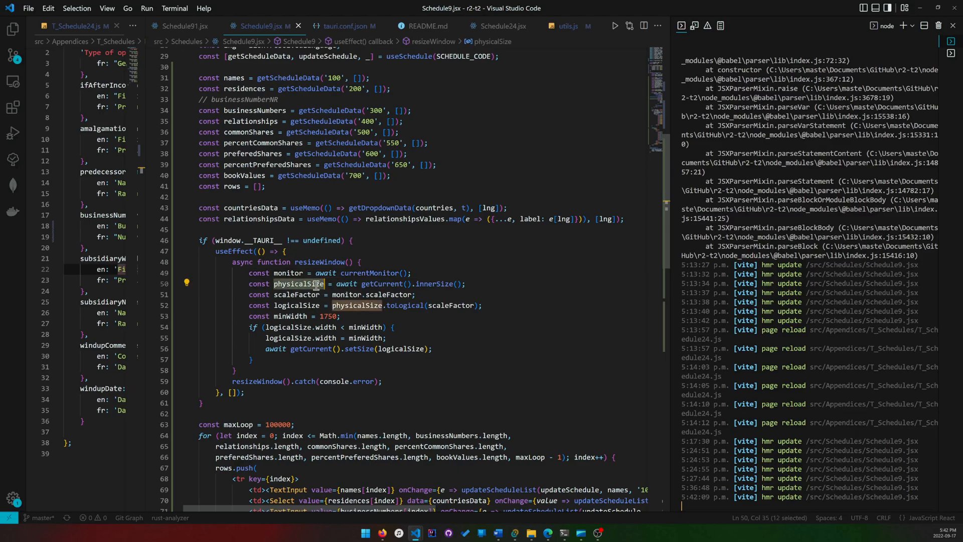
pyautogui.moveTo(439, 284)
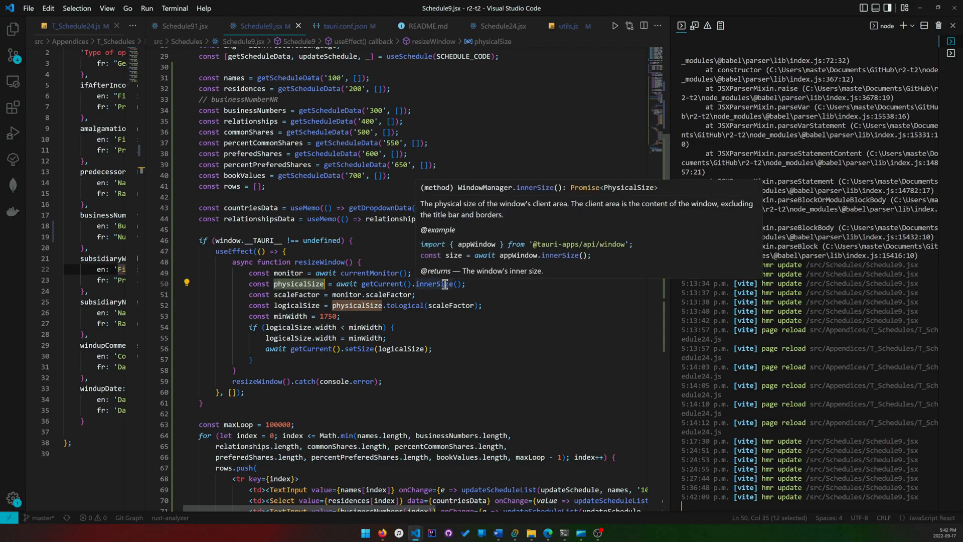
pyautogui.moveTo(627, 191)
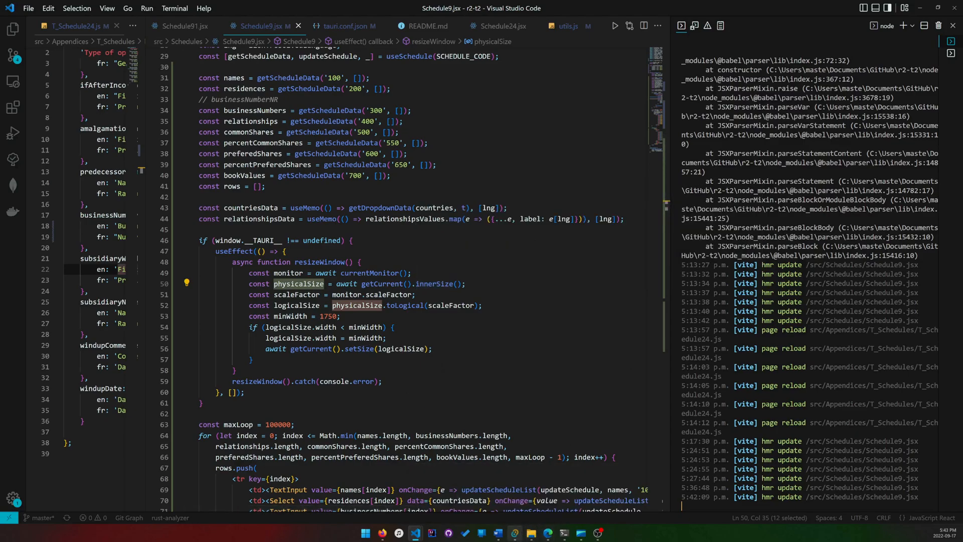
pyautogui.click(513, 533)
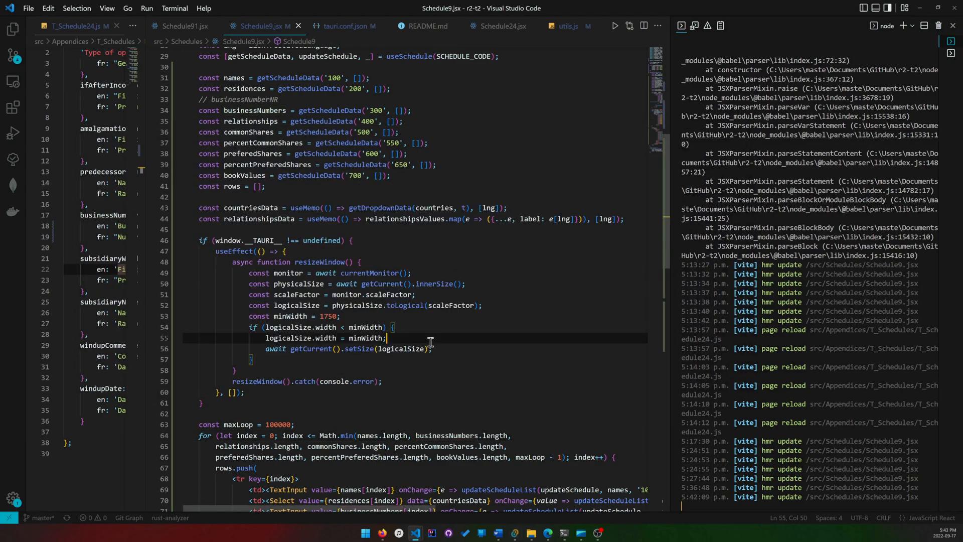
pyautogui.click(385, 337)
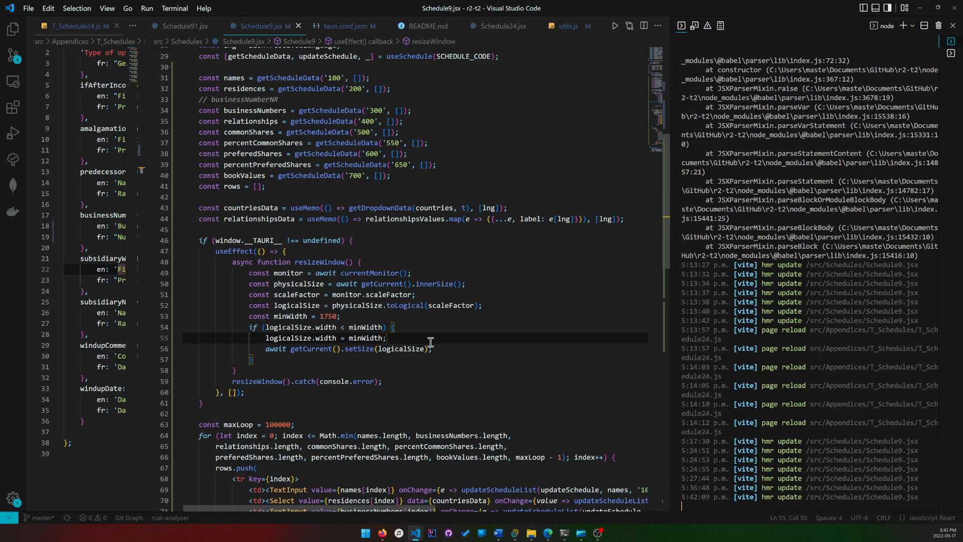
pyautogui.click(386, 294)
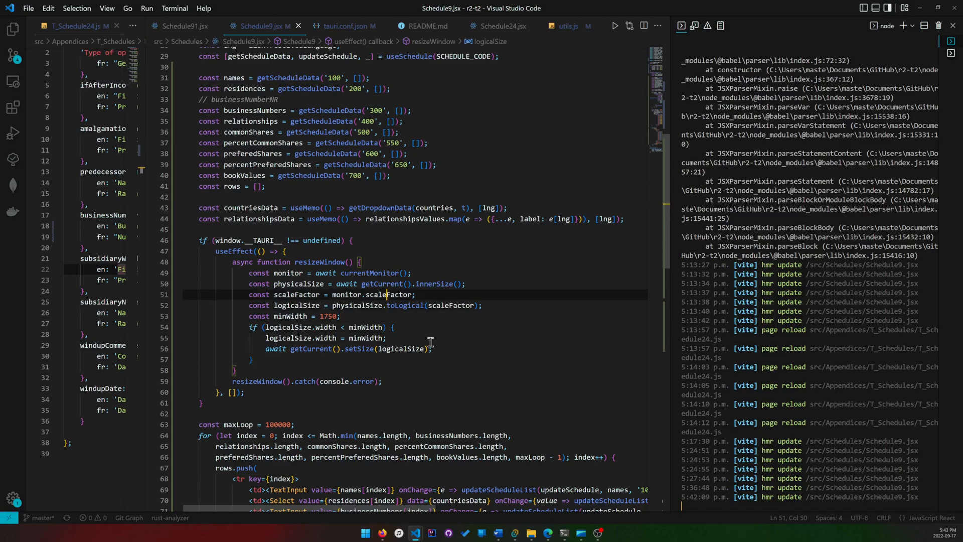
pyautogui.moveTo(385, 282)
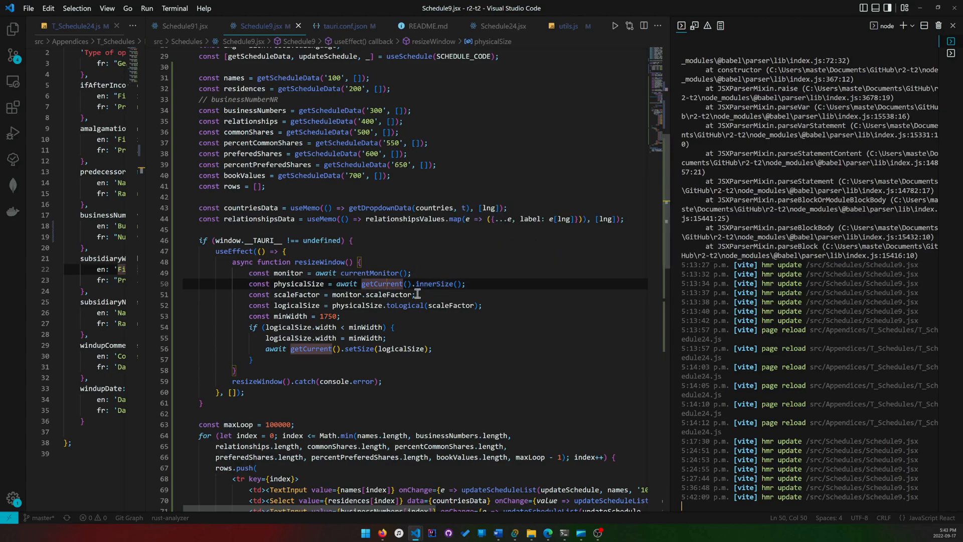
pyautogui.moveTo(379, 283)
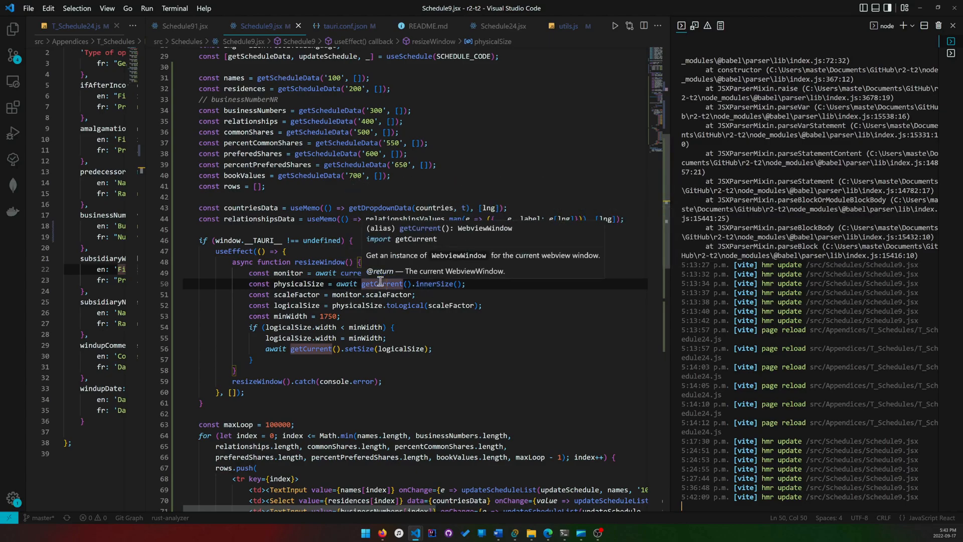
pyautogui.click(429, 293)
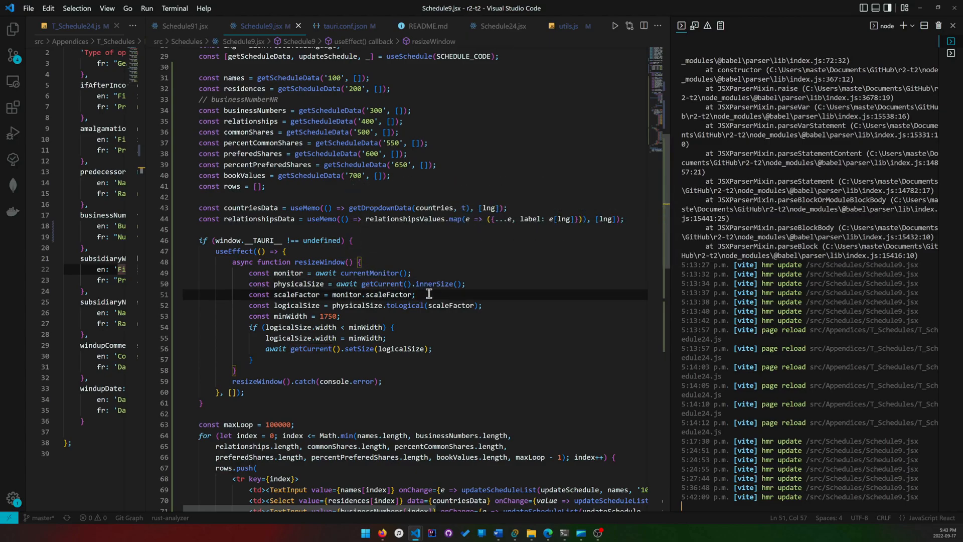
pyautogui.moveTo(405, 305)
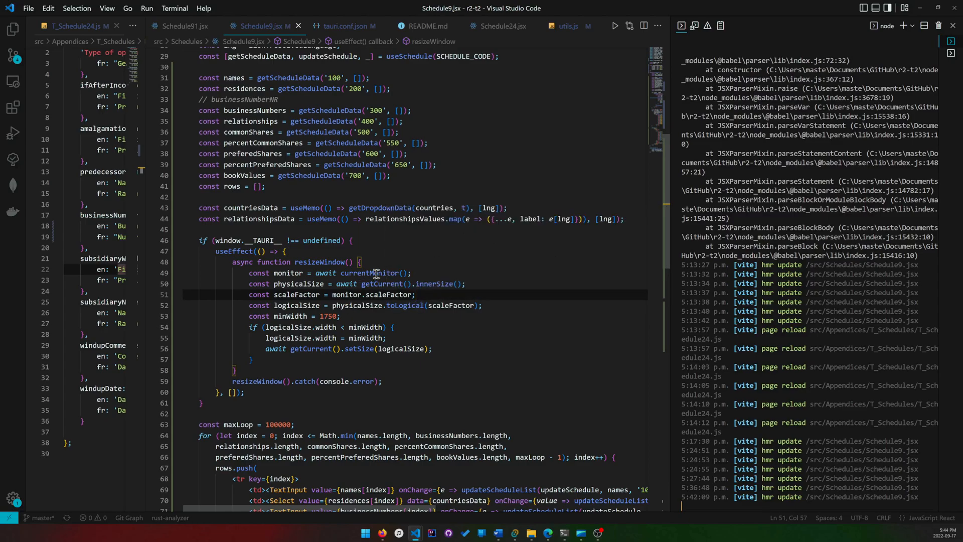
pyautogui.doubleClick(287, 272)
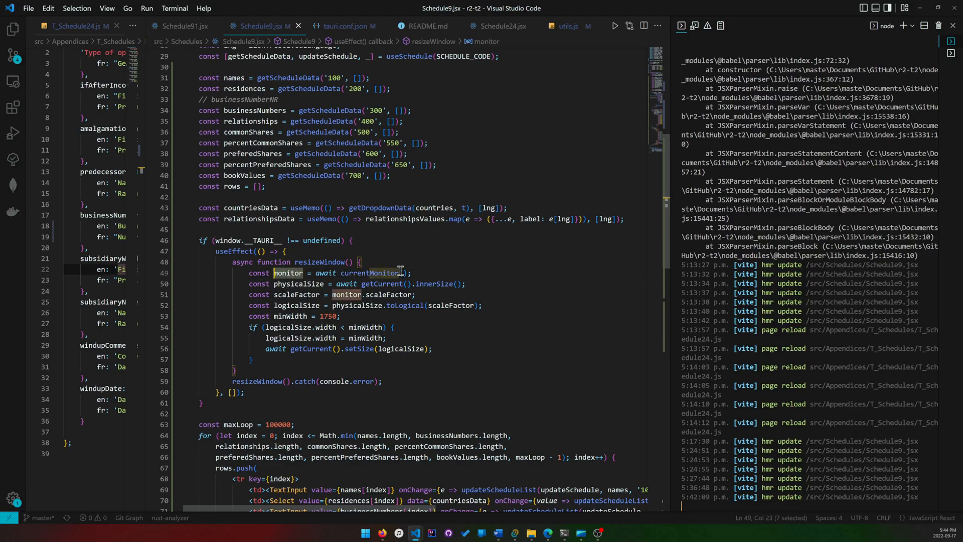
pyautogui.moveTo(377, 295)
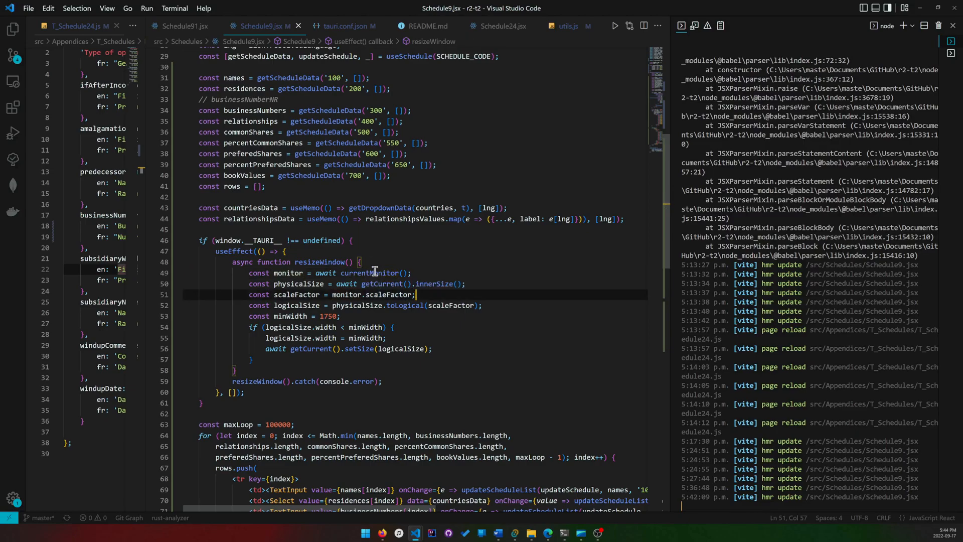
pyautogui.moveTo(375, 272)
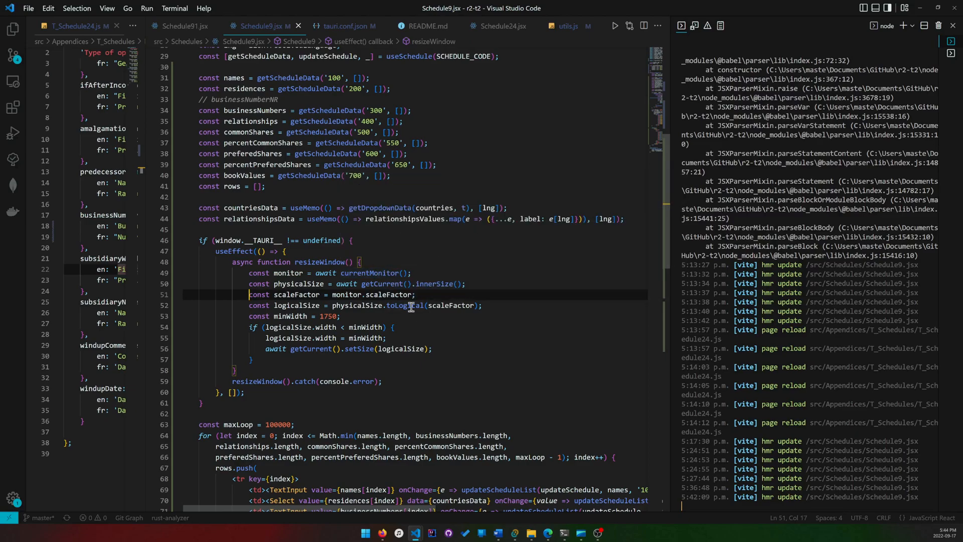
pyautogui.click(415, 294)
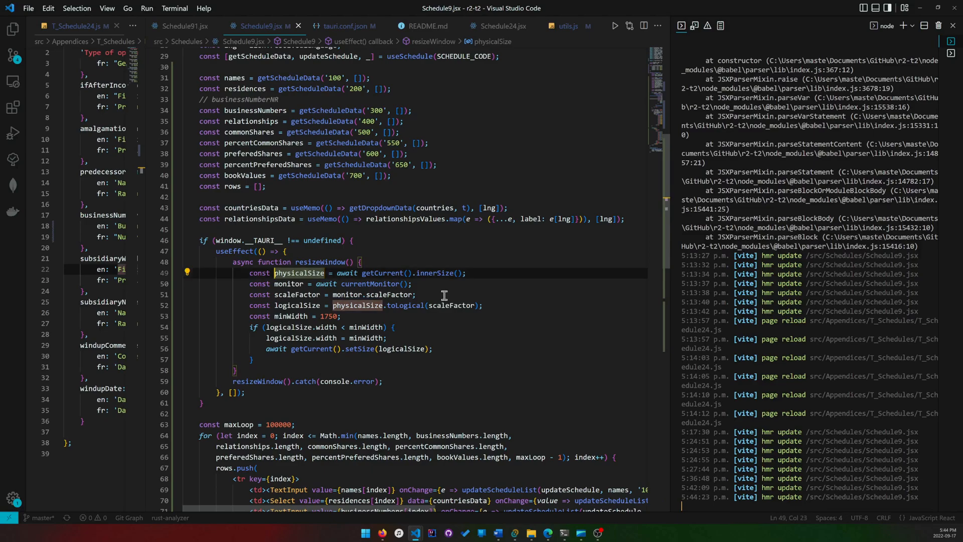
# Step: Highlight the scaleFactor and logicalSize usages in resizeWindow
pyautogui.click(298, 294)
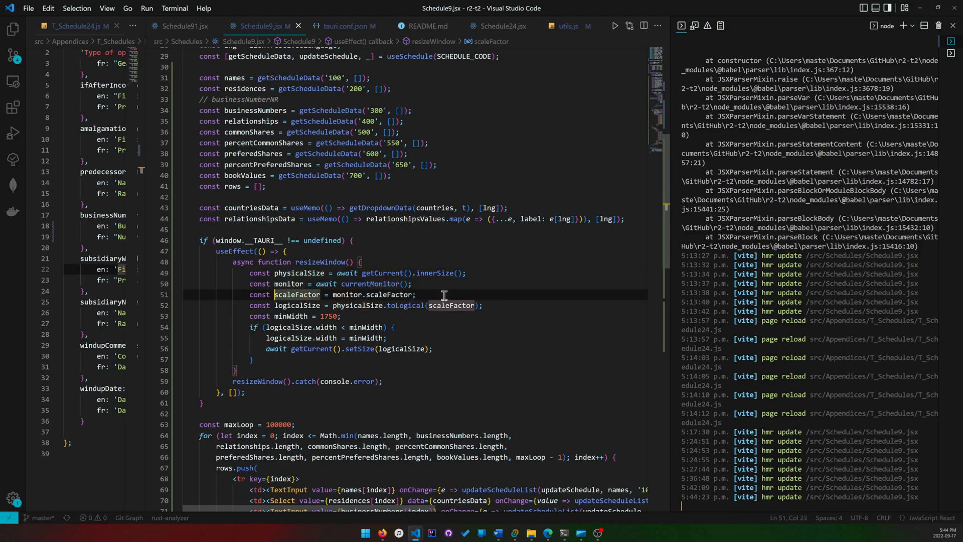
pyautogui.doubleClick(297, 295)
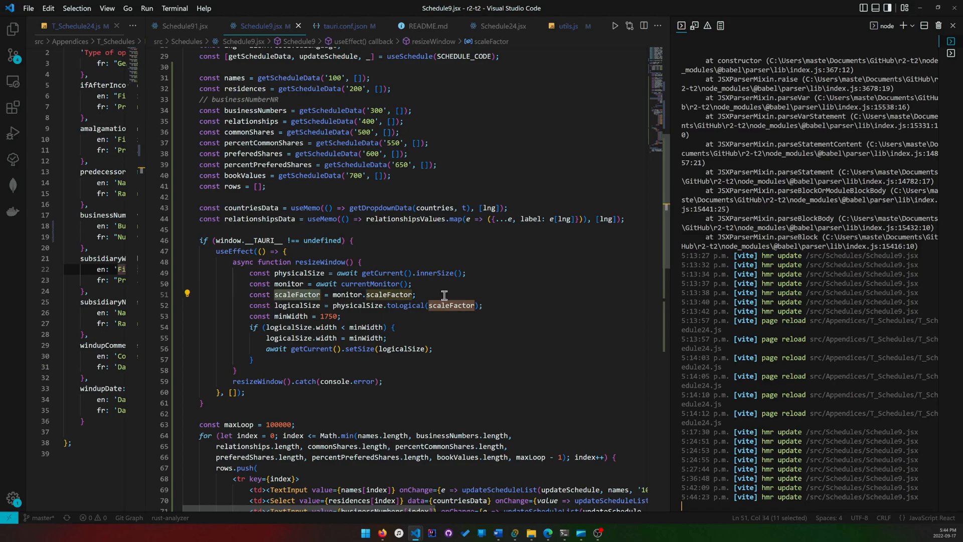
pyautogui.click(278, 306)
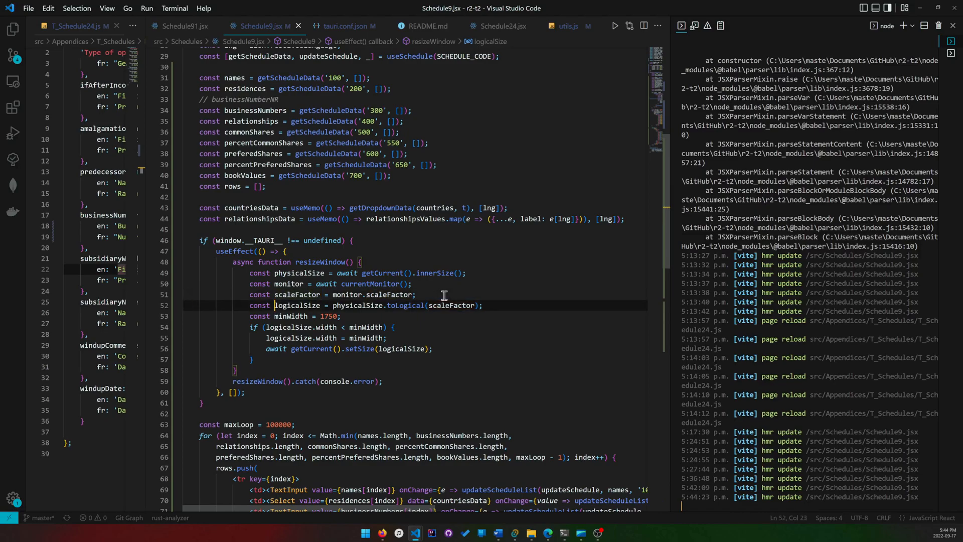
pyautogui.click(326, 305)
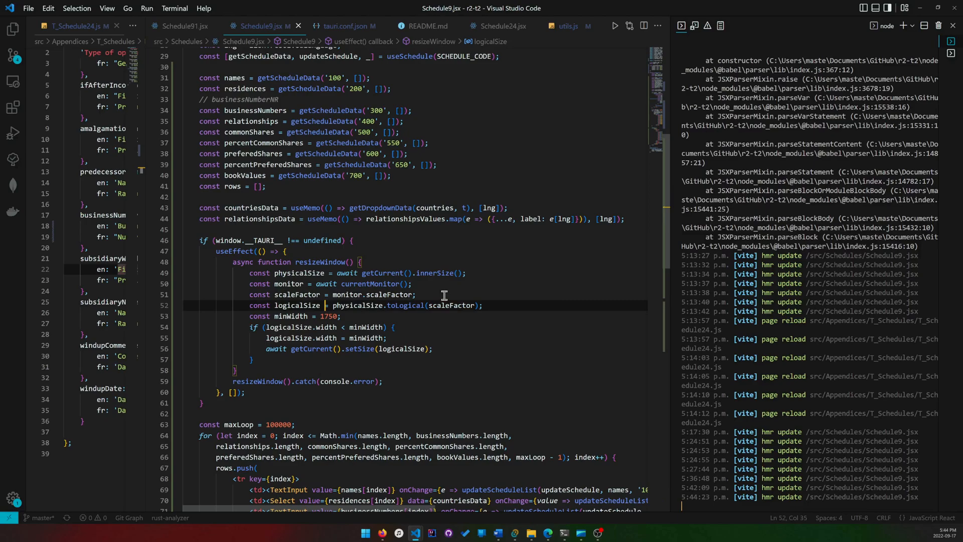
pyautogui.doubleClick(298, 305)
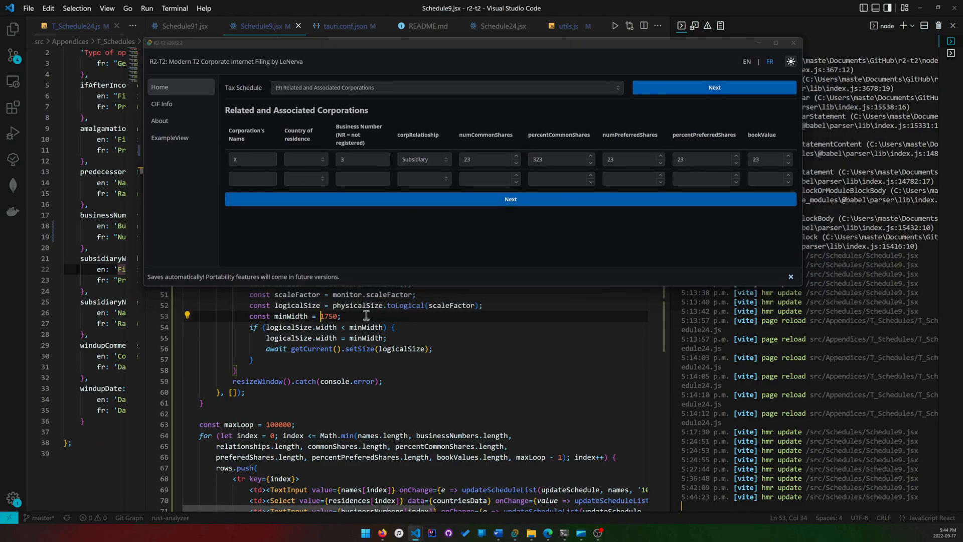
pyautogui.click(337, 326)
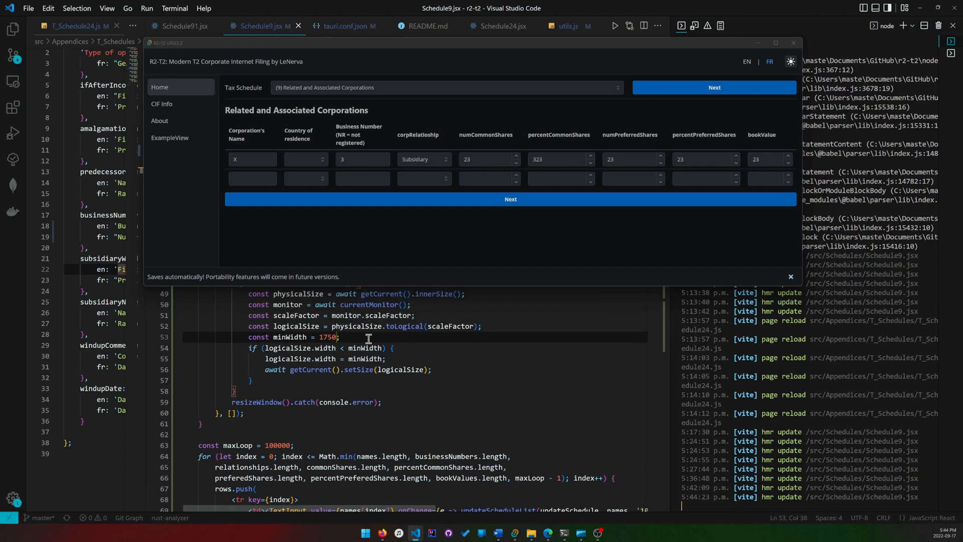
pyautogui.moveTo(771, 253)
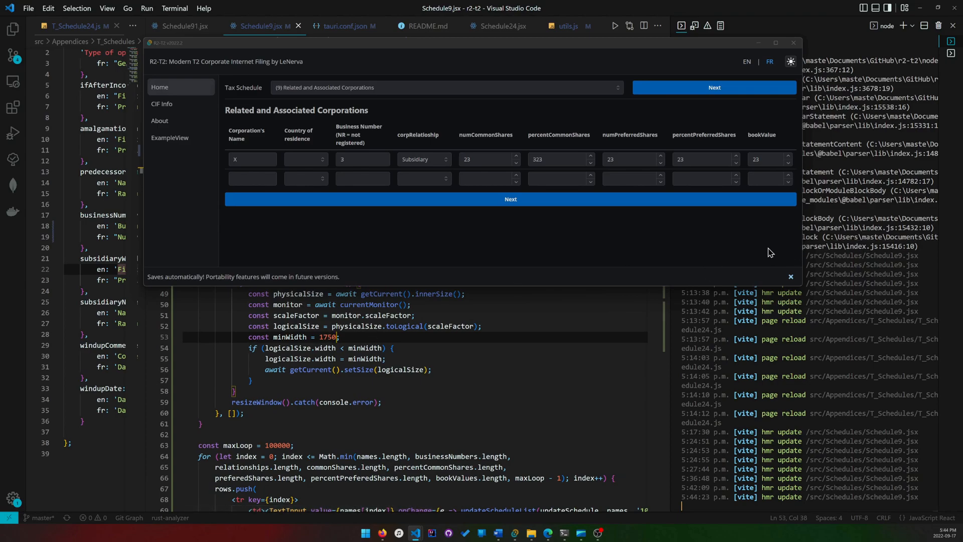
pyautogui.moveTo(757, 244)
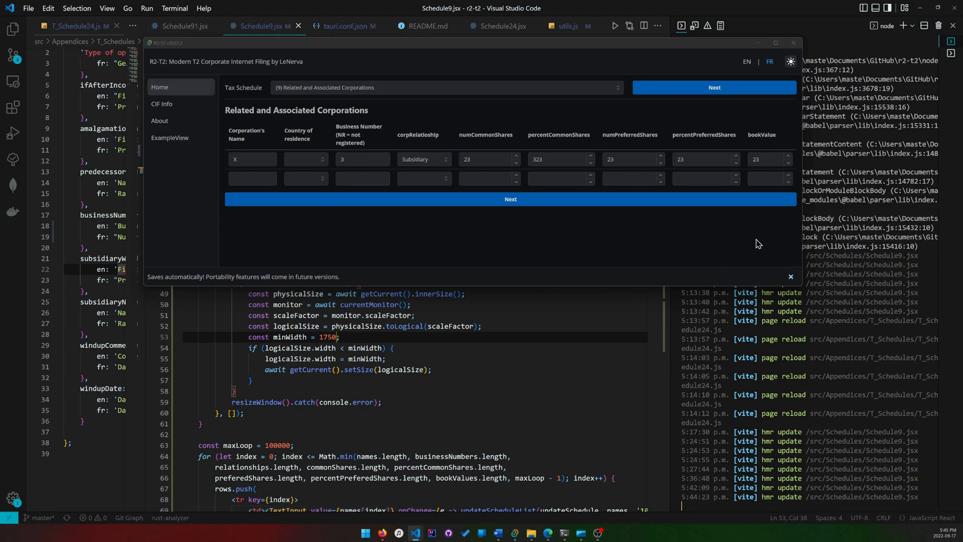
pyautogui.moveTo(439, 309)
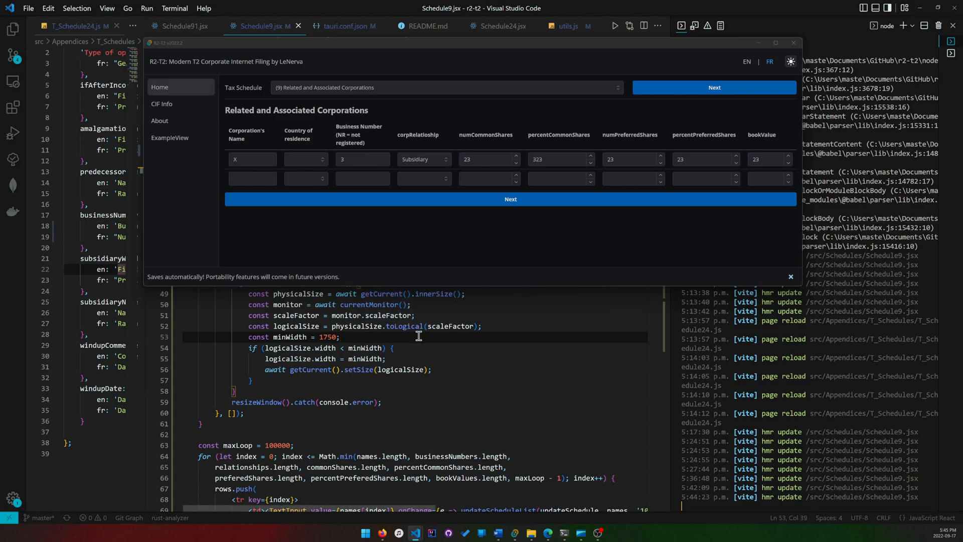
pyautogui.click(342, 348)
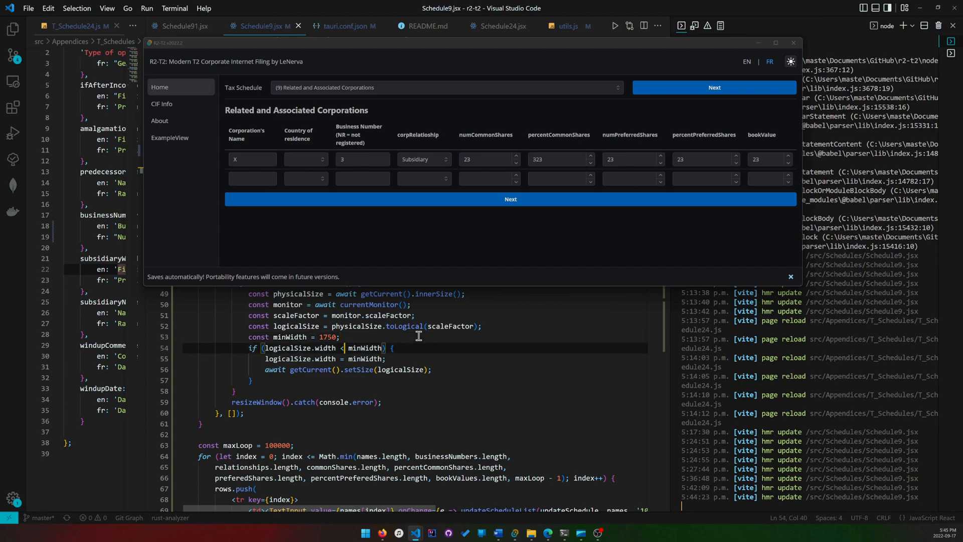
pyautogui.click(343, 348)
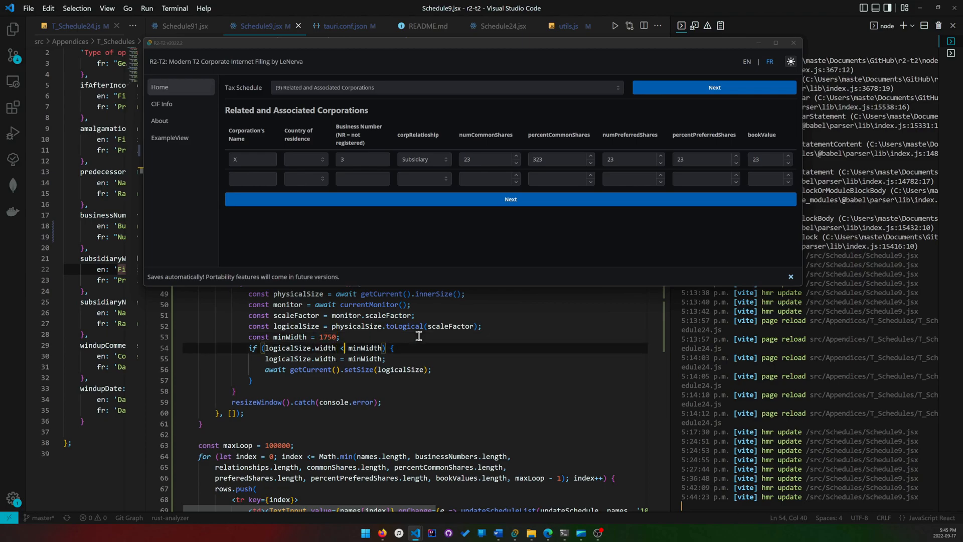
pyautogui.moveTo(411, 248)
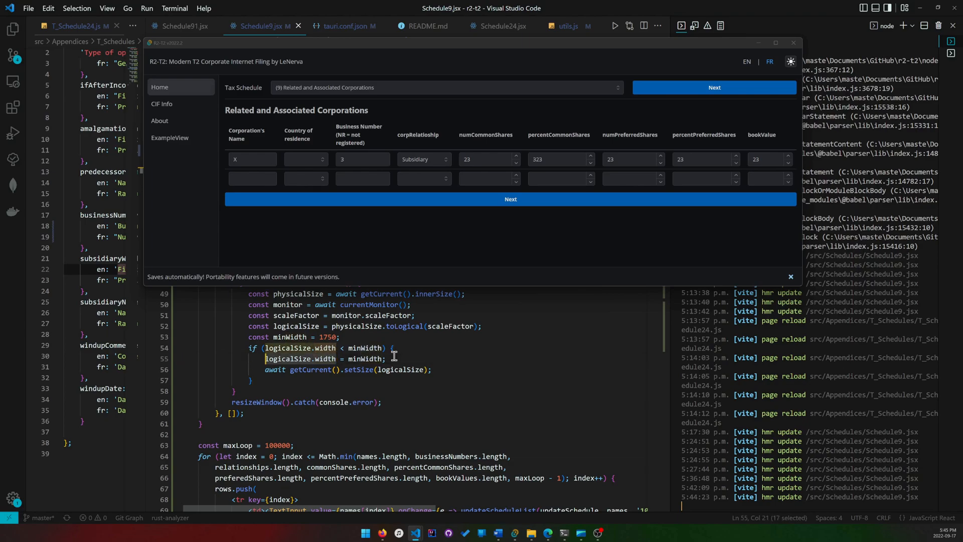
pyautogui.click(385, 359)
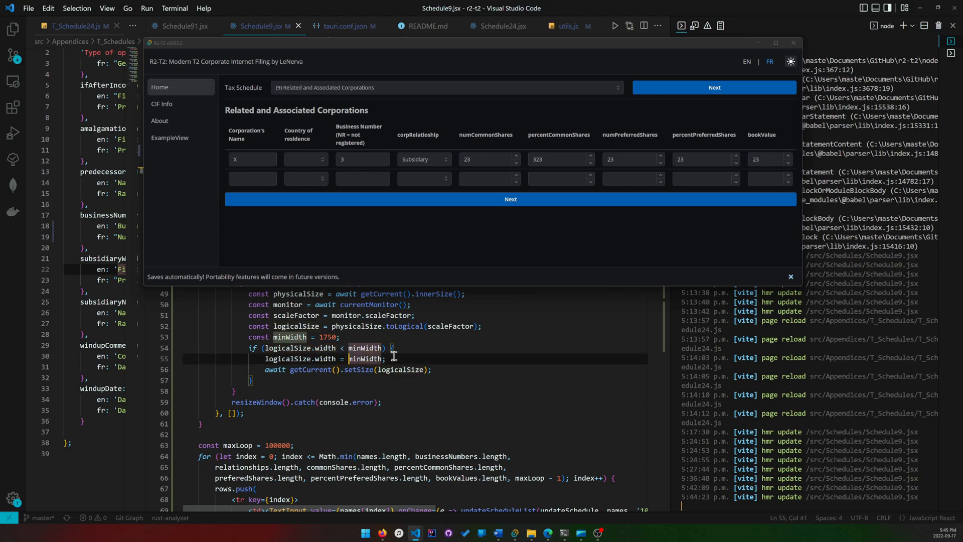
pyautogui.doubleClick(401, 369)
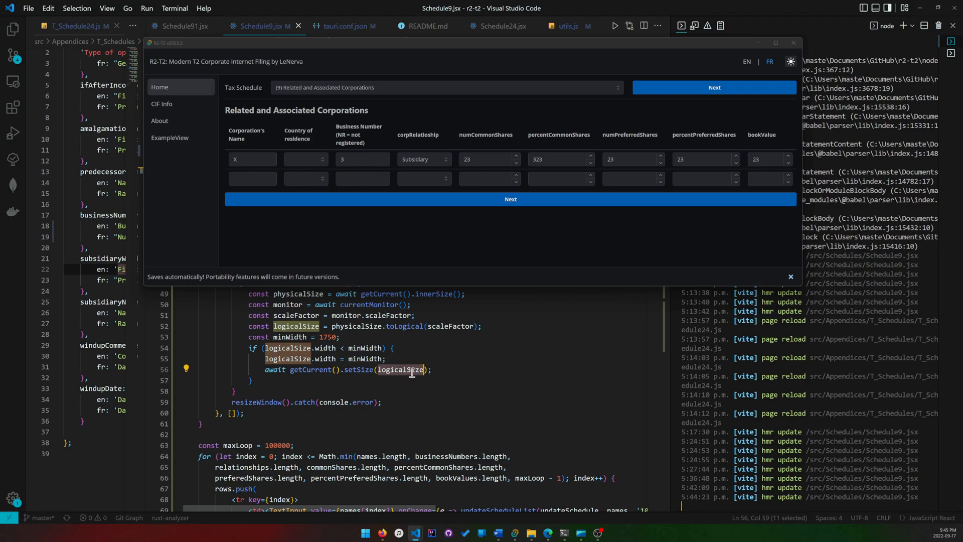
pyautogui.moveTo(403, 369)
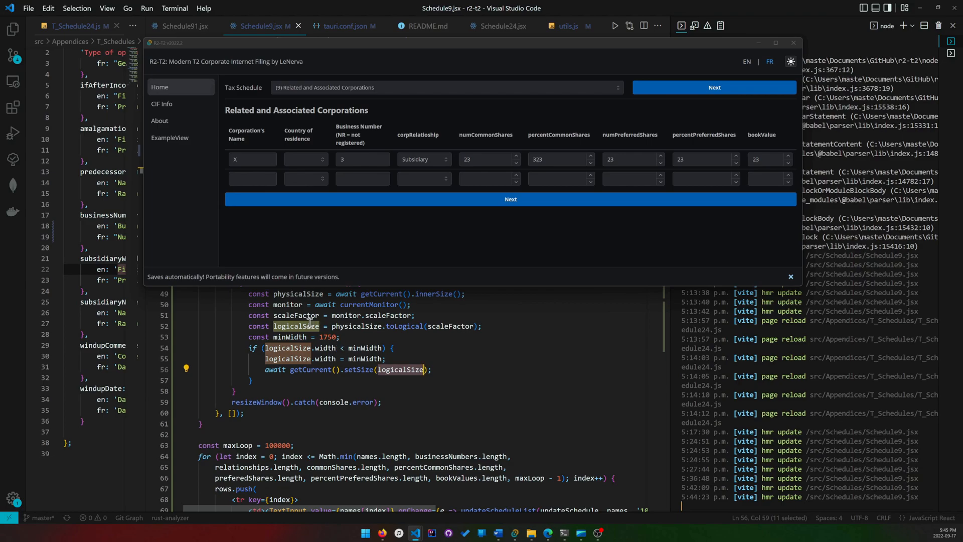
pyautogui.click(407, 369)
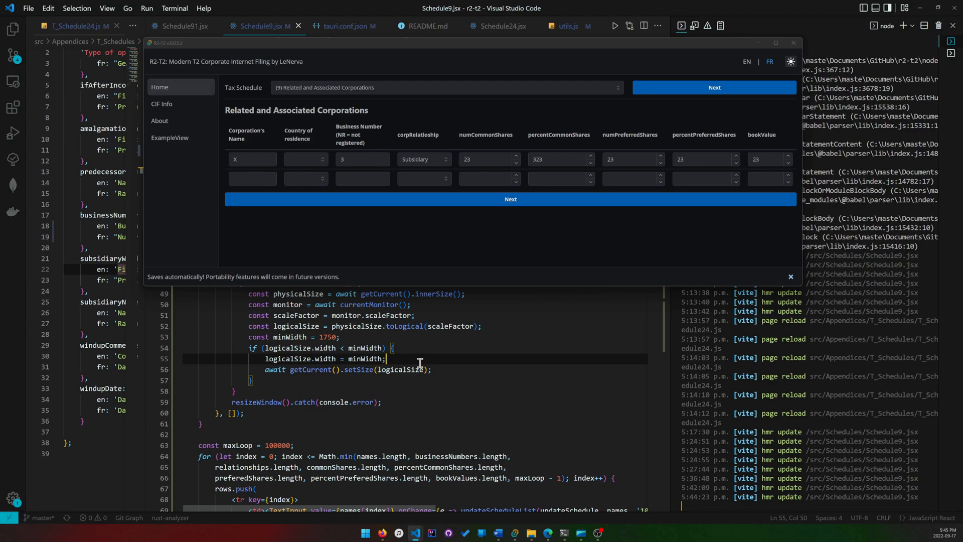
pyautogui.scroll(3)
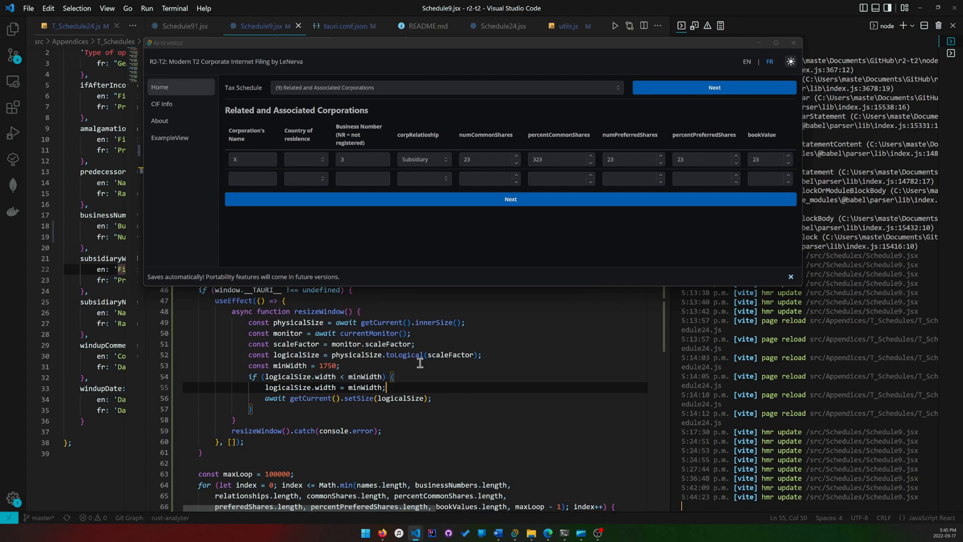
pyautogui.scroll(3)
pyautogui.write('//')
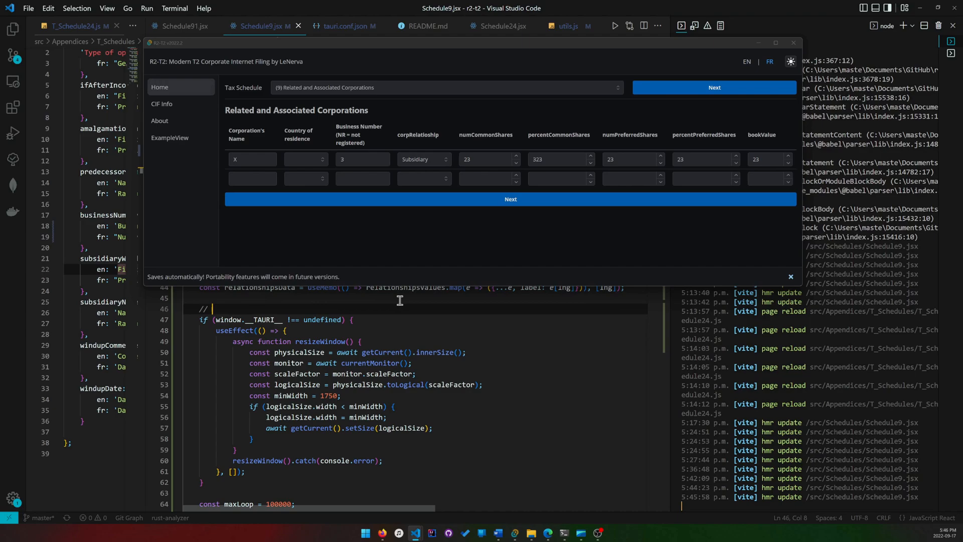
pyautogui.write('we')
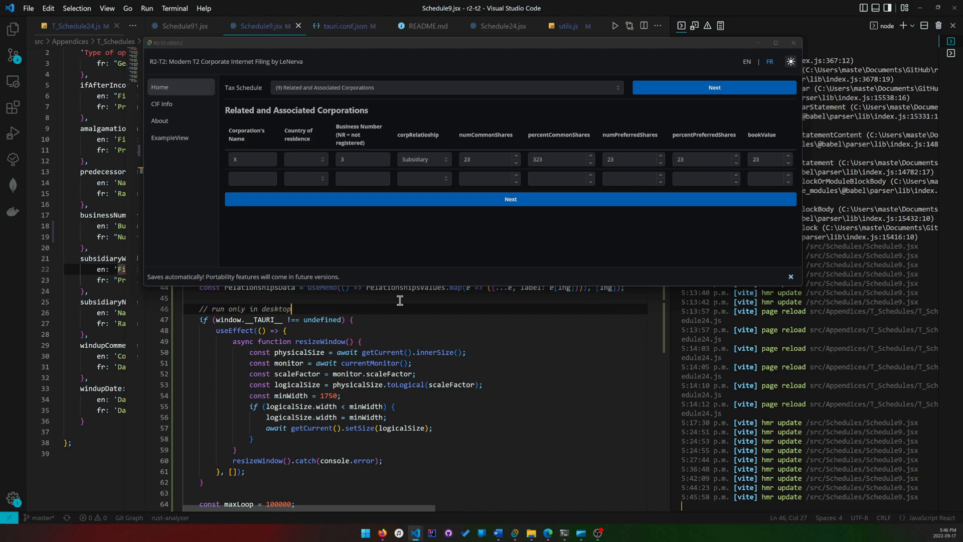
pyautogui.write('/tauri ev')
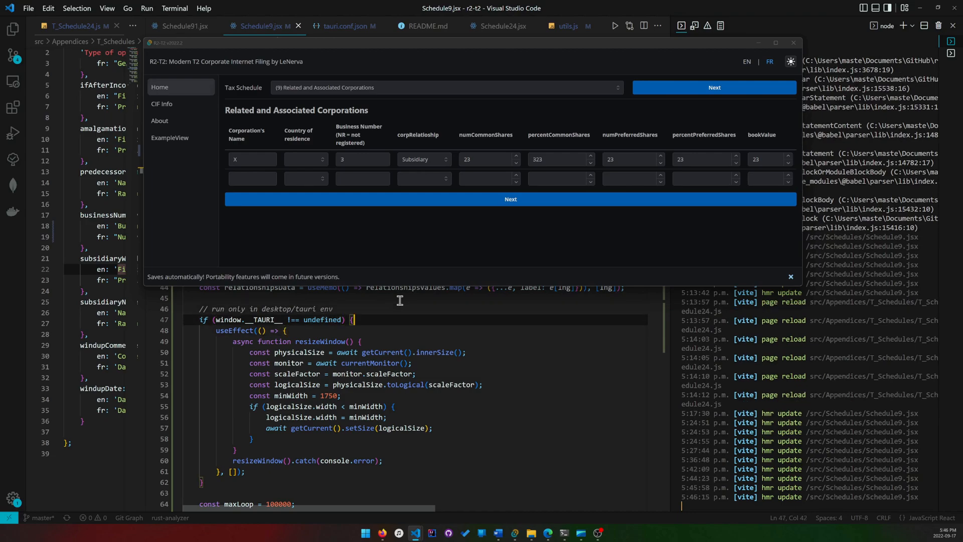
pyautogui.write('// call on')
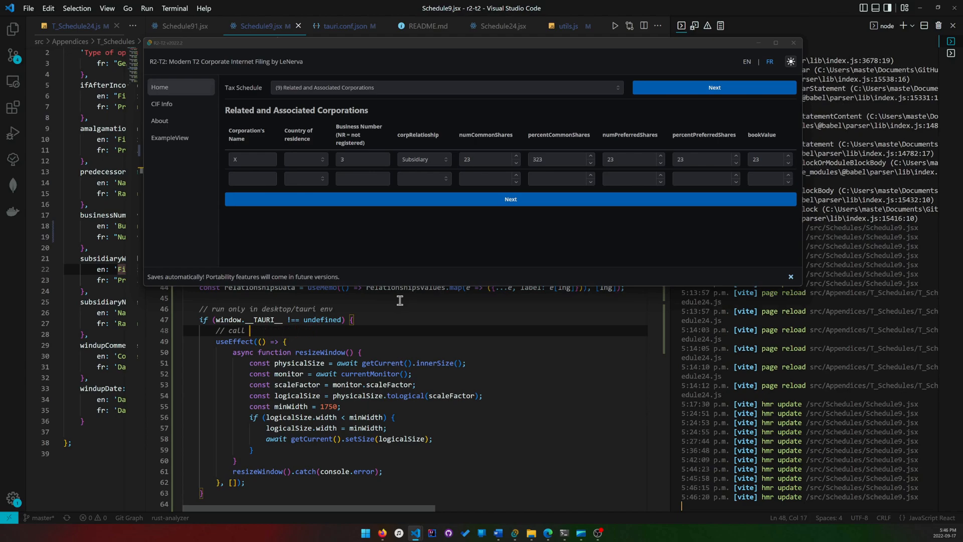
pyautogui.write('only when component')
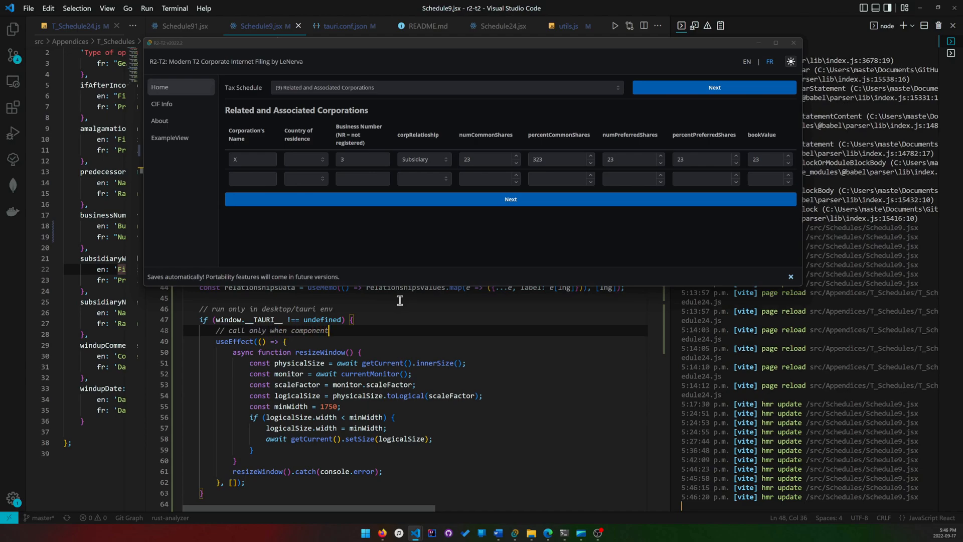
pyautogui.write('is loaded for the first time ([')
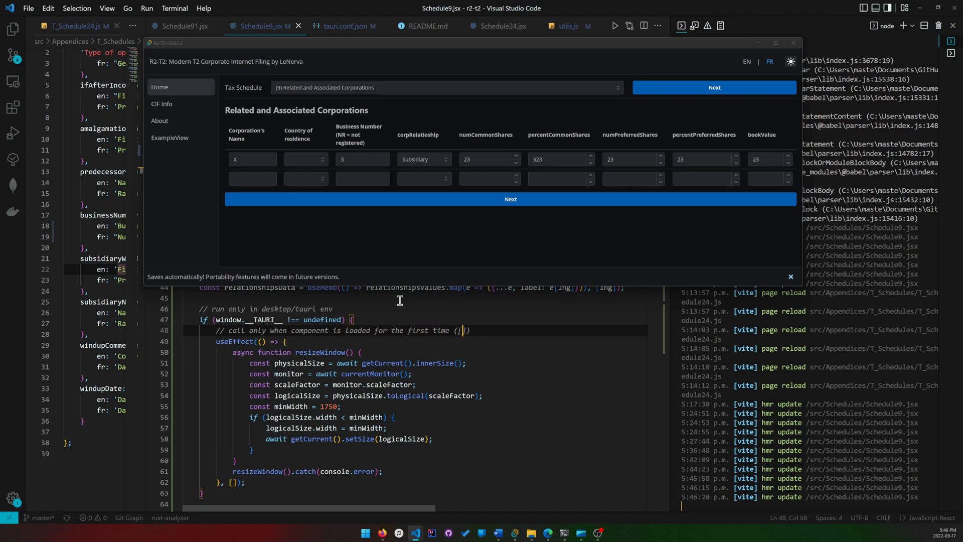
pyautogui.write('note []')
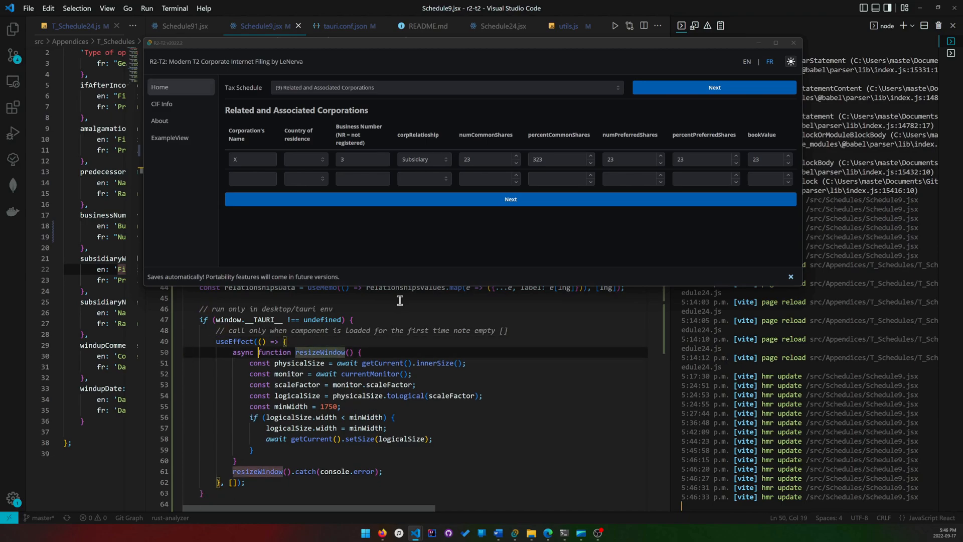
pyautogui.scroll(-3)
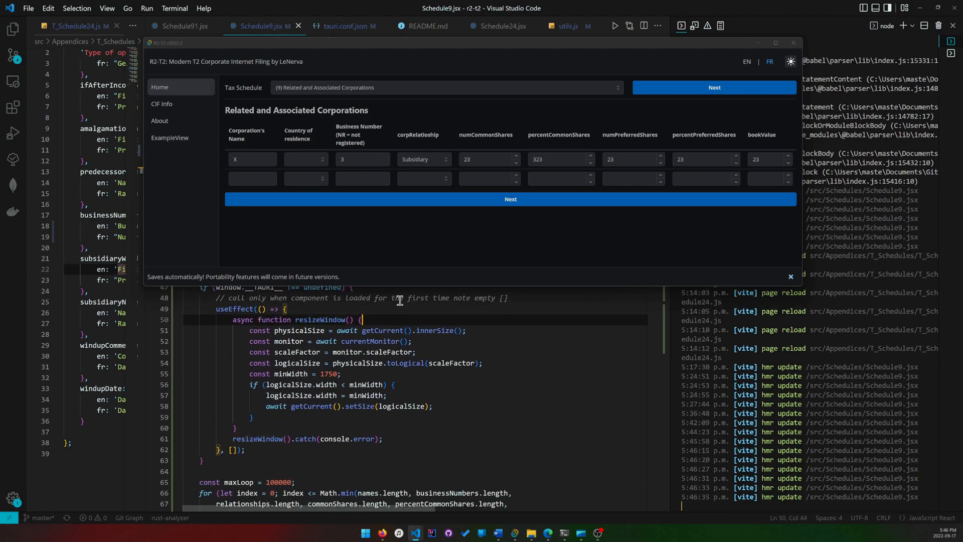
# Step: Draft comments in resizeWindow about needing LogicalSize because innerSize is physical
pyautogui.write('//')
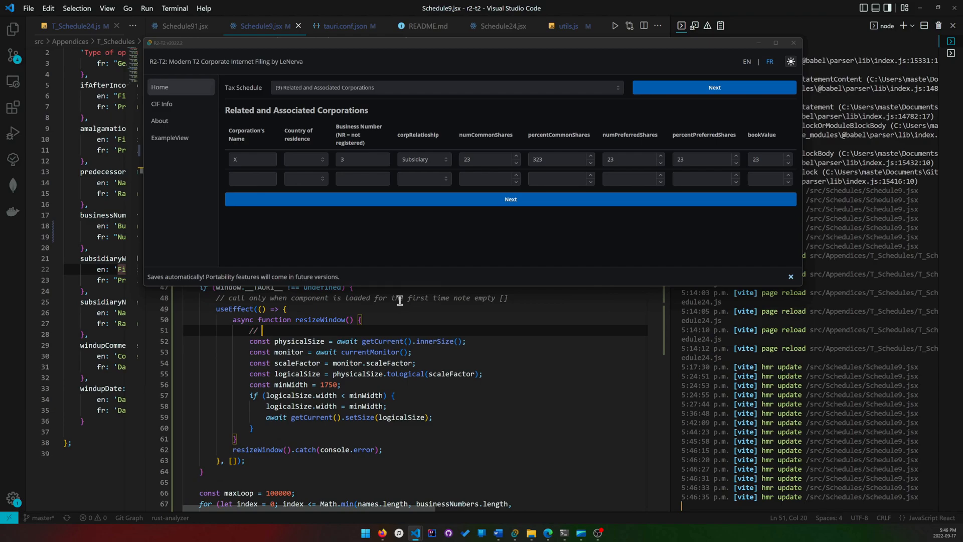
pyautogui.write('to')
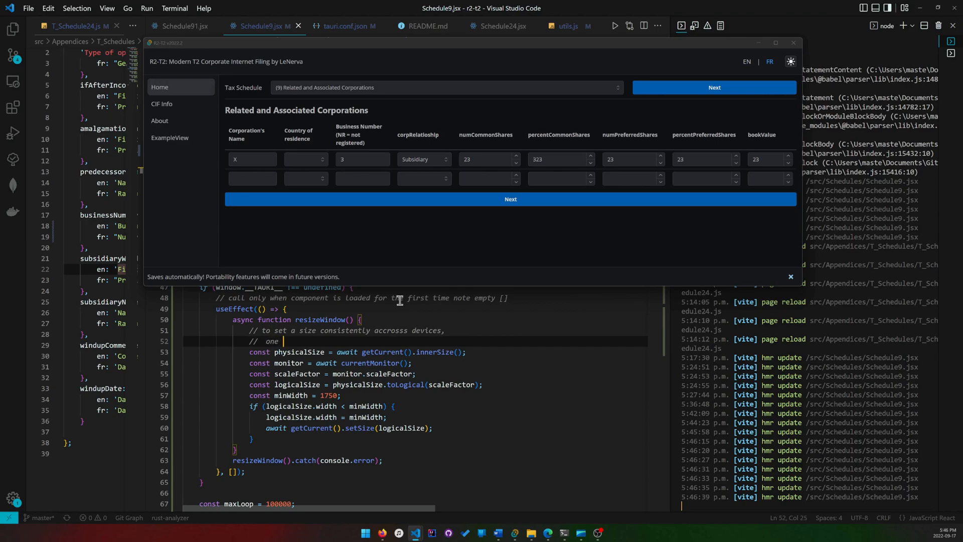
pyautogui.write('must use LogicalSize (Physical cannot be relied upon')
pyautogui.write('//')
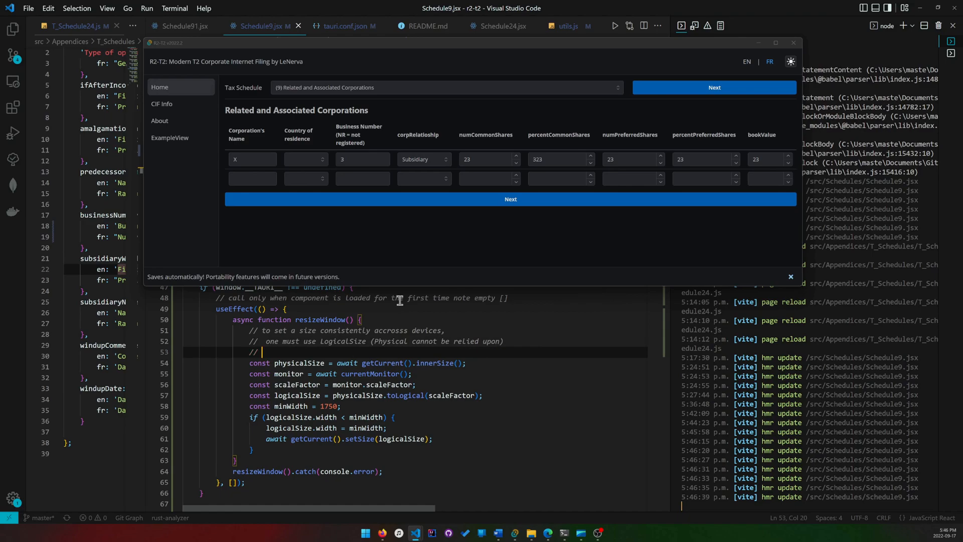
pyautogui.write('to get logic')
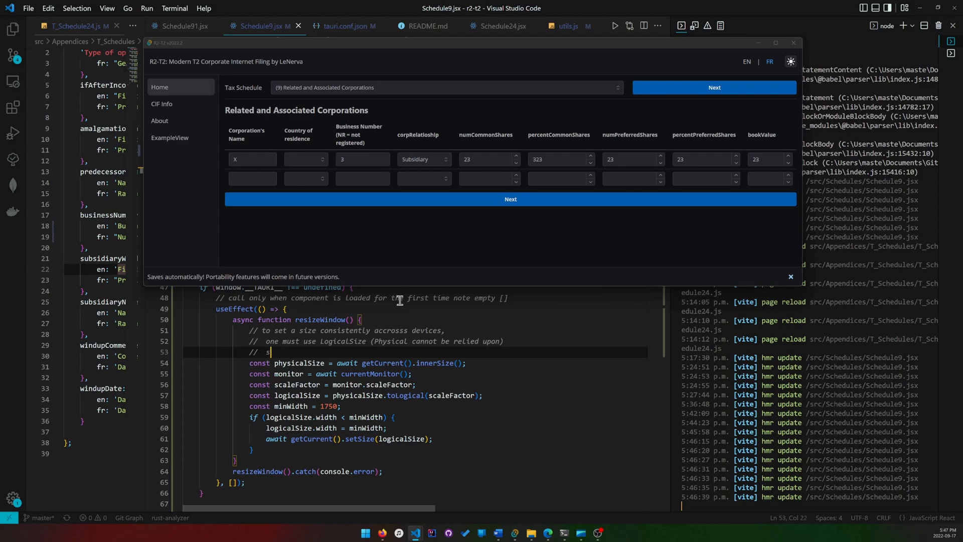
pyautogui.write('Since')
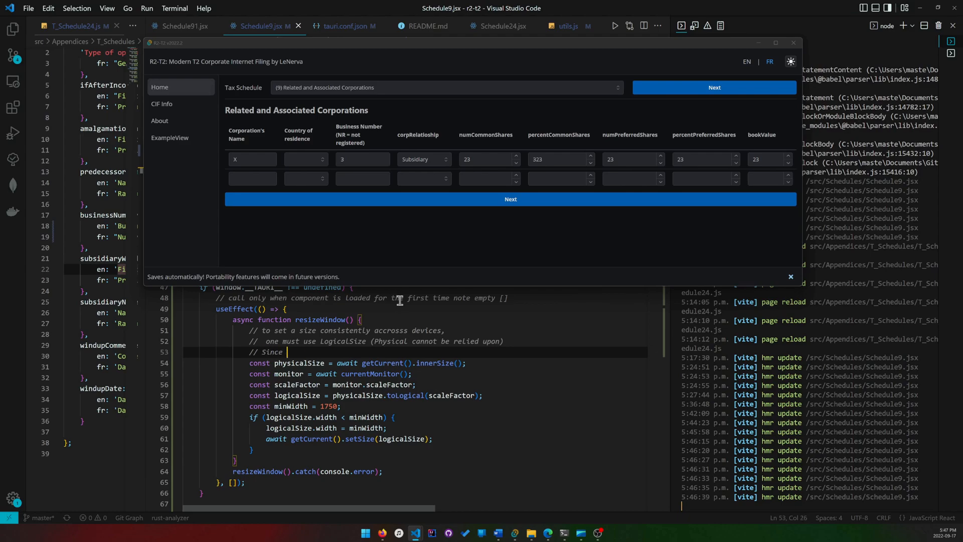
pyautogui.write('innerSize returns')
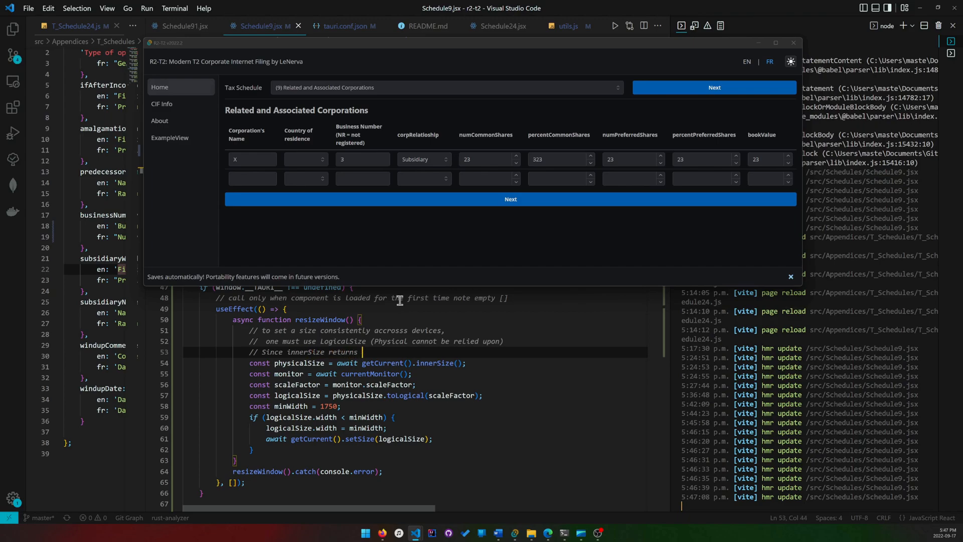
pyautogui.write('Physica')
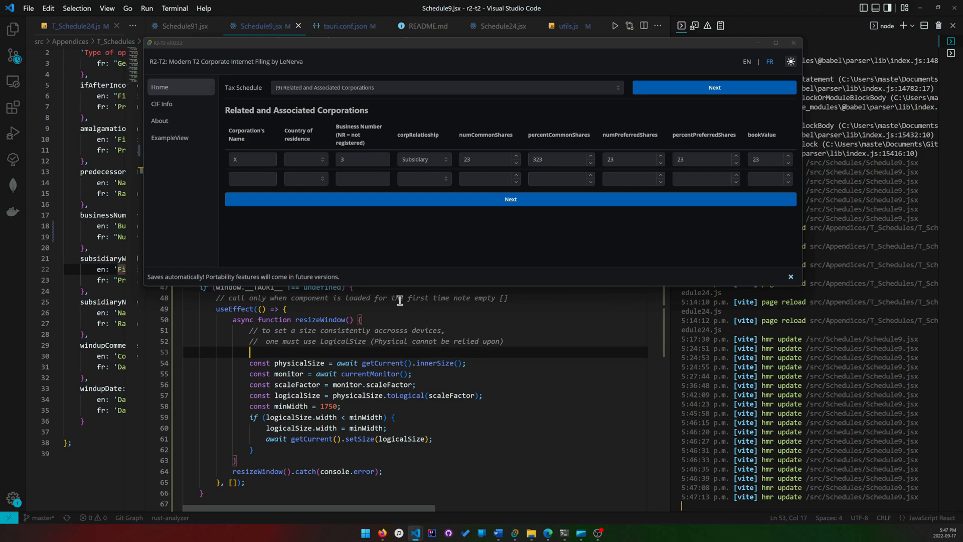
# Step: Write '// Since innerSize returns Physical size…' about converting via the monitor scale factor
pyautogui.write('// Since innerSize returns Physical size, we need')
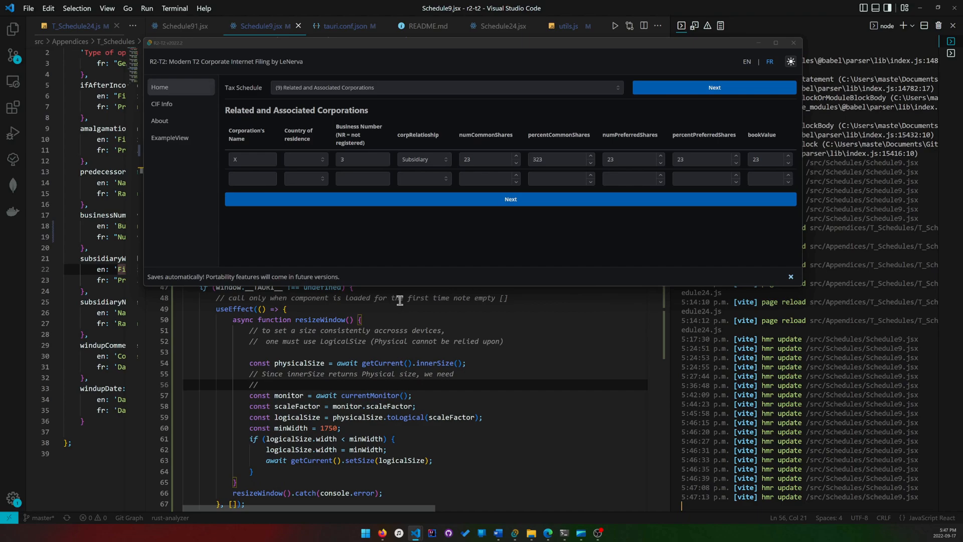
pyautogui.write('to get the')
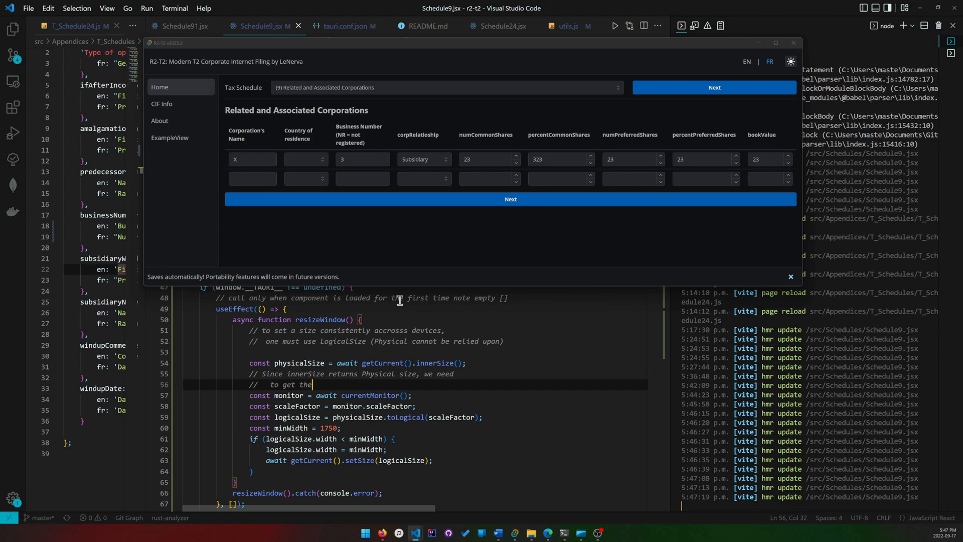
pyautogui.write('current')
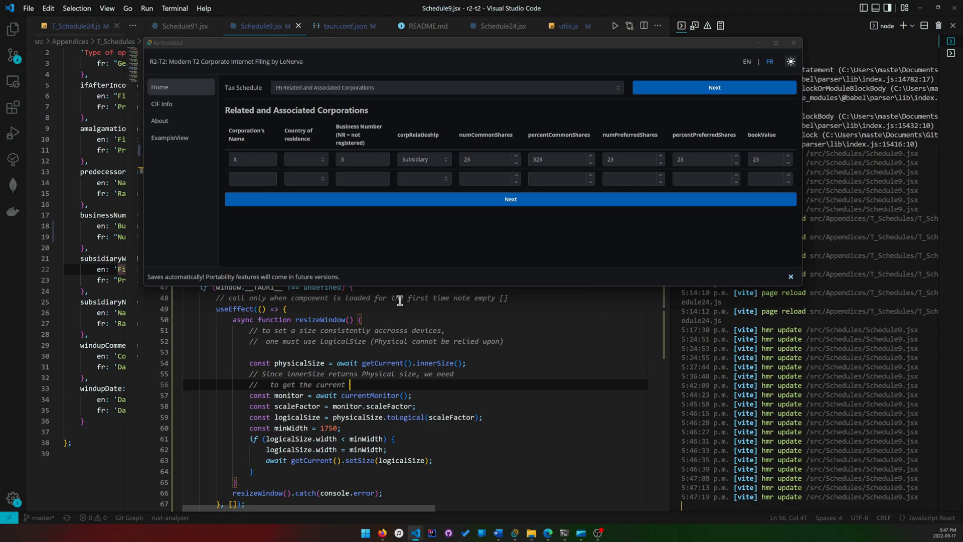
pyautogui.write('monitor scale factor')
pyautogui.write('//')
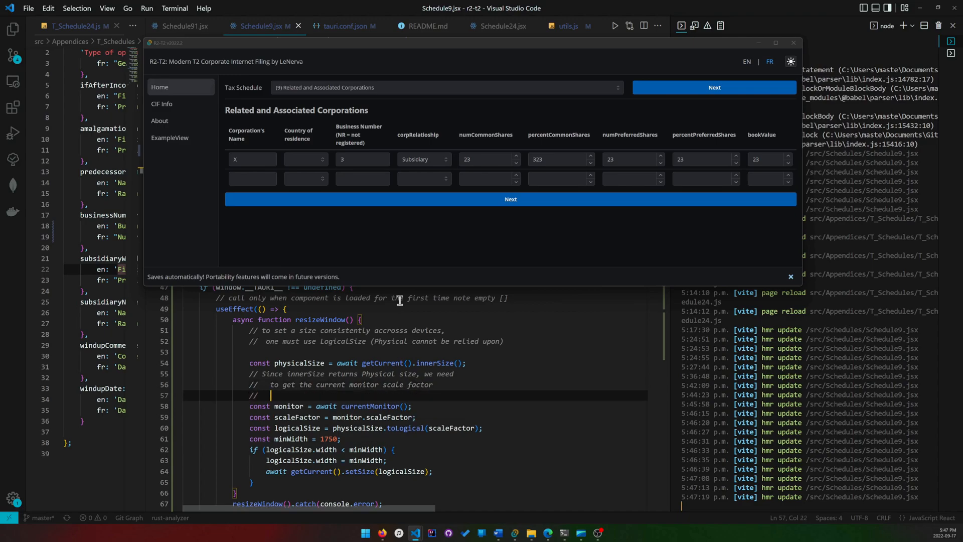
pyautogui.write('to convert the physical size')
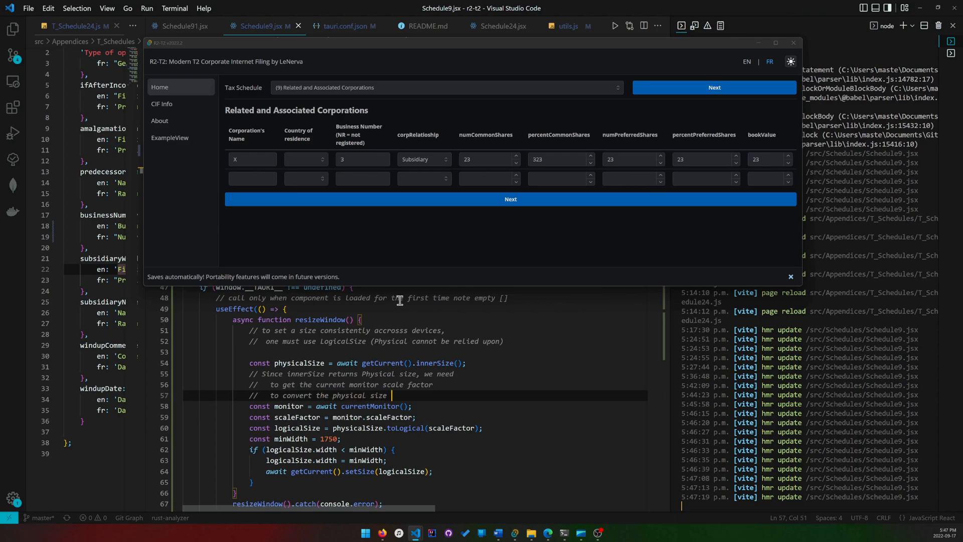
pyautogui.write('into a logical size')
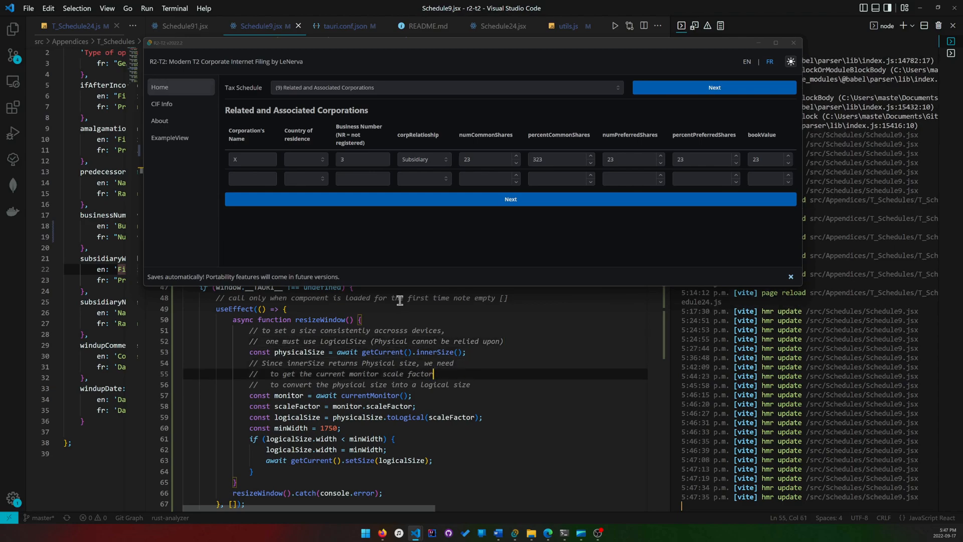
# Step: Select the commented if-block from after the scale factor comment to the effect's end
pyautogui.click(471, 385)
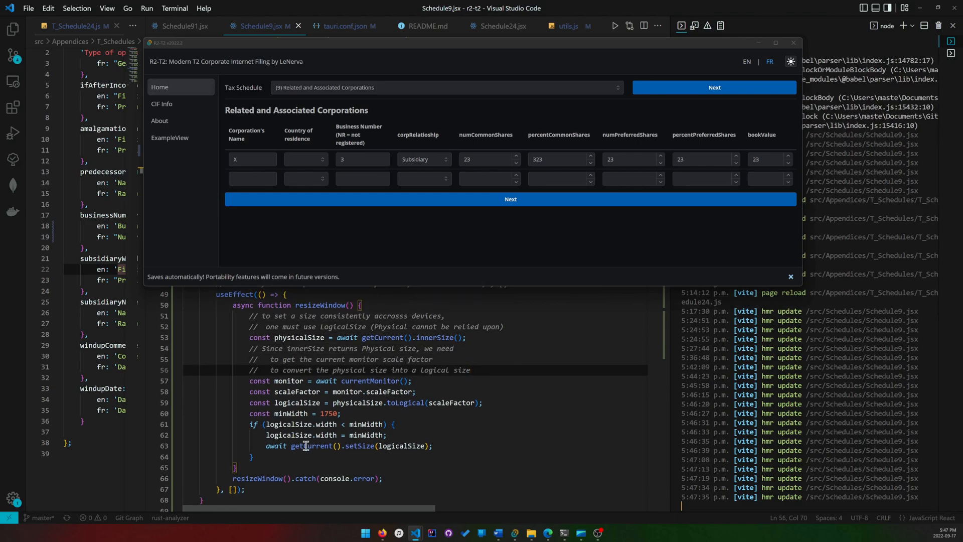
pyautogui.click(244, 490)
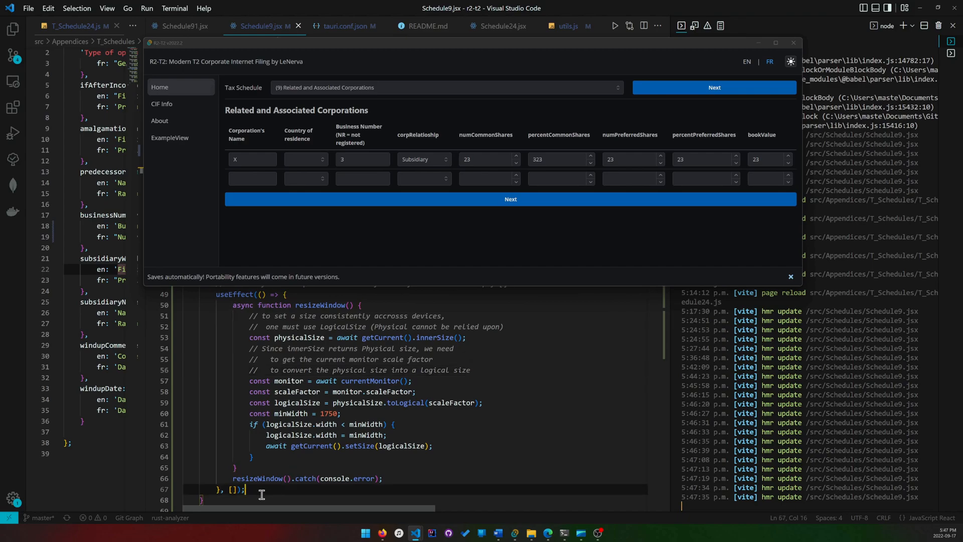
pyautogui.scroll(-3)
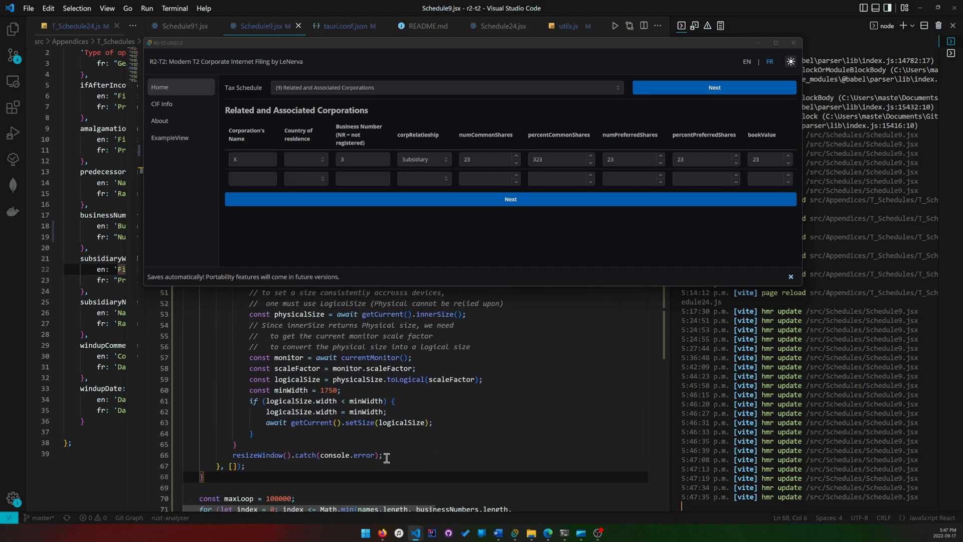
pyautogui.scroll(3)
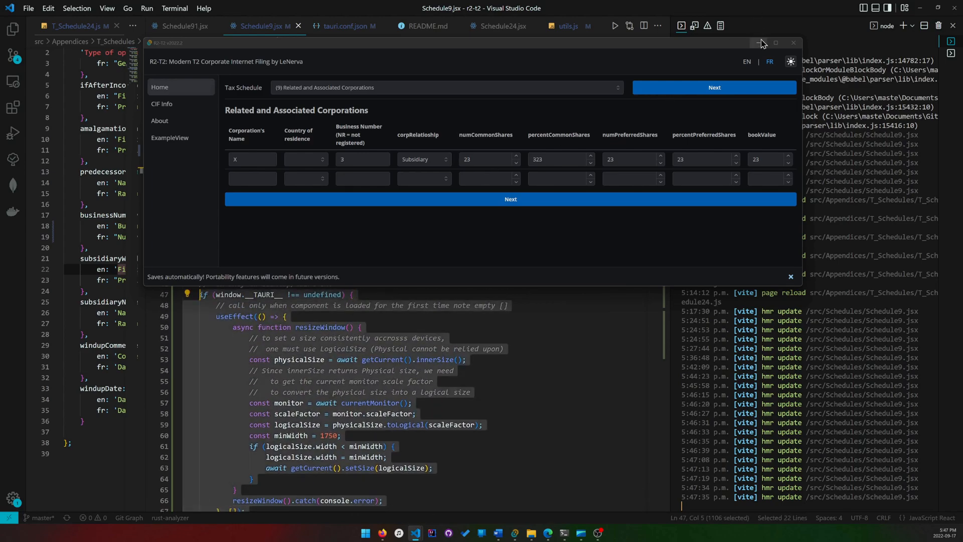
# Step: Hide R2-T2 and paste the resize effect into ExampleView.jsx after useTranslation
pyautogui.click(793, 42)
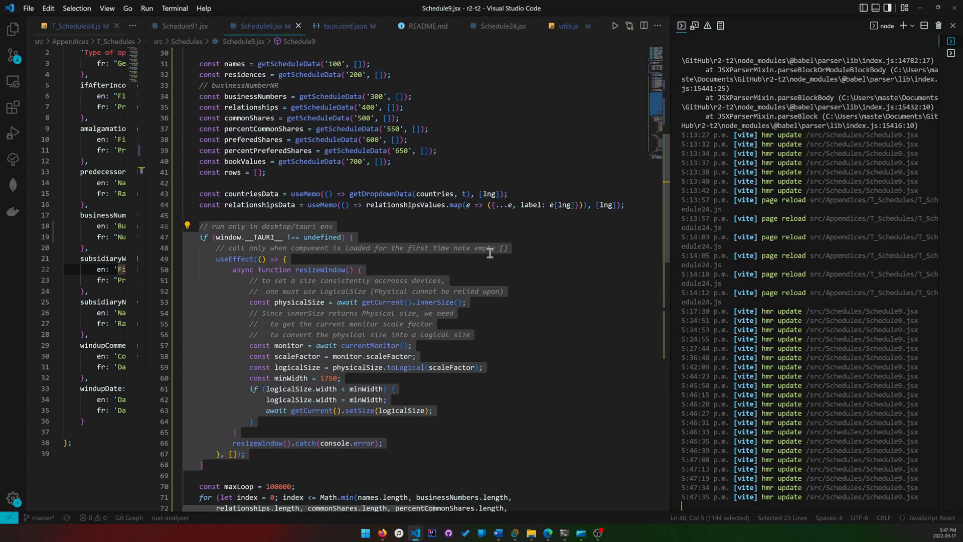
pyautogui.scroll(-3)
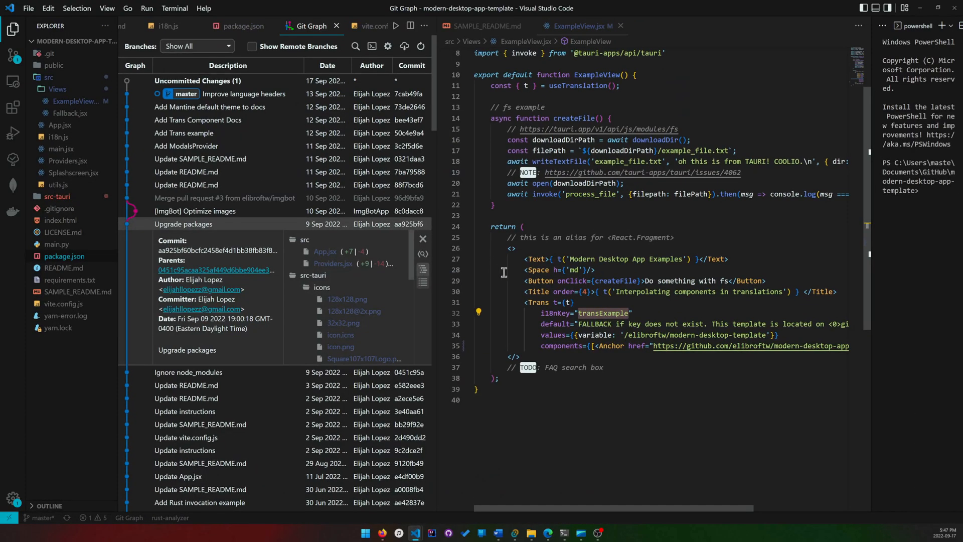
pyautogui.click(553, 203)
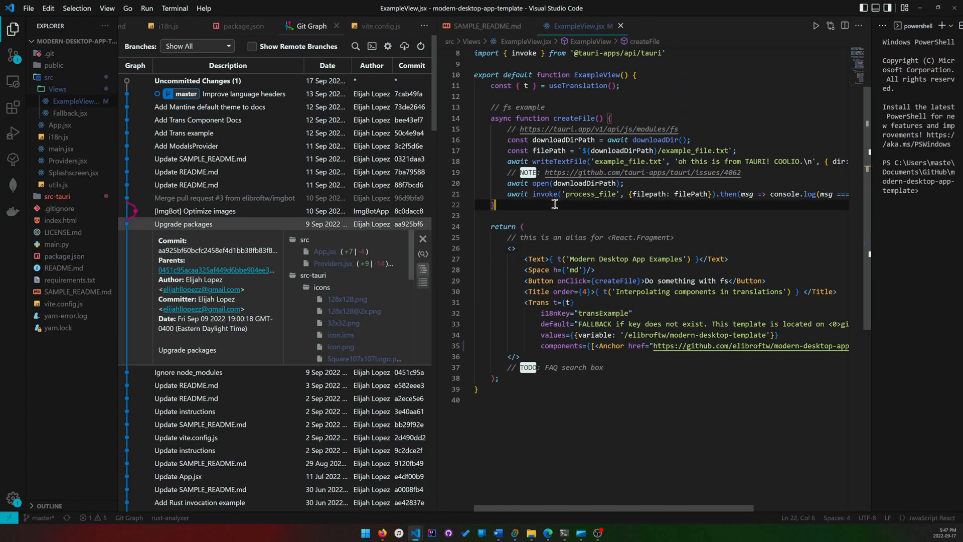
pyautogui.scroll(3)
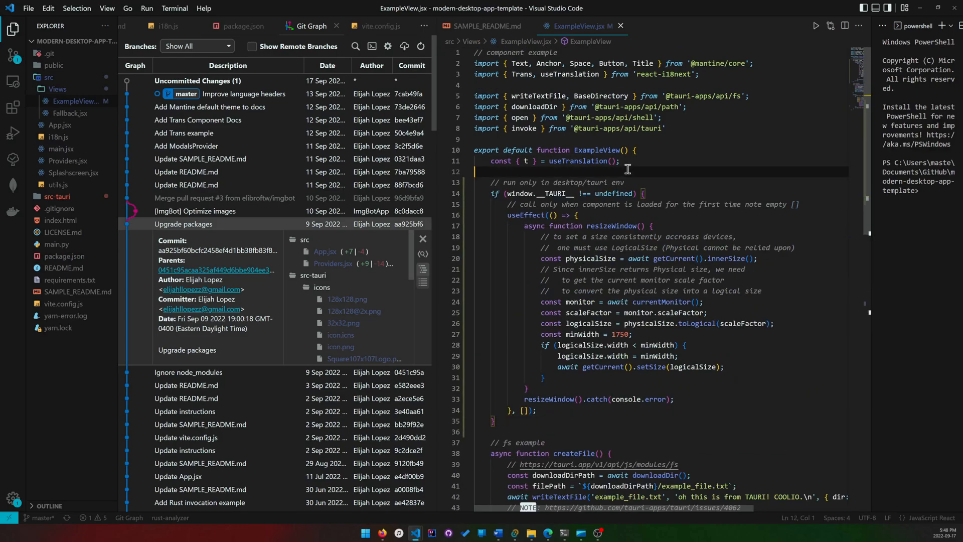
pyautogui.click(672, 257)
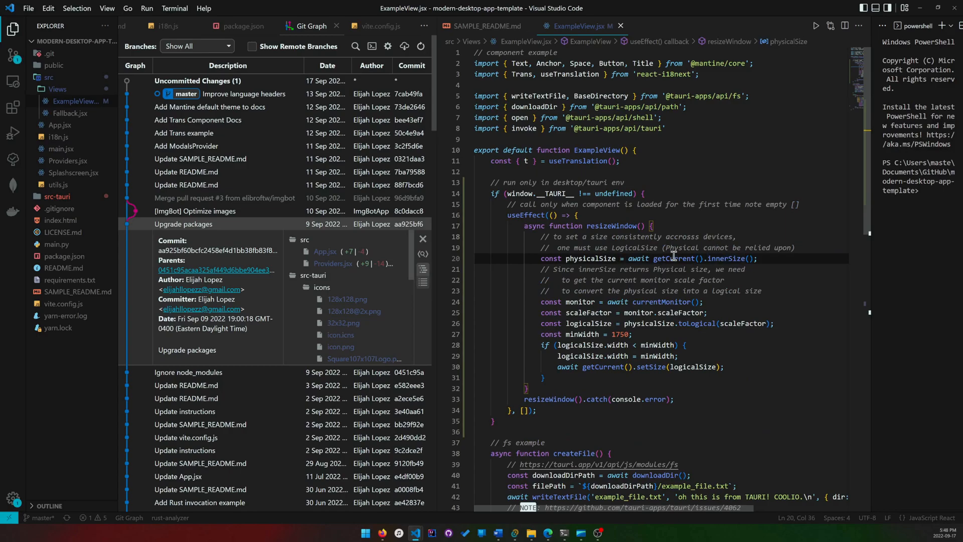
# Step: Return to Schedule9.jsx in r2-t2 and scroll through its code
pyautogui.click(695, 258)
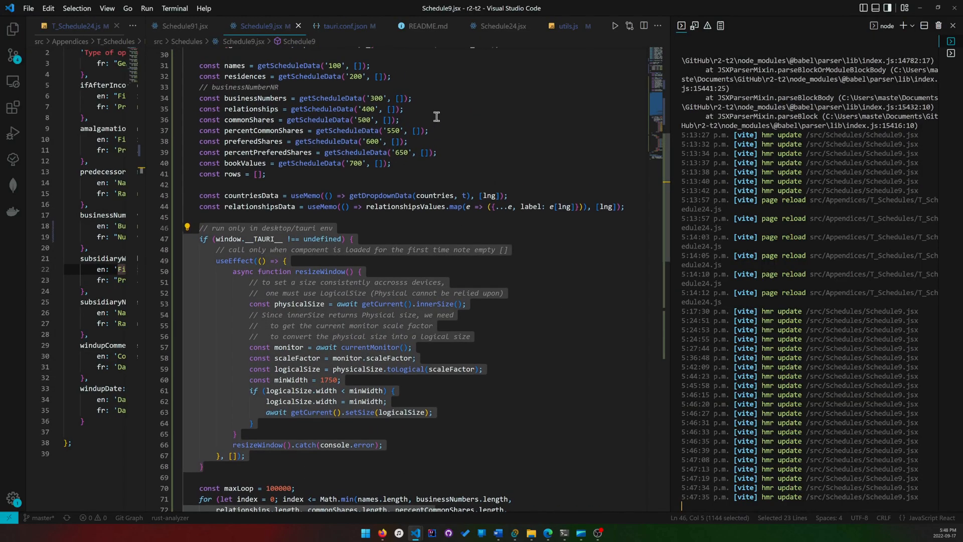
pyautogui.scroll(3)
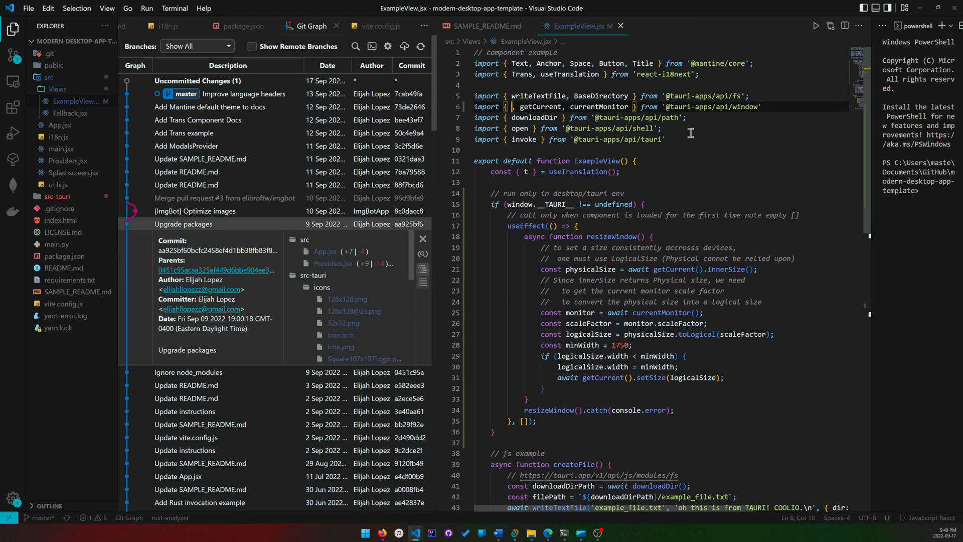
pyautogui.scroll(-3)
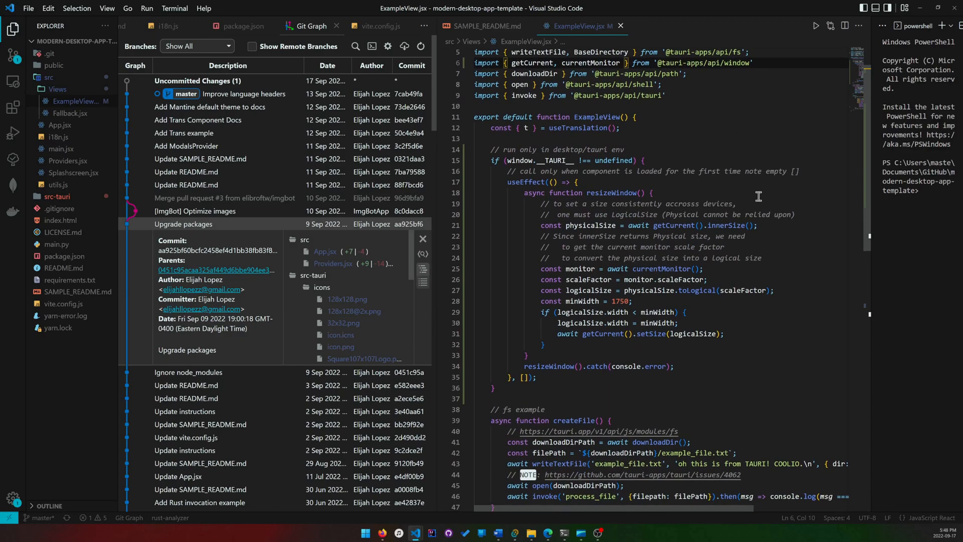